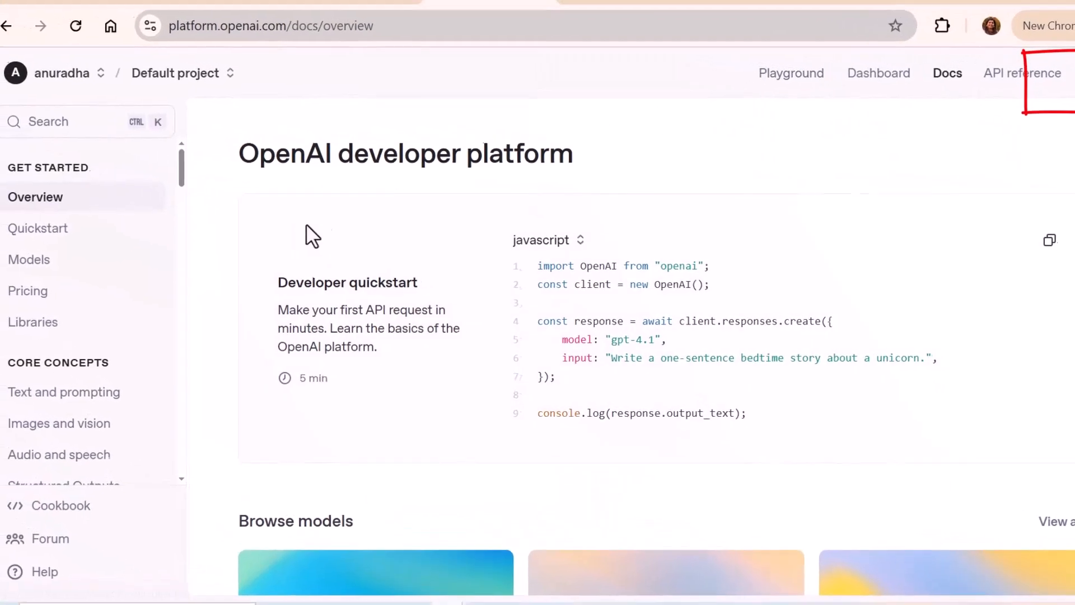
Create a new secret key named 'test key' assigned to the Default project and copy it
{"action": "left_click", "coordinate": [82, 121]}
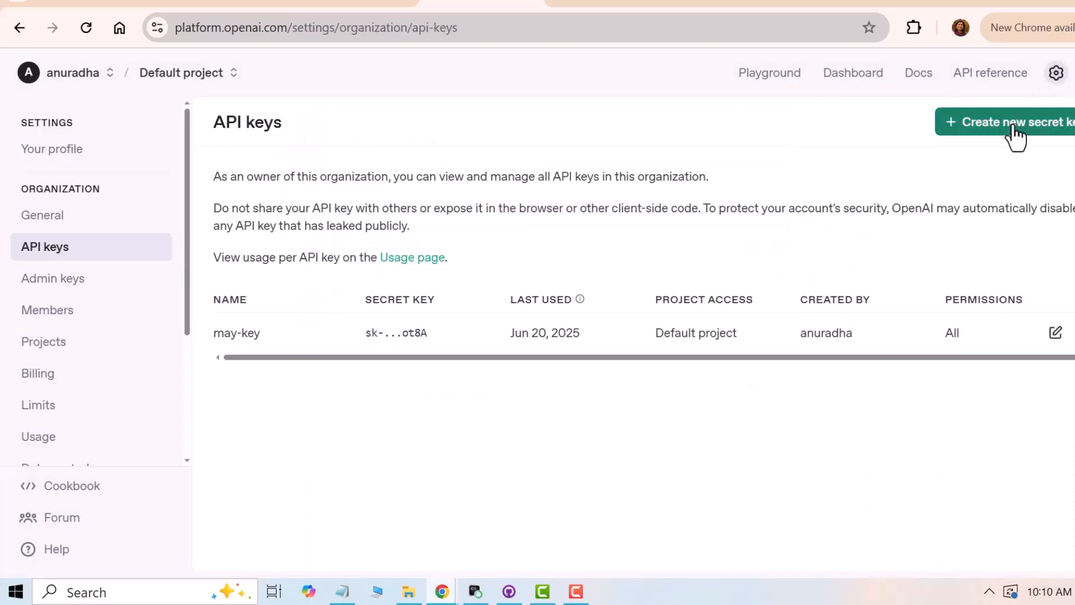
{"action": "left_click", "coordinate": [1012, 122]}
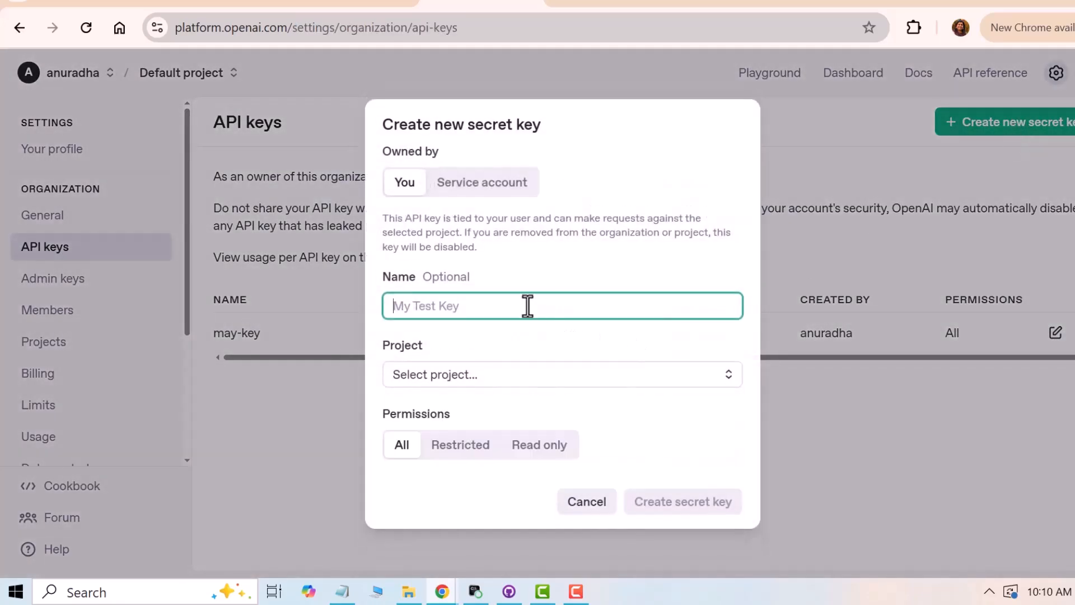
{"action": "left_click", "coordinate": [562, 375]}
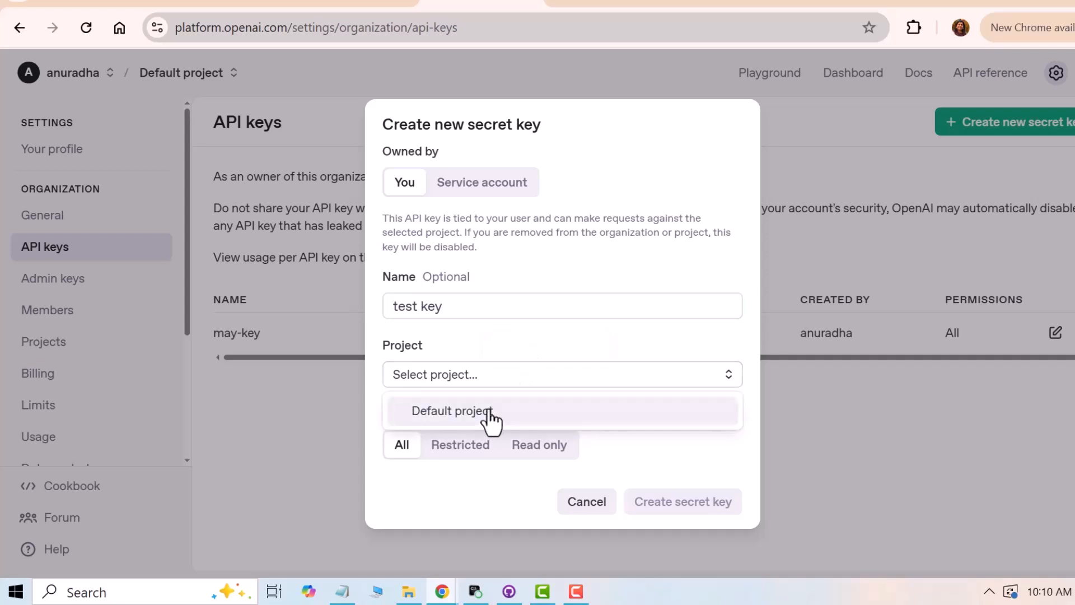
{"action": "left_click", "coordinate": [452, 411]}
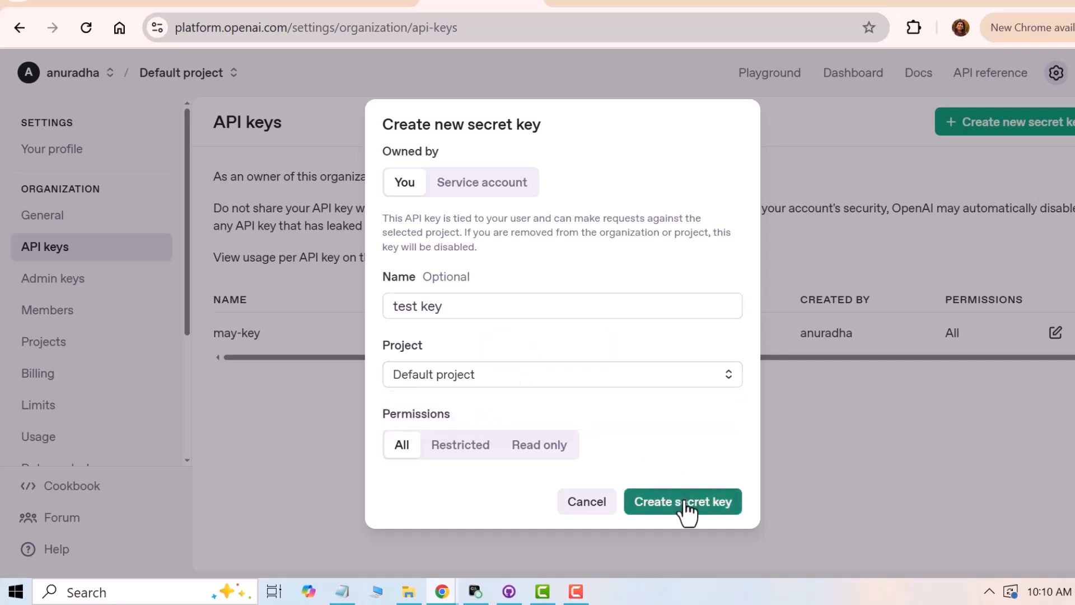
{"action": "left_click", "coordinate": [682, 502]}
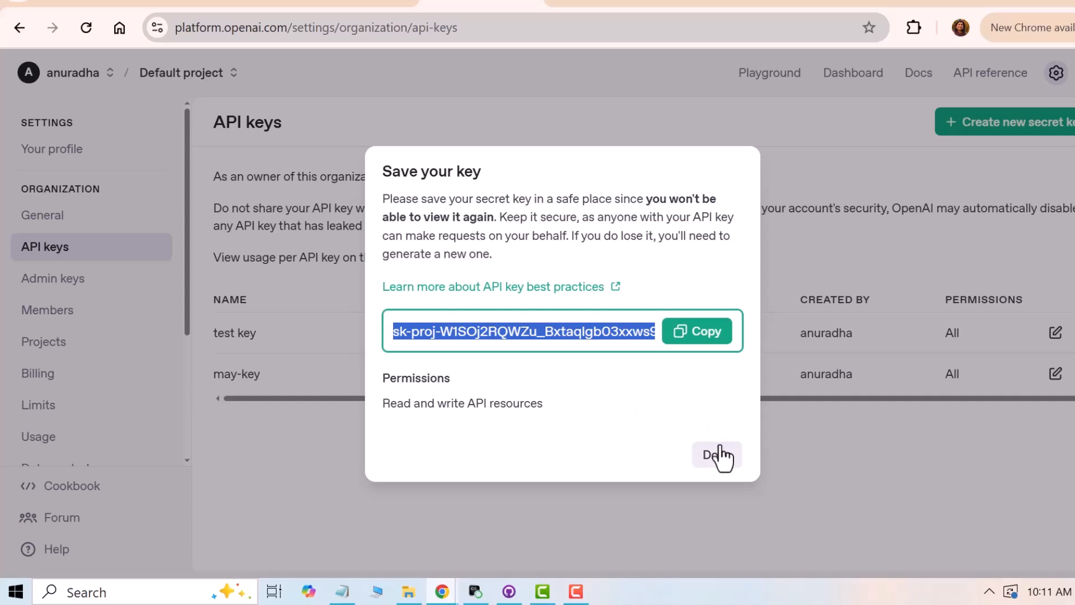
{"action": "left_click", "coordinate": [716, 456]}
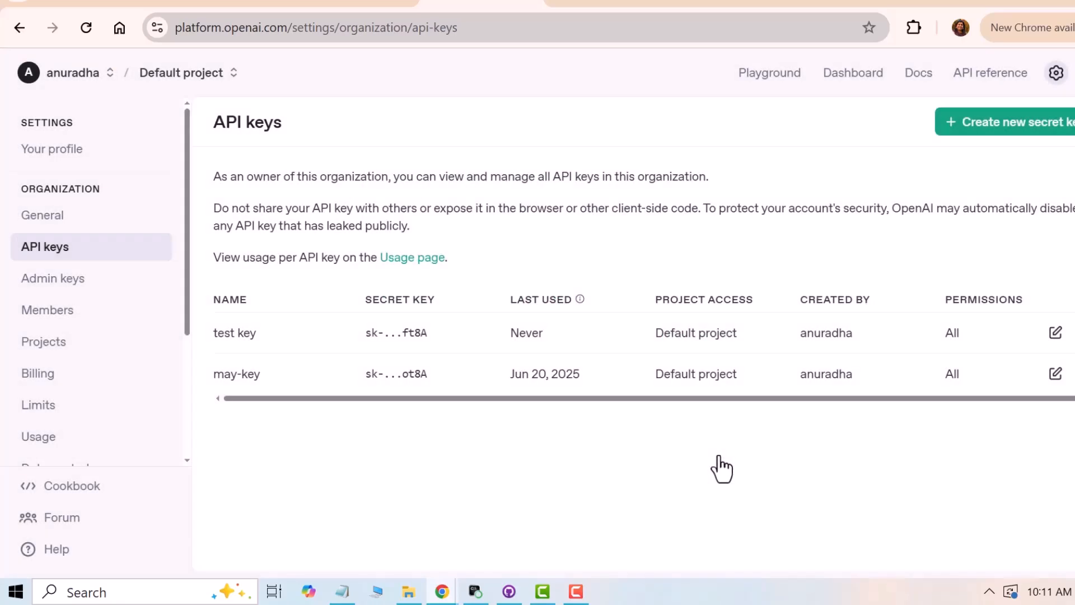
{"action": "mouse_move", "coordinate": [380, 349]}
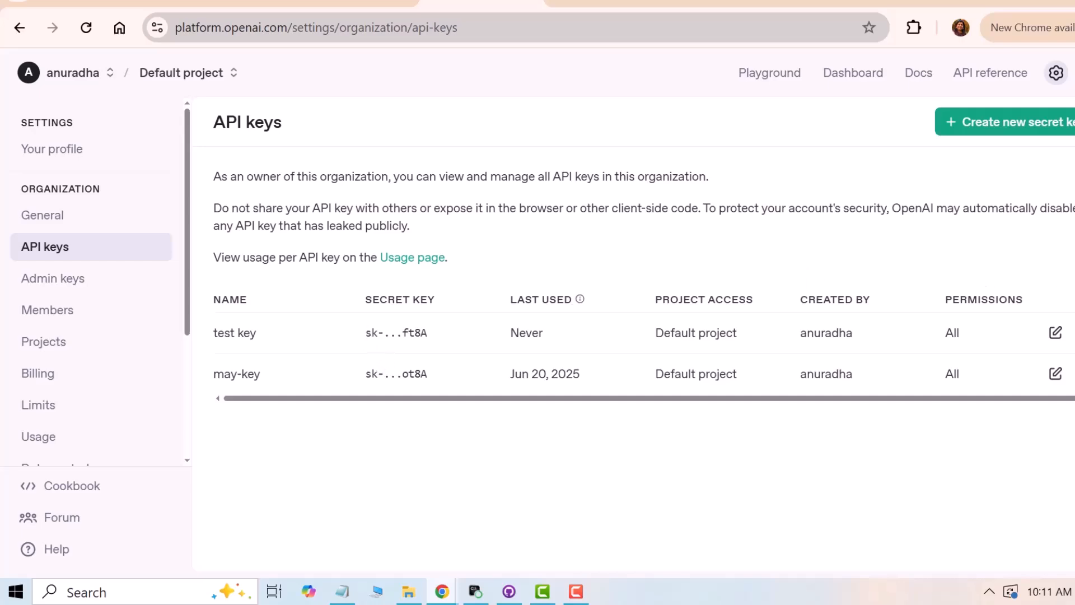
Review the settings of the new test key and close them unchanged
{"action": "left_click", "coordinate": [1055, 332]}
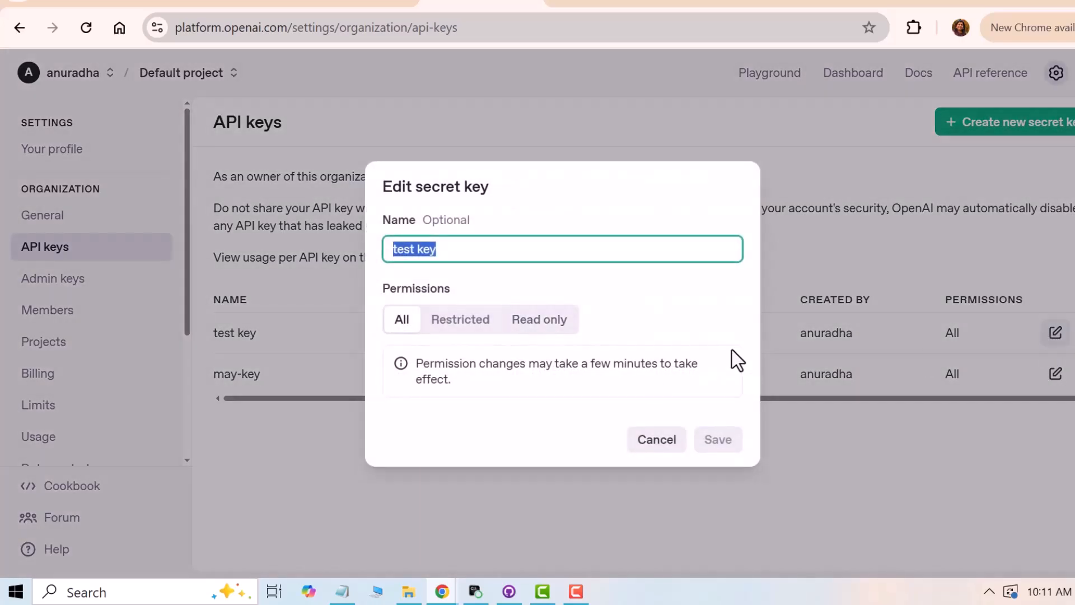
{"action": "left_click", "coordinate": [655, 439]}
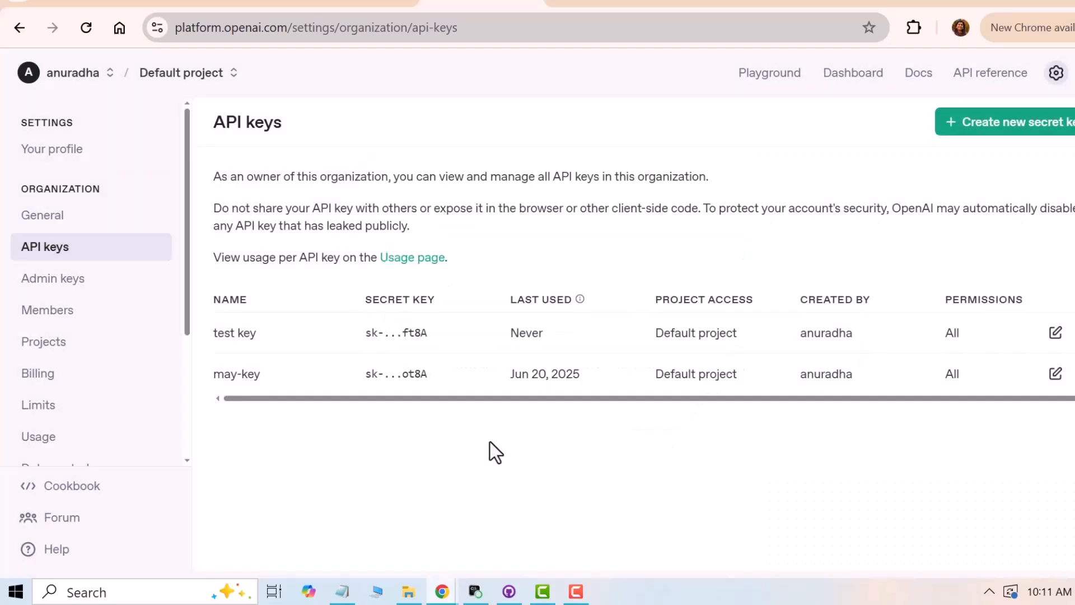
Reach the Pricing page in the developer documentation
{"action": "left_click", "coordinate": [38, 373]}
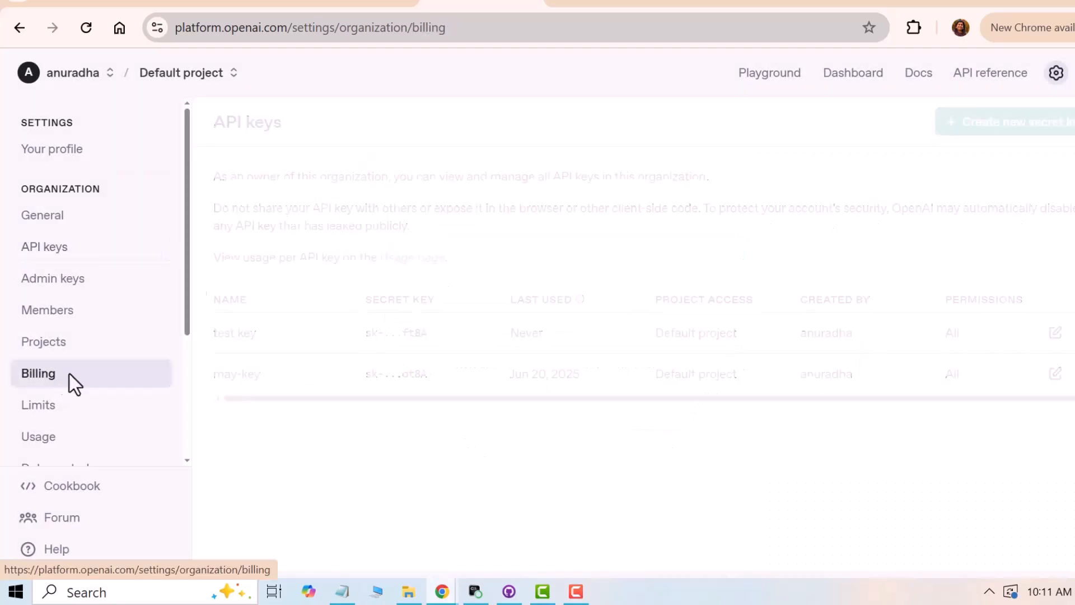
{"action": "left_click", "coordinate": [38, 373]}
{"action": "type", "text": "pr"}
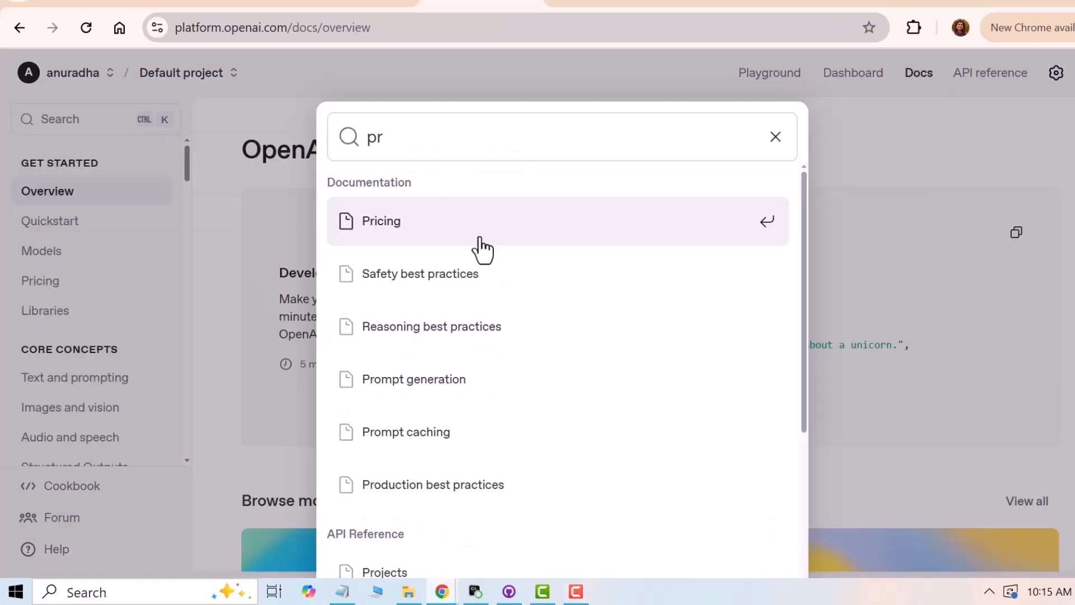
{"action": "left_click", "coordinate": [381, 221]}
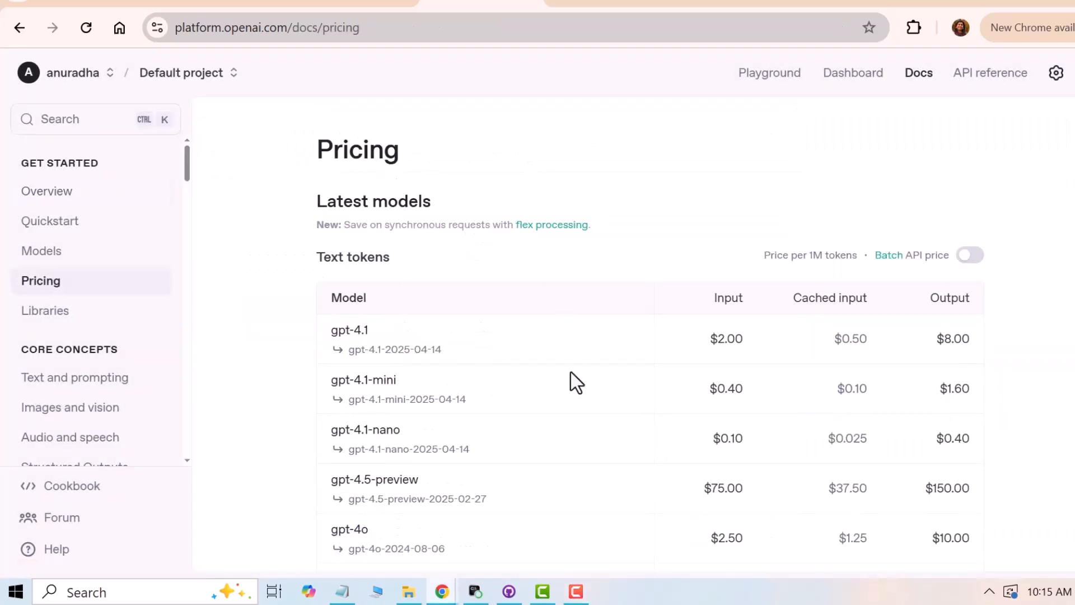
Review the text token and Embeddings price tables, highlighting text-embedding-3-small
{"action": "scroll", "scroll_direction": "down", "scroll_amount": 3}
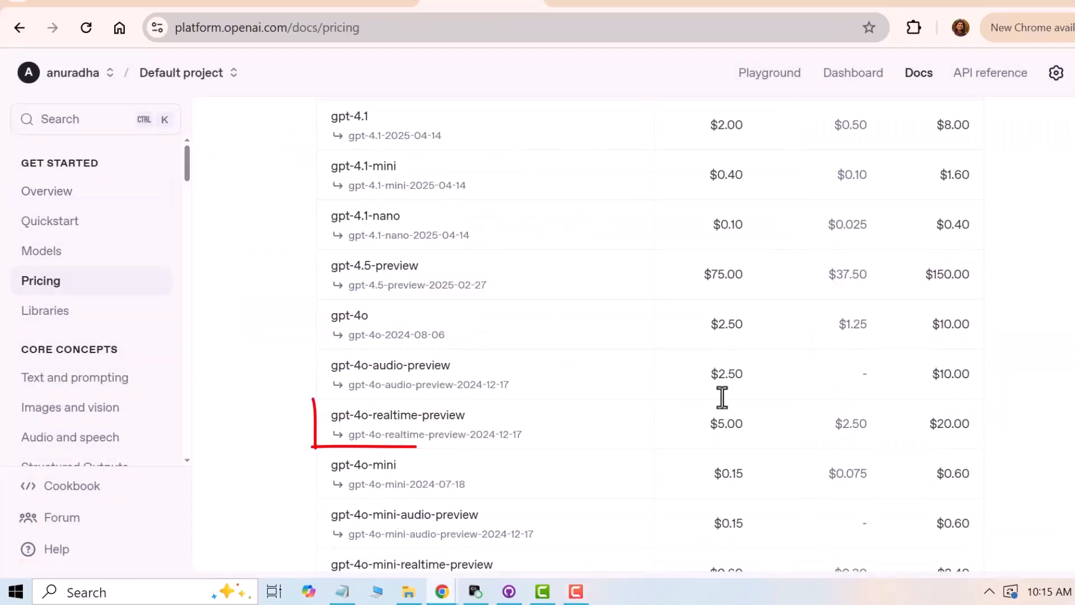
{"action": "scroll", "scroll_direction": "down", "scroll_amount": 3}
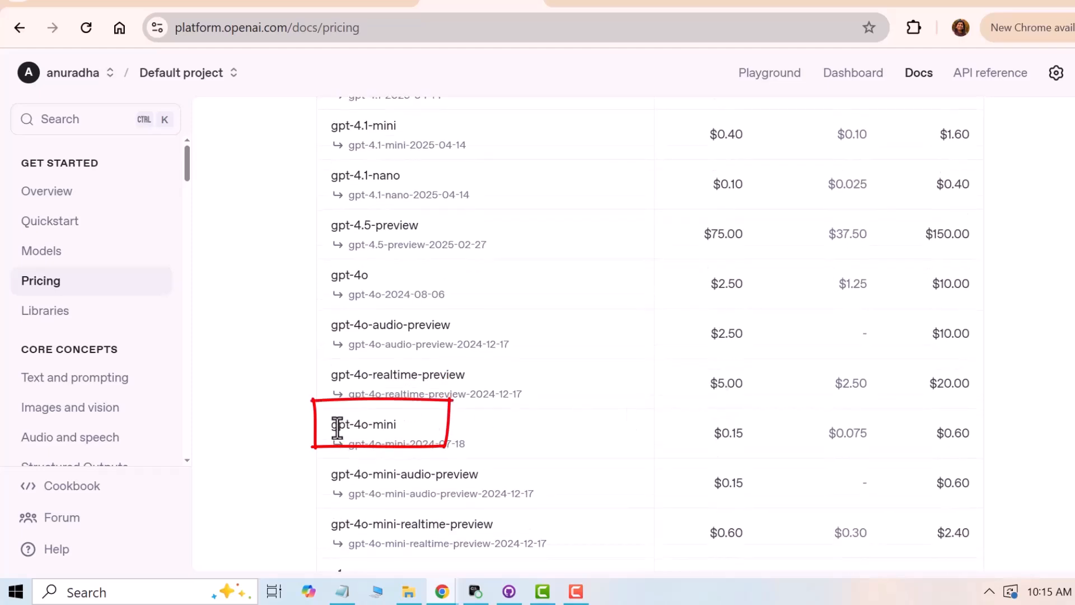
{"action": "scroll", "scroll_direction": "down", "scroll_amount": 3}
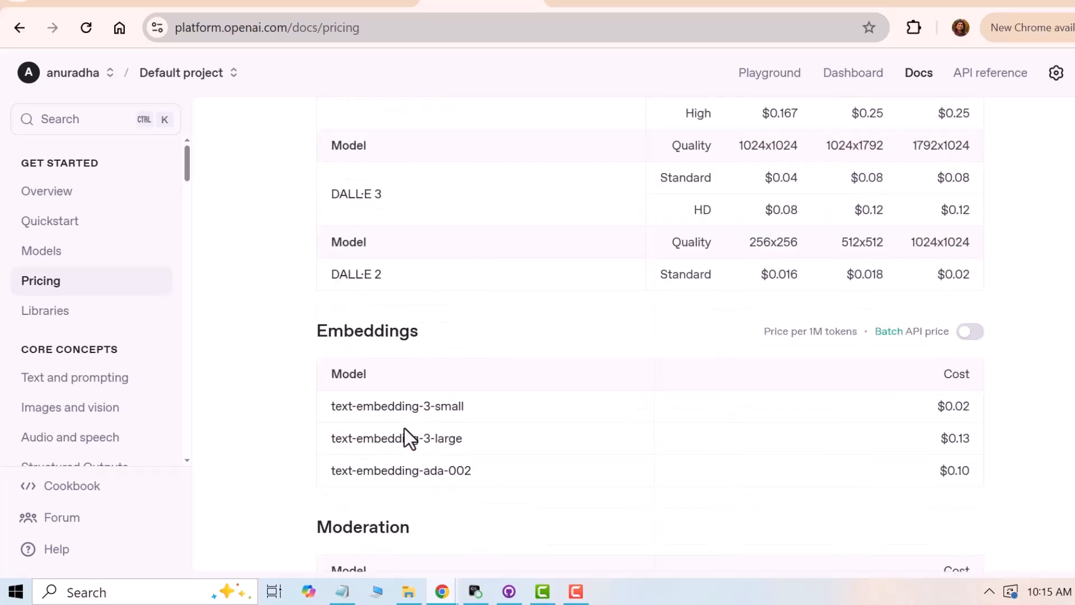
{"action": "mouse_move", "coordinate": [332, 406]}
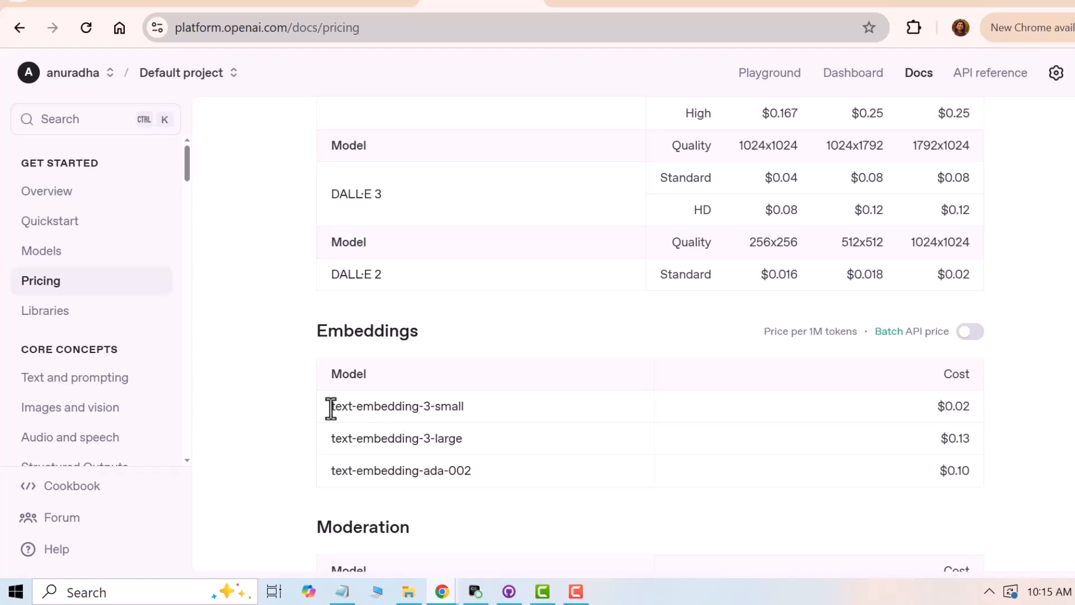
{"action": "double_click", "coordinate": [396, 406]}
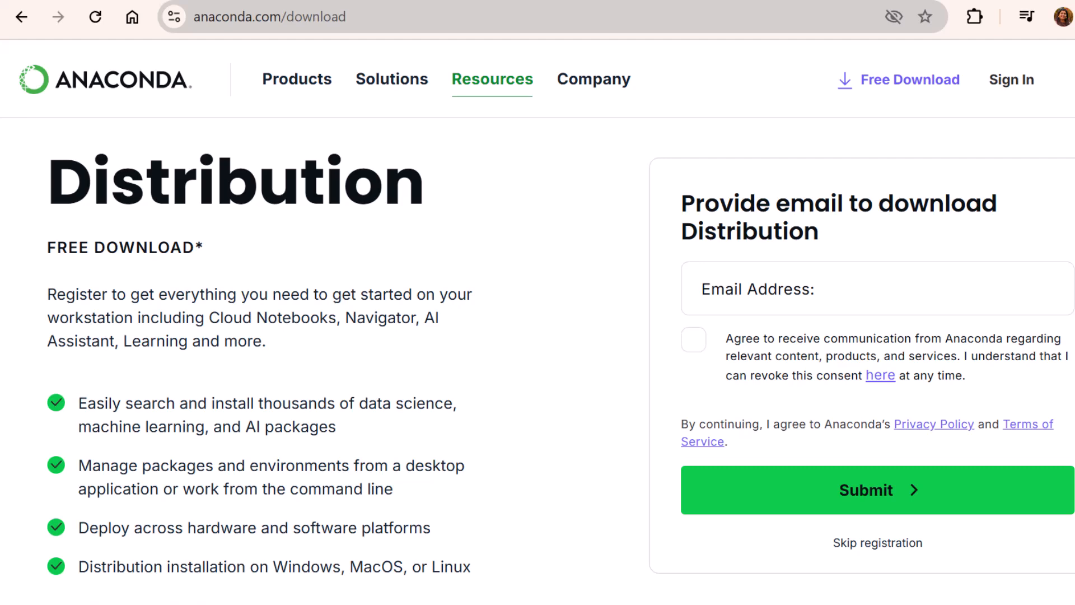
Skip registration and download the Anaconda Distribution installer for Windows
{"action": "scroll", "scroll_direction": "down", "scroll_amount": 3}
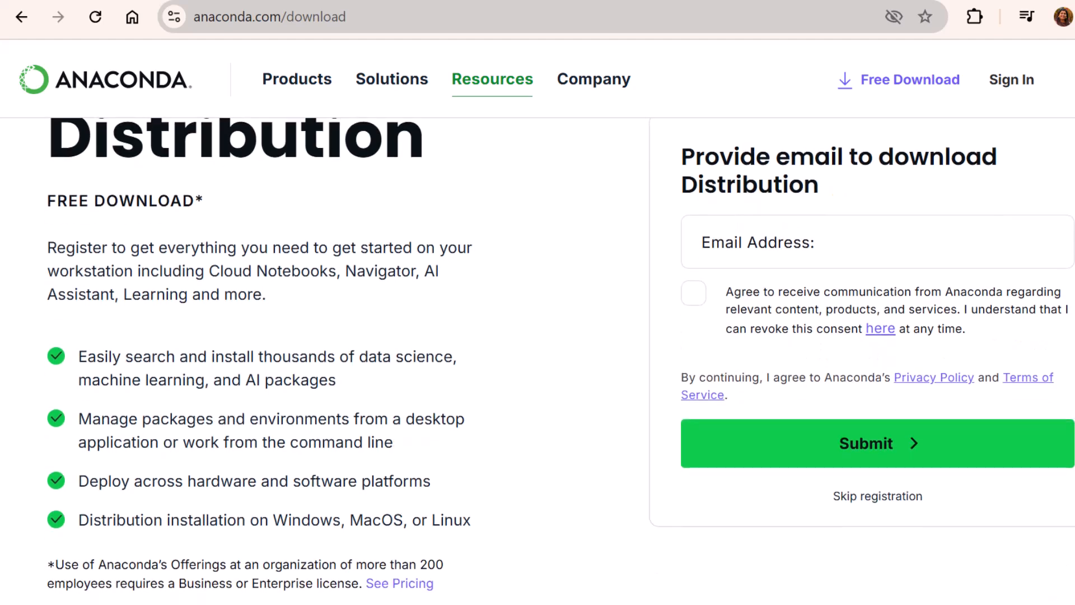
{"action": "left_click", "coordinate": [878, 496]}
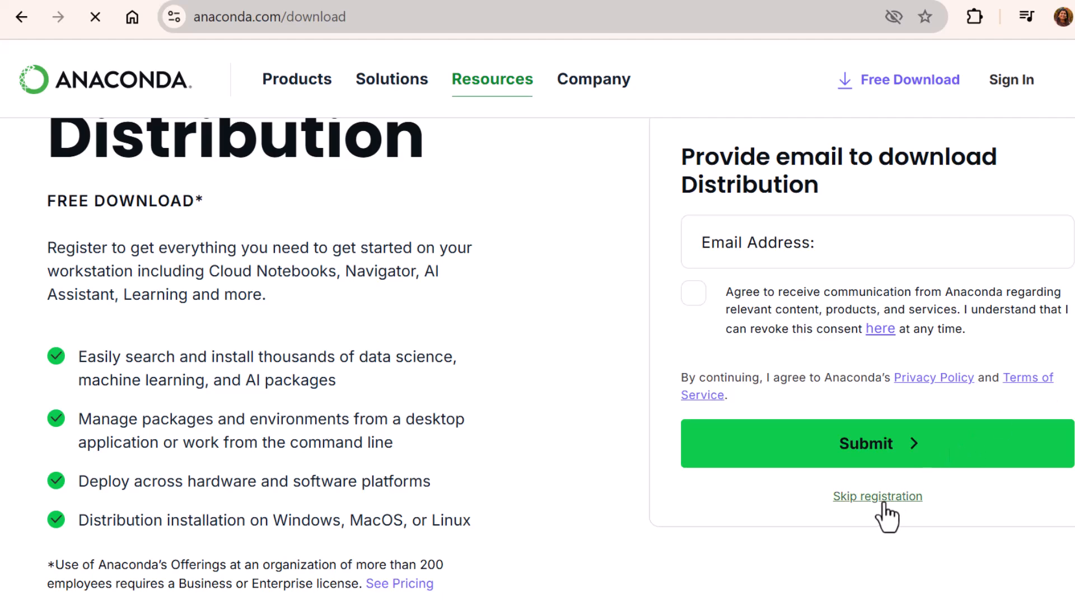
{"action": "left_click", "coordinate": [878, 497]}
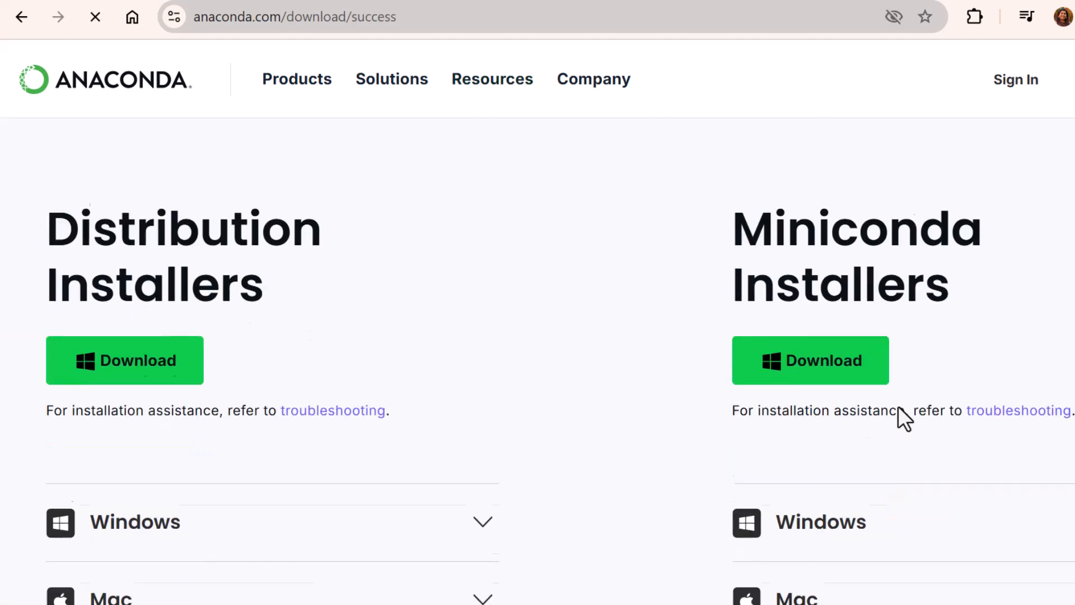
{"action": "scroll", "scroll_direction": "down", "scroll_amount": 3}
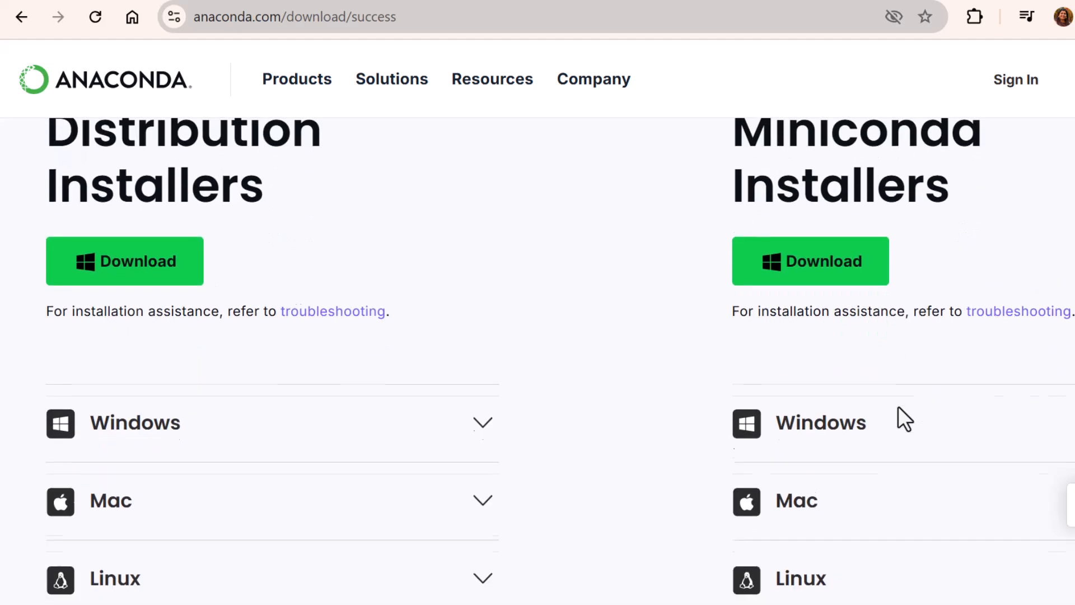
{"action": "scroll", "scroll_direction": "down", "scroll_amount": 3}
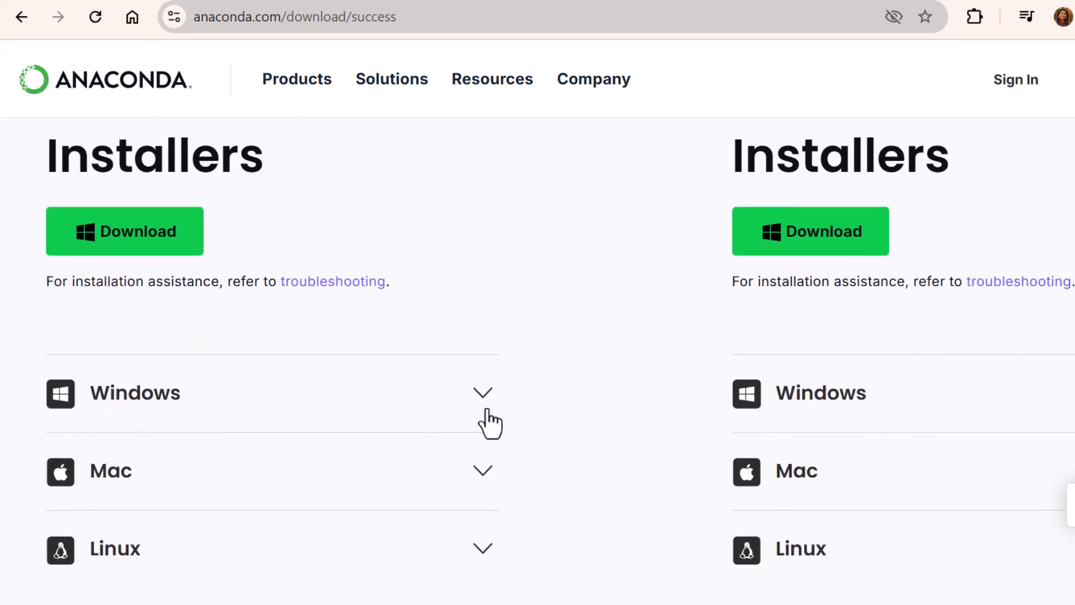
{"action": "mouse_move", "coordinate": [168, 274]}
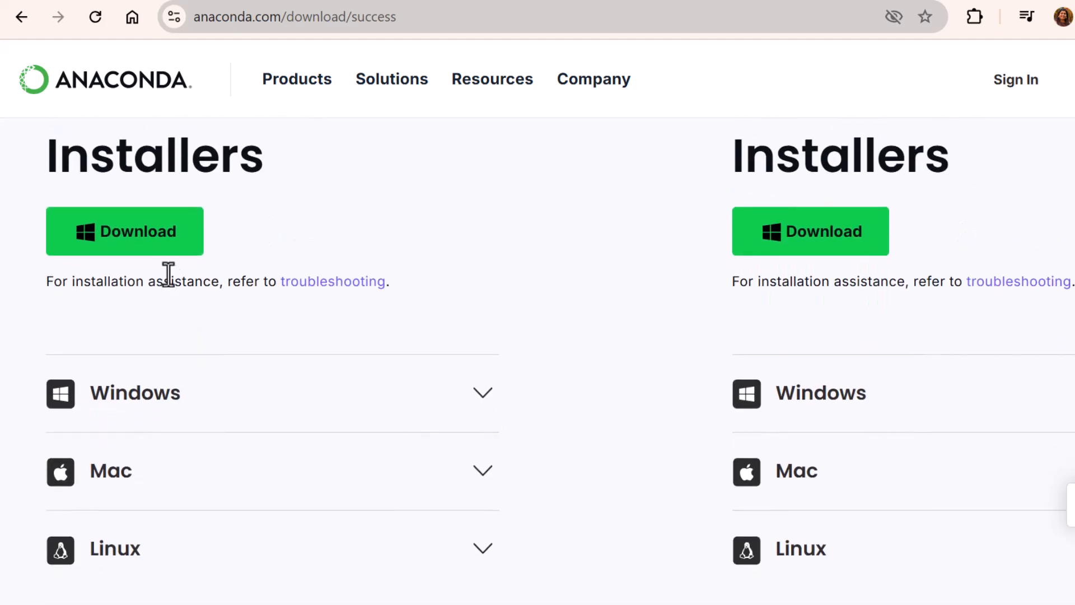
{"action": "mouse_move", "coordinate": [226, 328]}
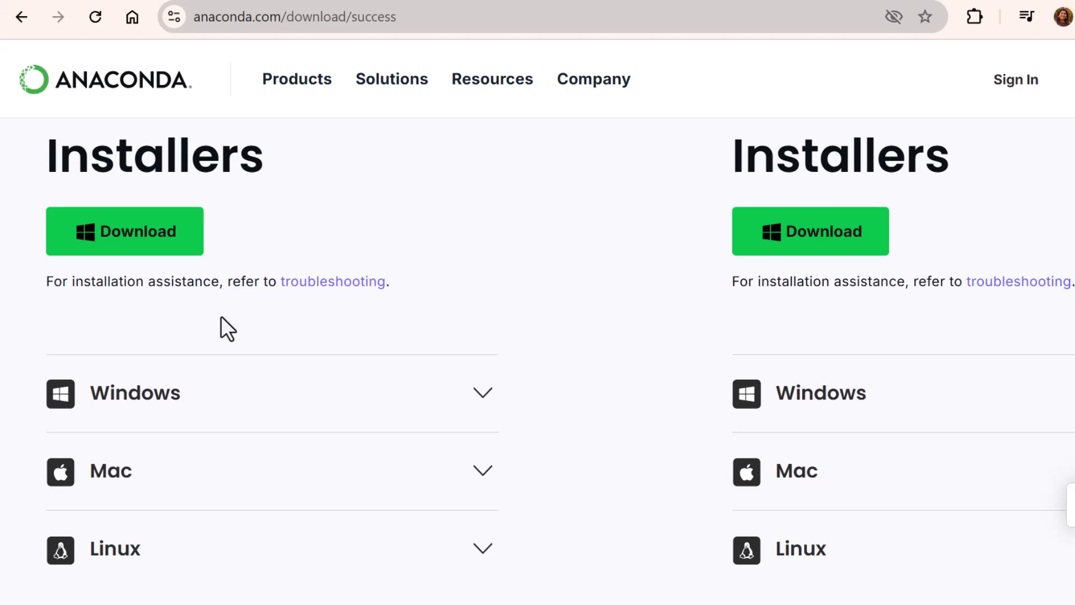
{"action": "mouse_move", "coordinate": [125, 259]}
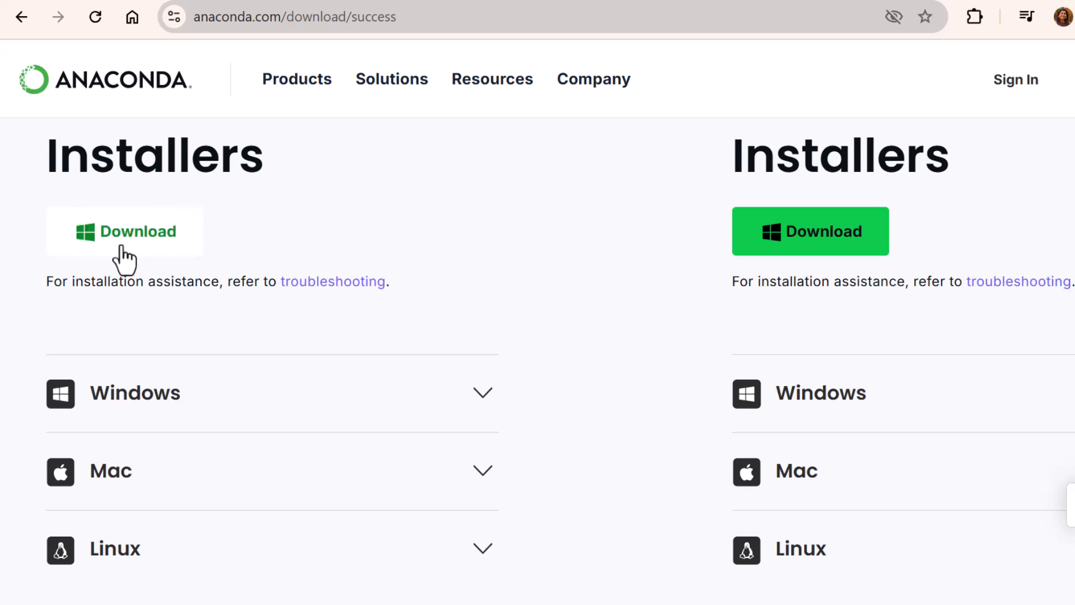
{"action": "left_click", "coordinate": [125, 231]}
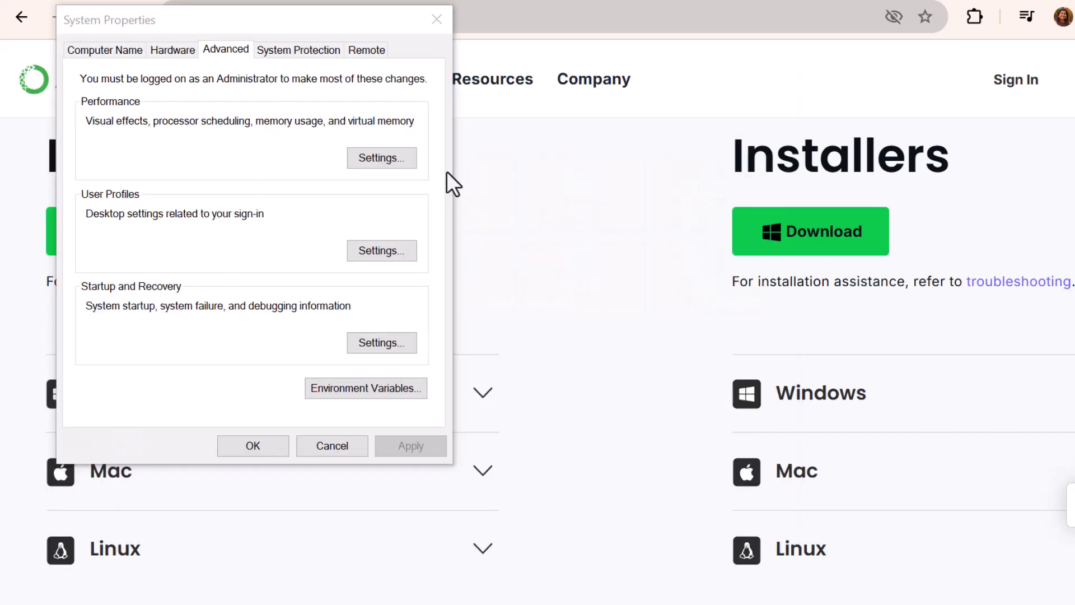
Inspect the user Path variable's entries in Environment Variables to confirm the anaconda3 folders
{"action": "left_click", "coordinate": [365, 389]}
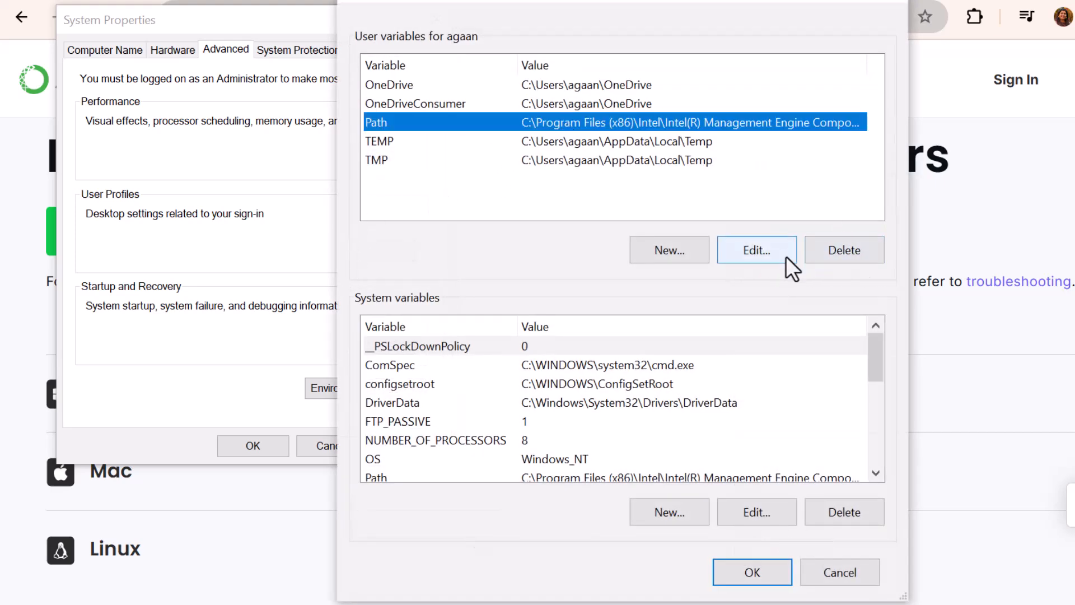
{"action": "left_click", "coordinate": [756, 250]}
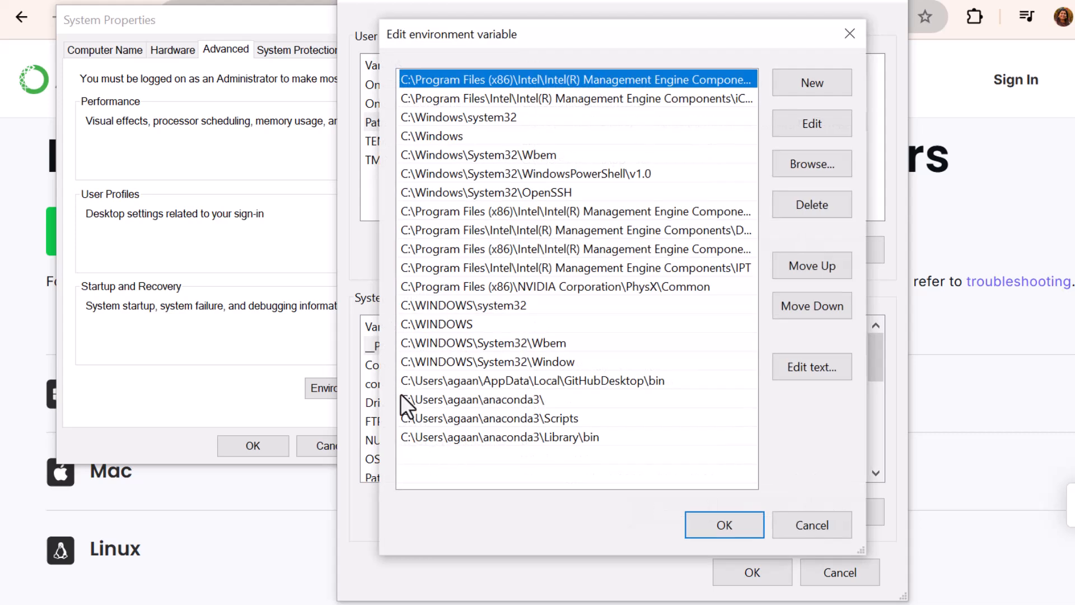
{"action": "mouse_move", "coordinate": [637, 462]}
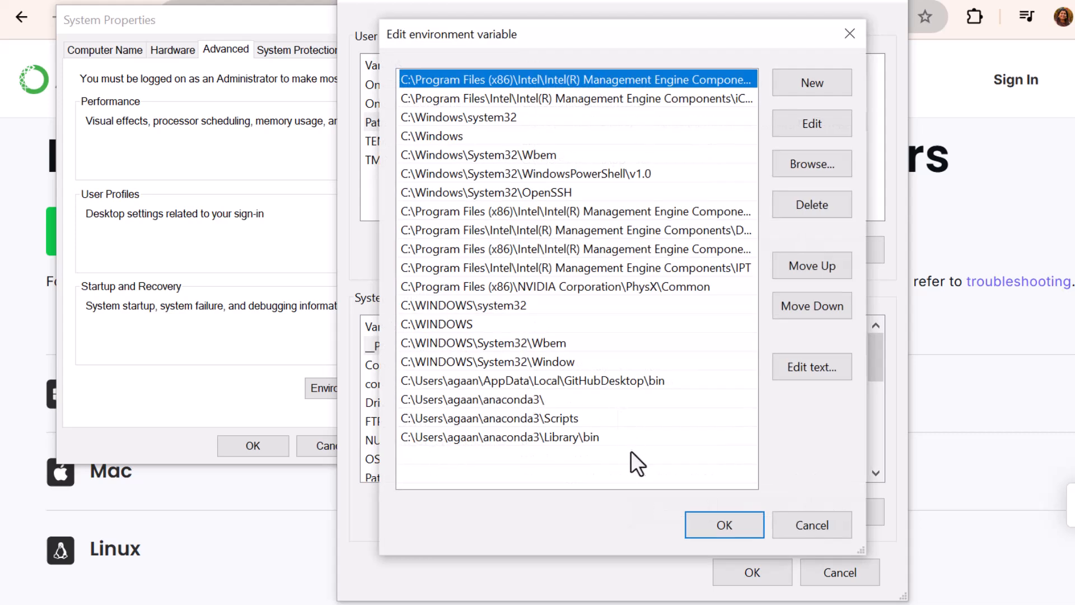
{"action": "mouse_move", "coordinate": [470, 411]}
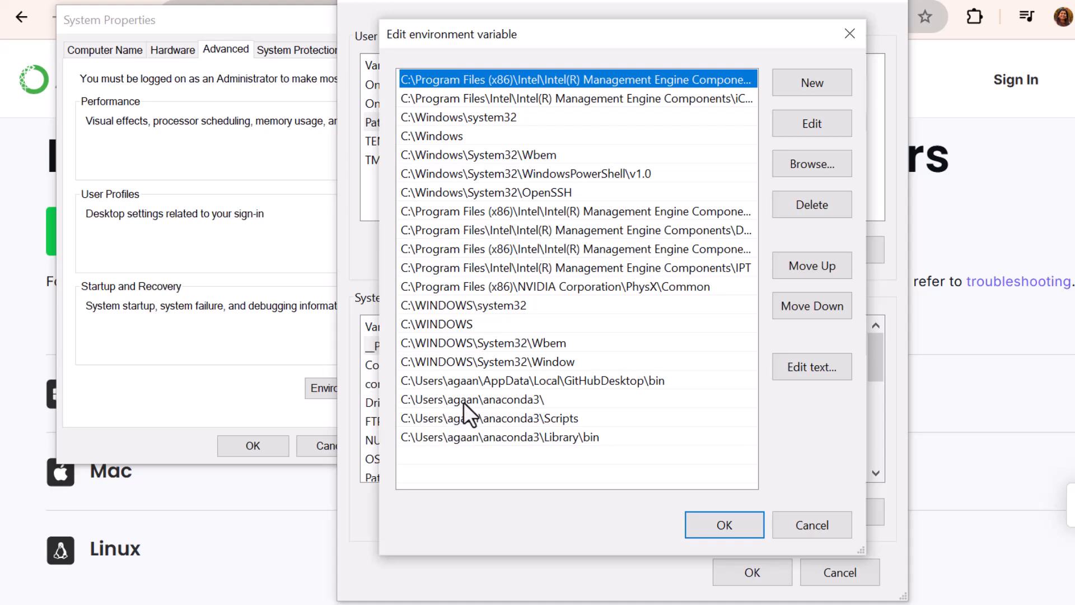
{"action": "mouse_move", "coordinate": [528, 420]}
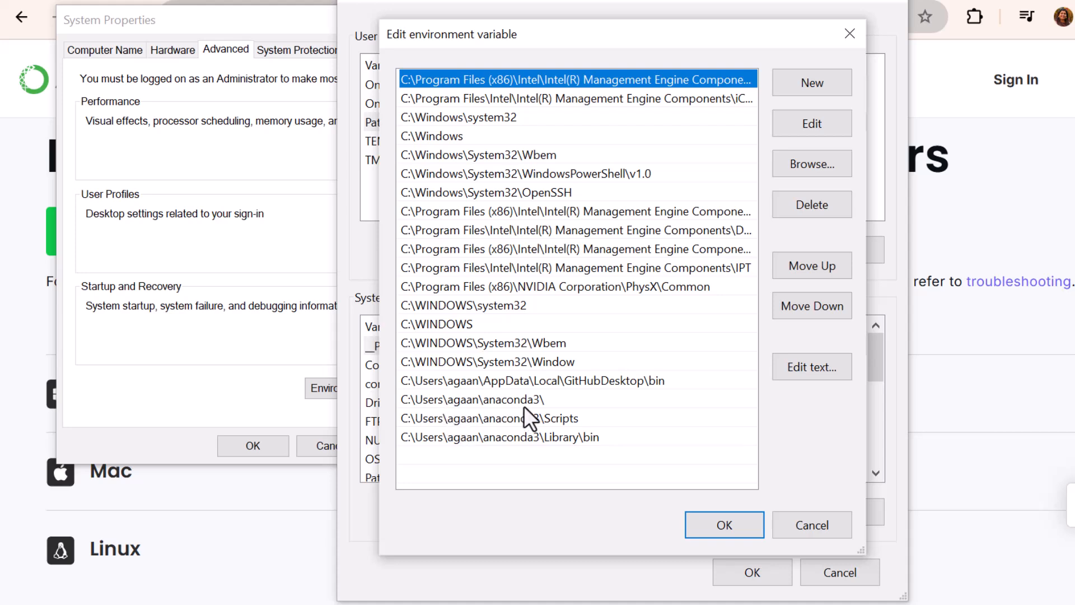
{"action": "mouse_move", "coordinate": [763, 478]}
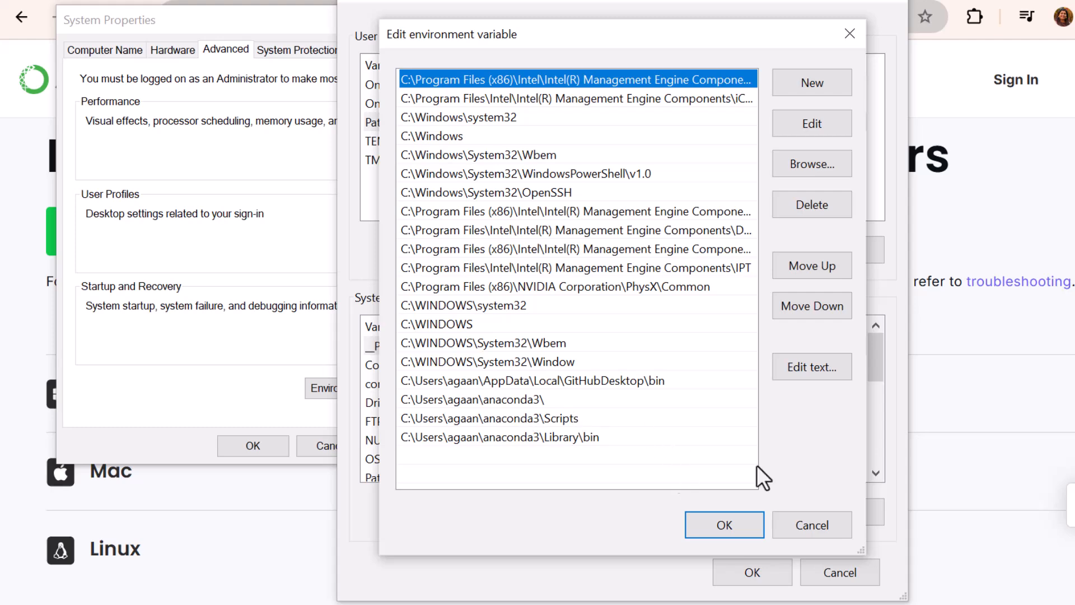
{"action": "left_click", "coordinate": [723, 524]}
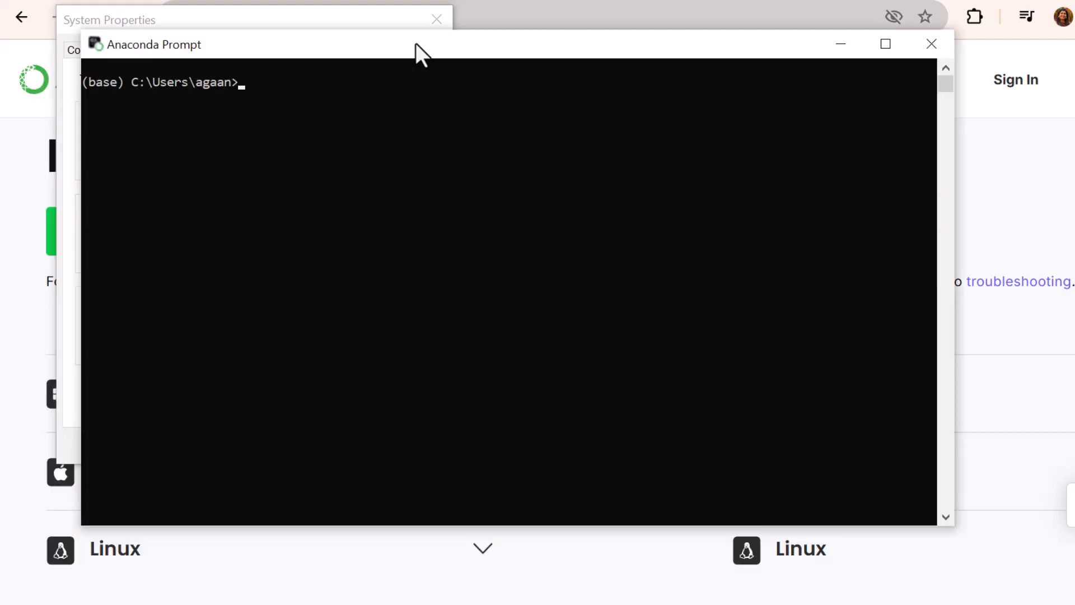
{"action": "mouse_move", "coordinate": [417, 56]}
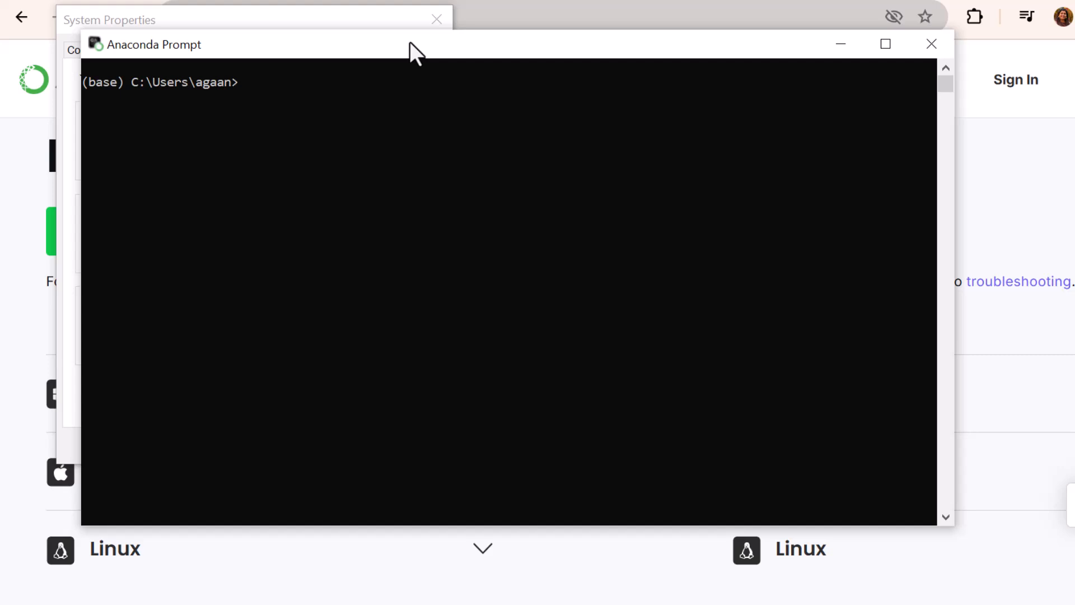
Run python --version to confirm Python 3.12.7 is installed
{"action": "type", "text": "pyth"}
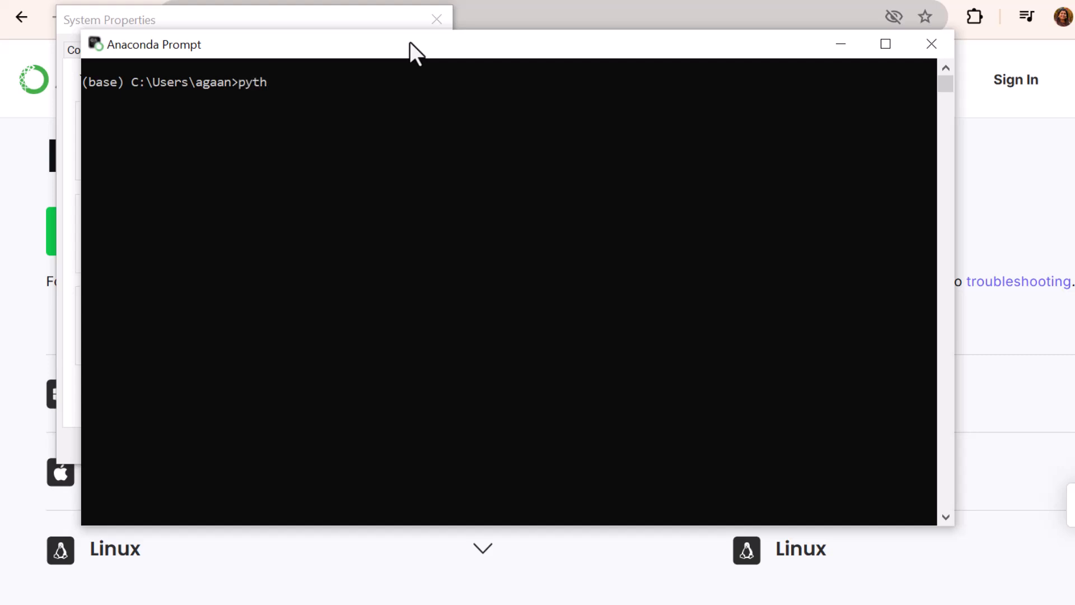
{"action": "type", "text": "on --versio"}
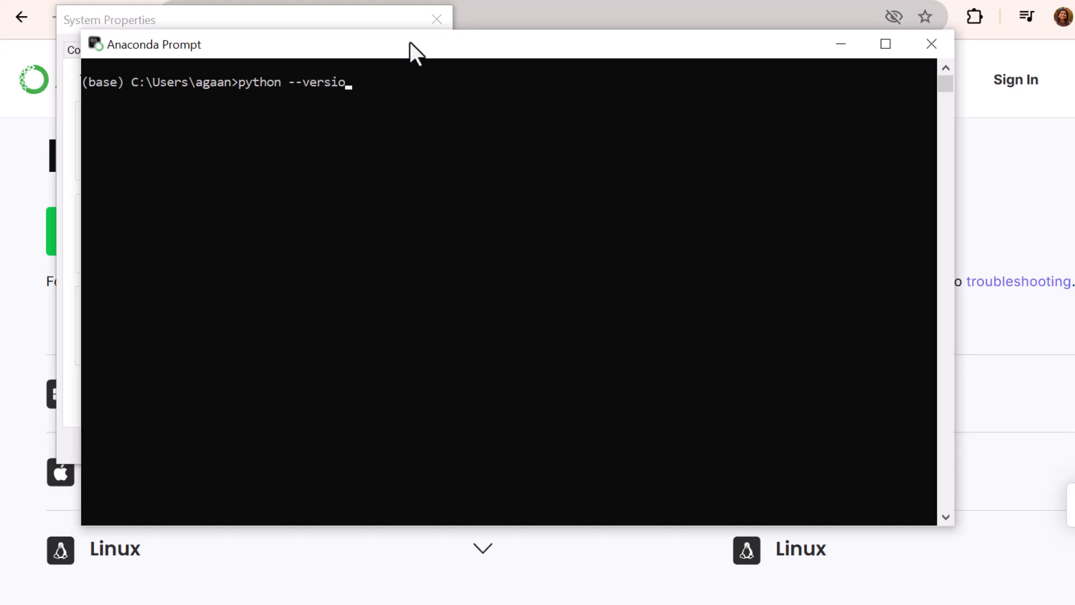
{"action": "key", "text": "Return"}
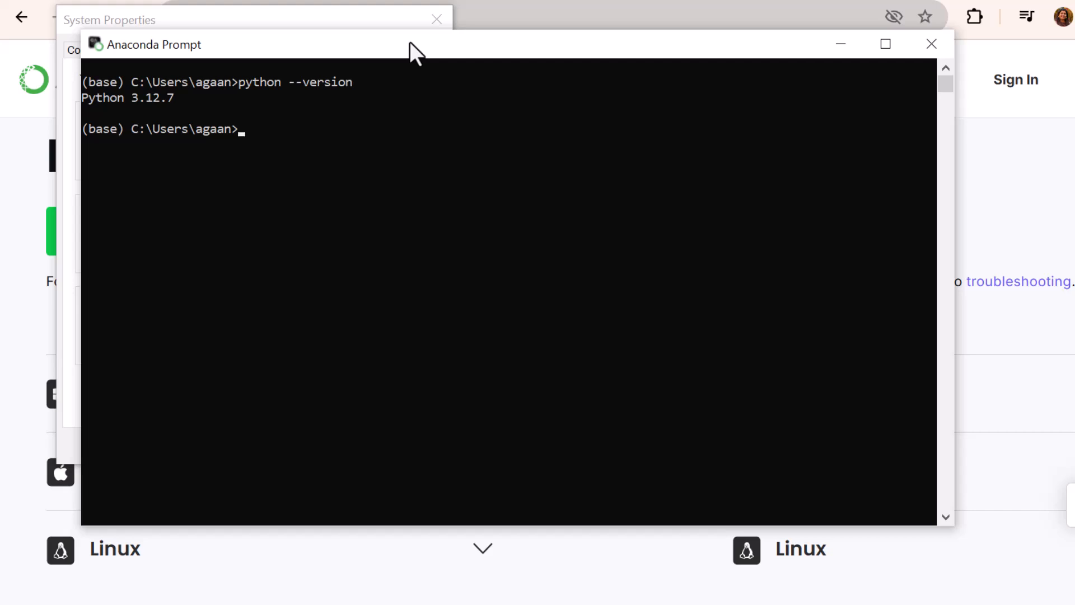
{"action": "mouse_move", "coordinate": [316, 137]}
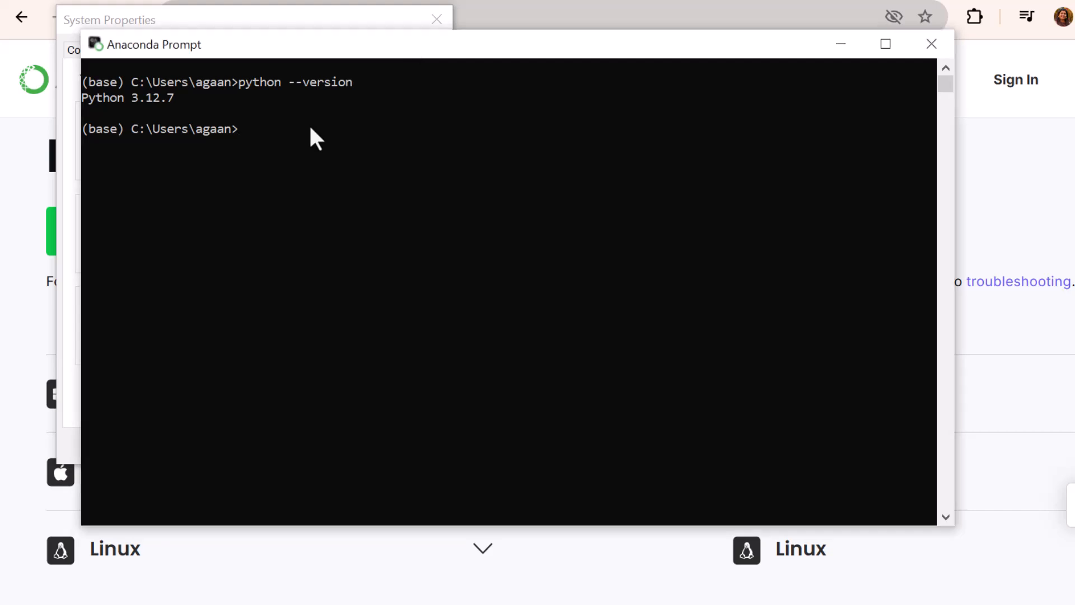
Run conda create -n langchain_app python=3.11 to create the new environment
{"action": "type", "text": "c"}
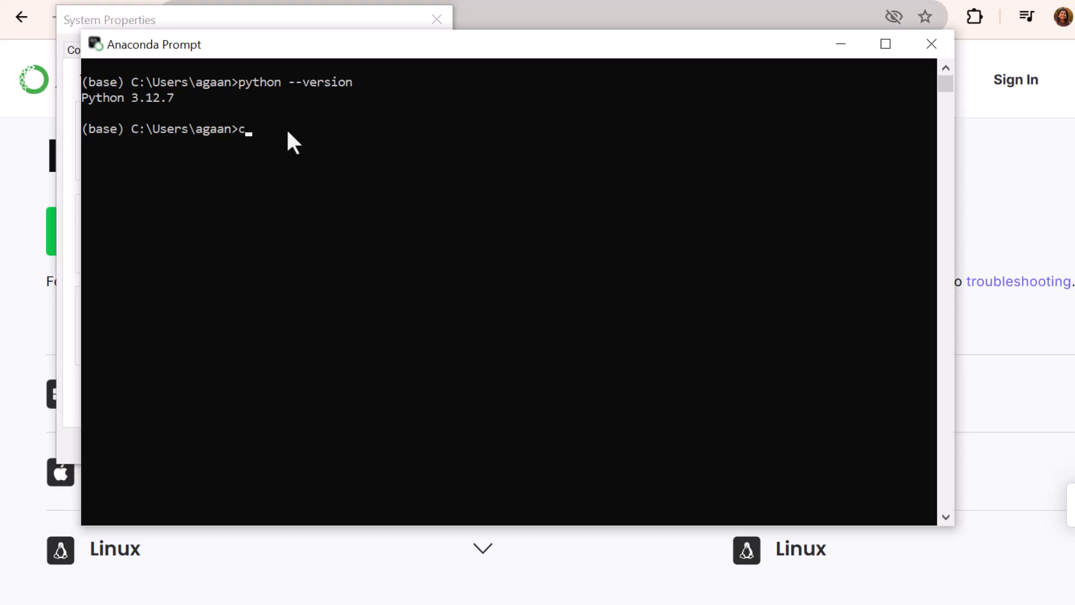
{"action": "type", "text": "onda c"}
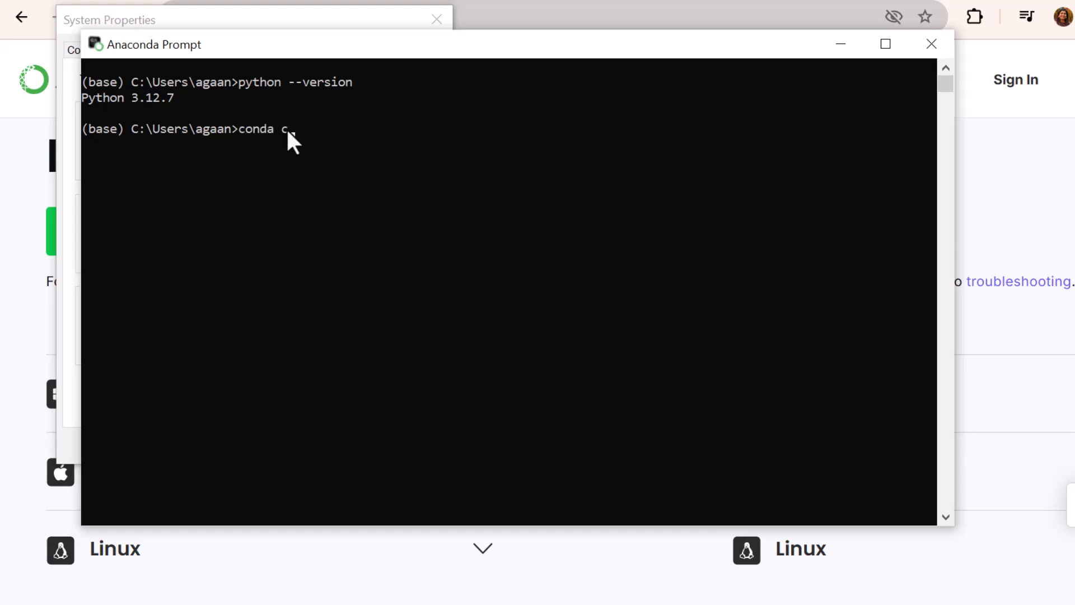
{"action": "type", "text": "reate -n"}
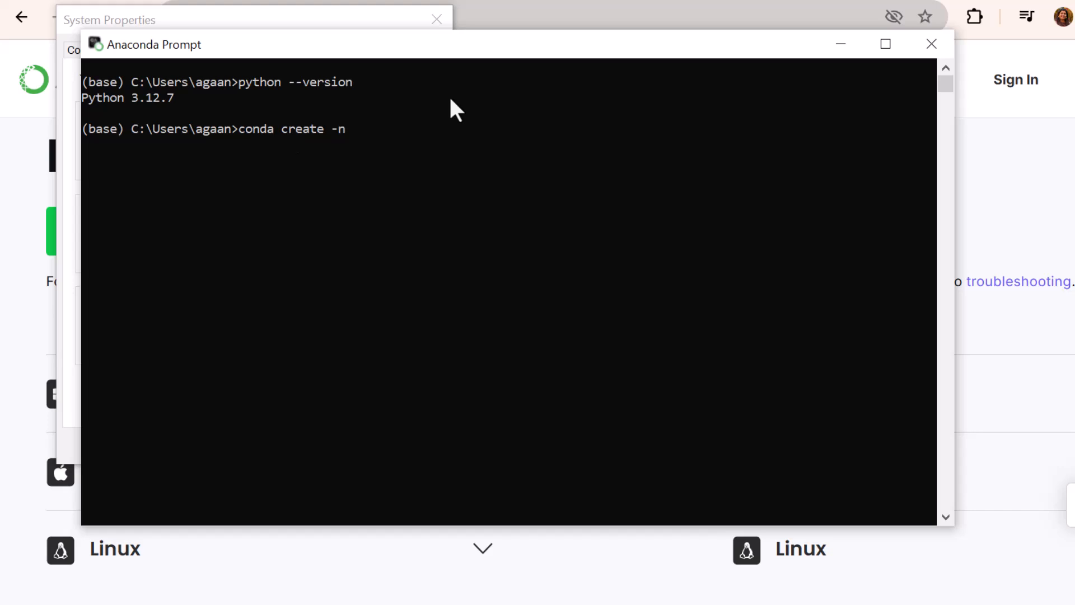
{"action": "type", "text": "langcha"}
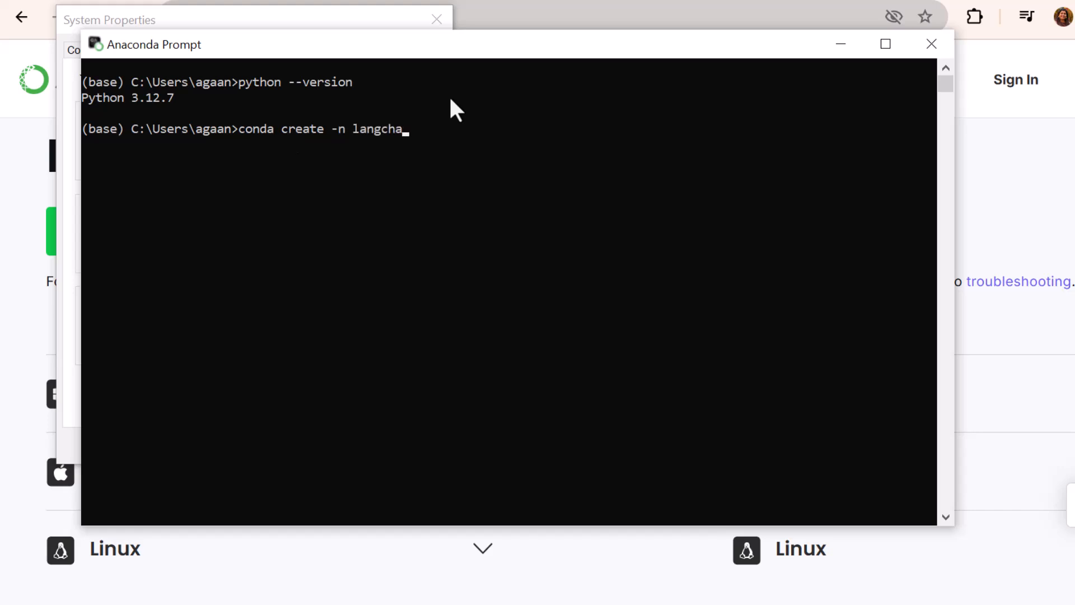
{"action": "type", "text": "in_app"}
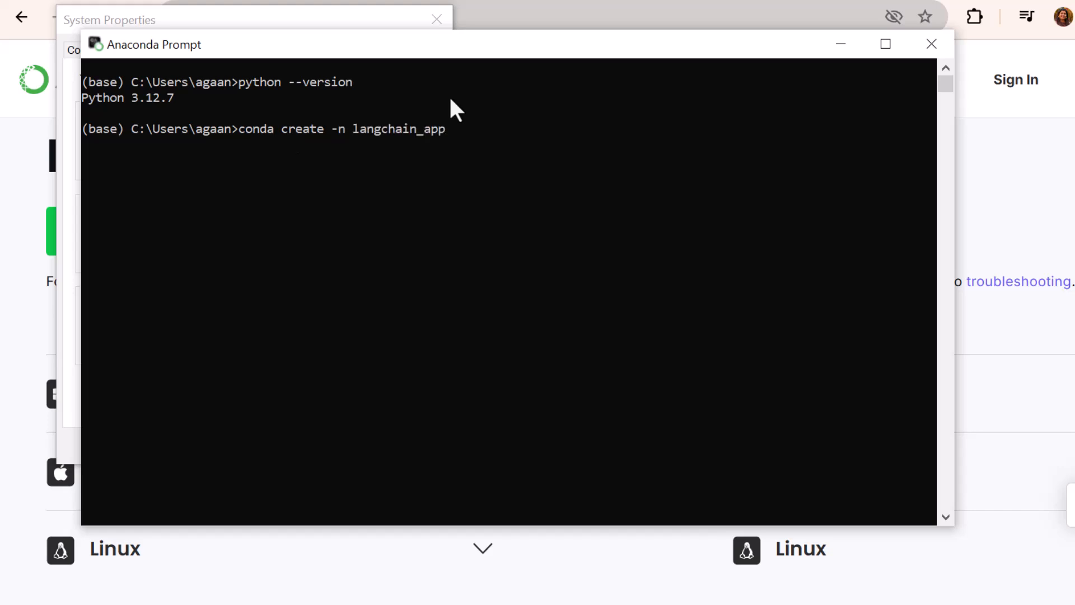
{"action": "type", "text": "pyth"}
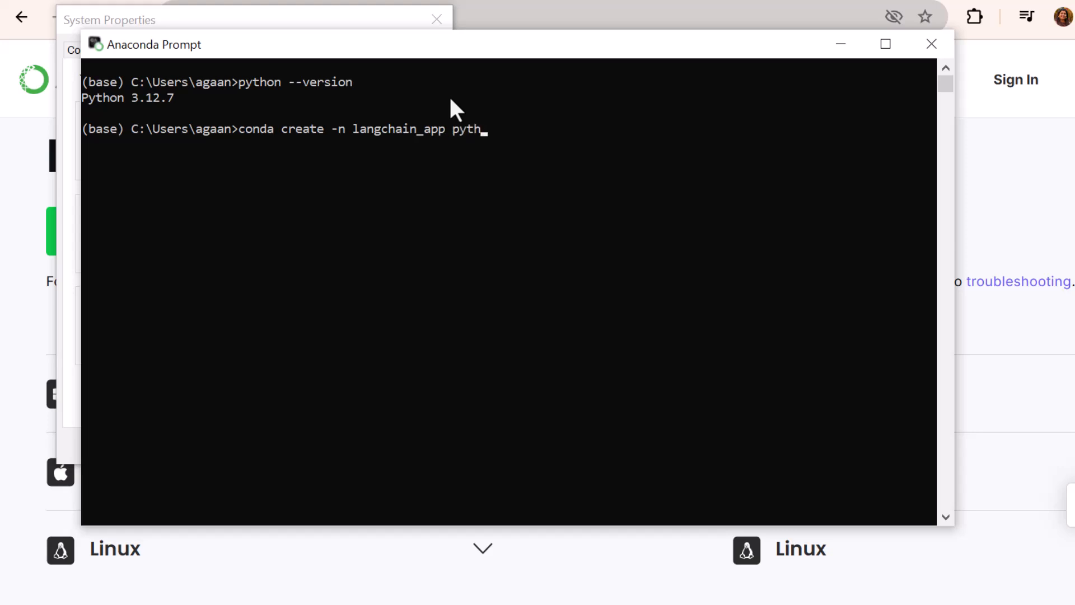
{"action": "type", "text": "on="}
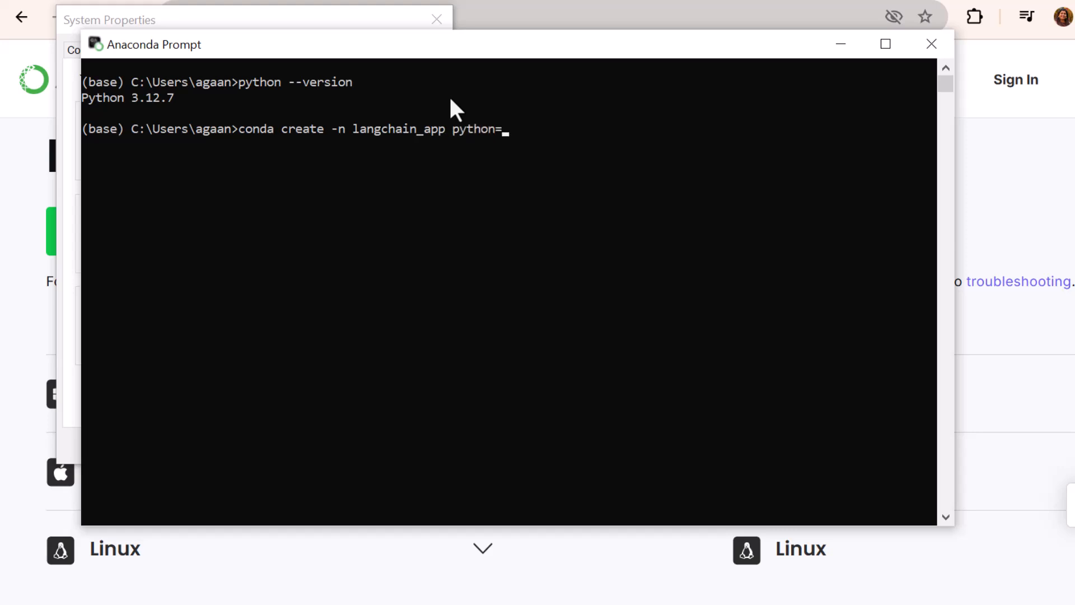
{"action": "type", "text": "3.11"}
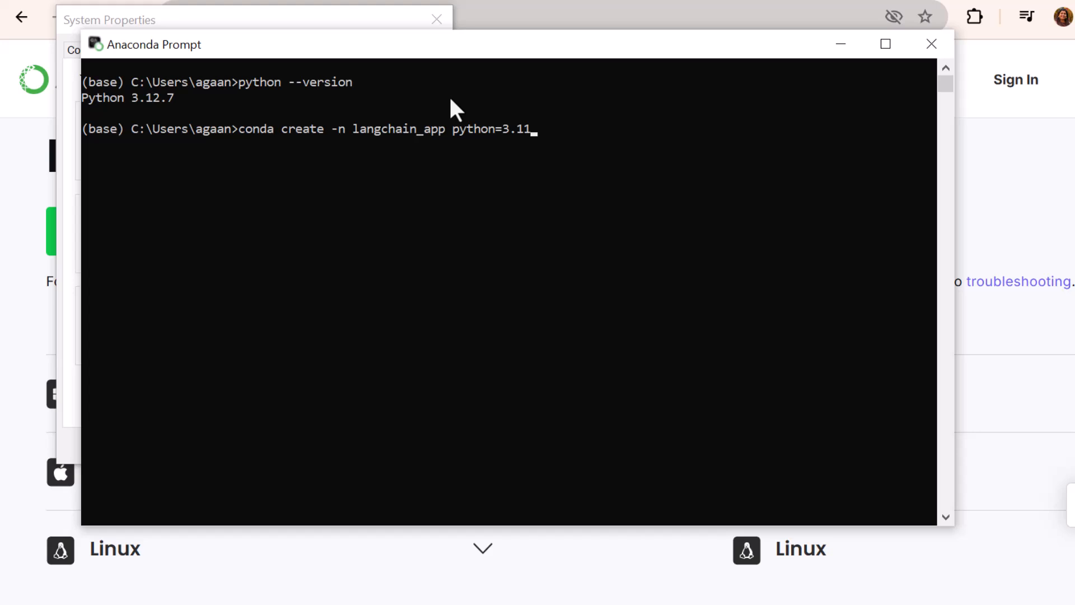
{"action": "key", "text": "Return"}
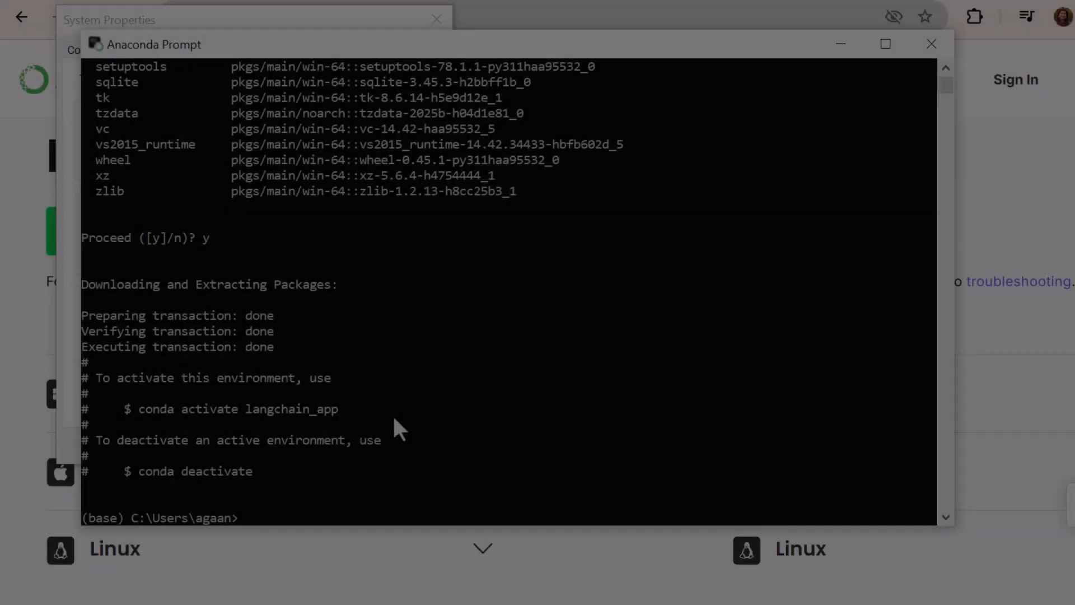
Activate langchain_app with conda activate and check its Python version
{"action": "type", "text": "conda env list"}
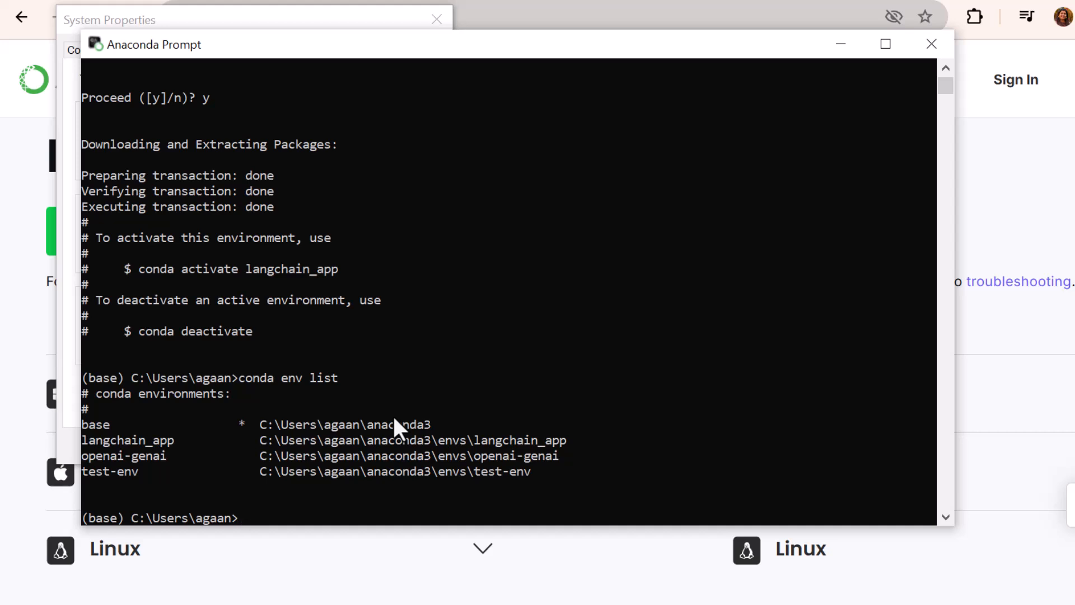
{"action": "mouse_move", "coordinate": [136, 453]}
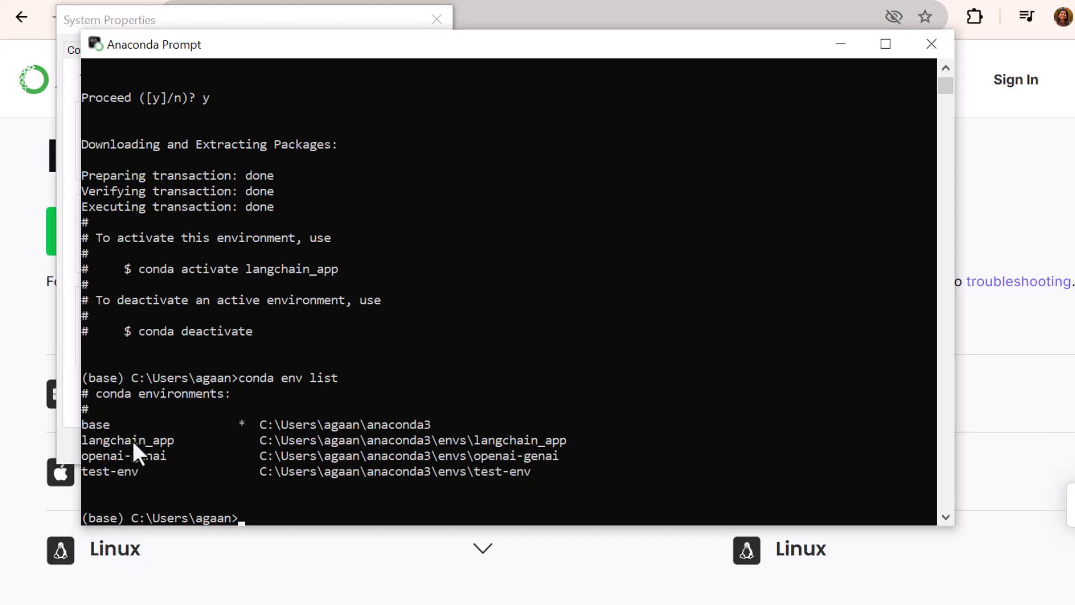
{"action": "mouse_move", "coordinate": [482, 446]}
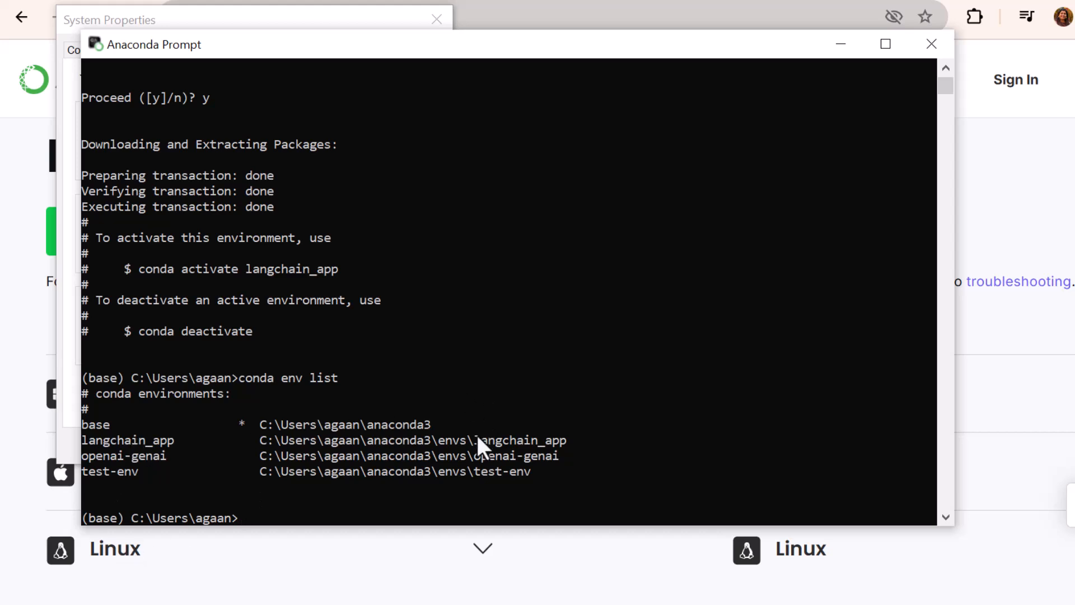
{"action": "mouse_move", "coordinate": [480, 449]}
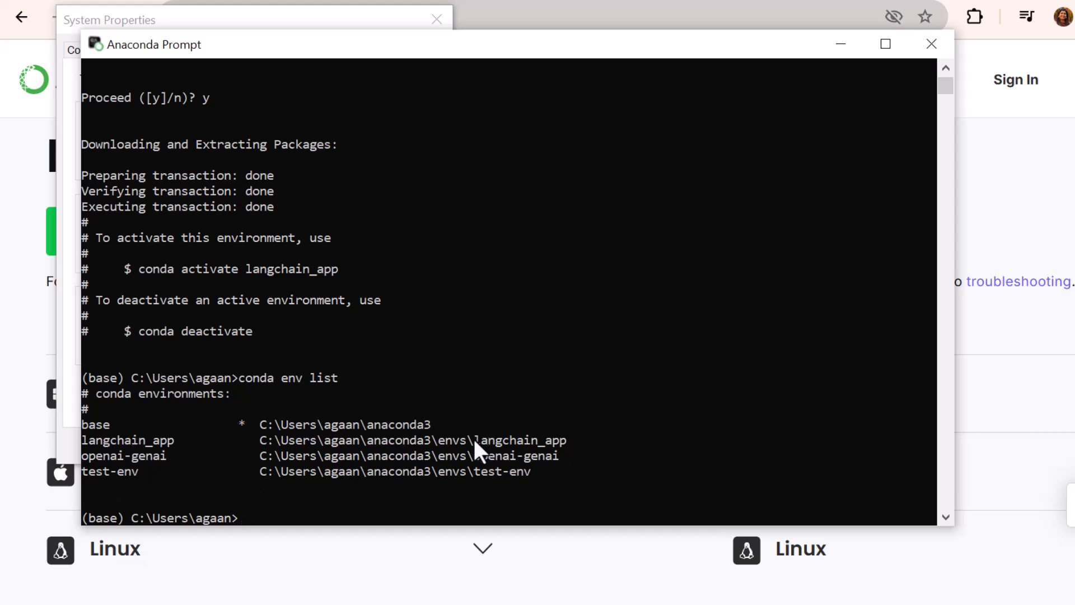
{"action": "type", "text": "conda activ"}
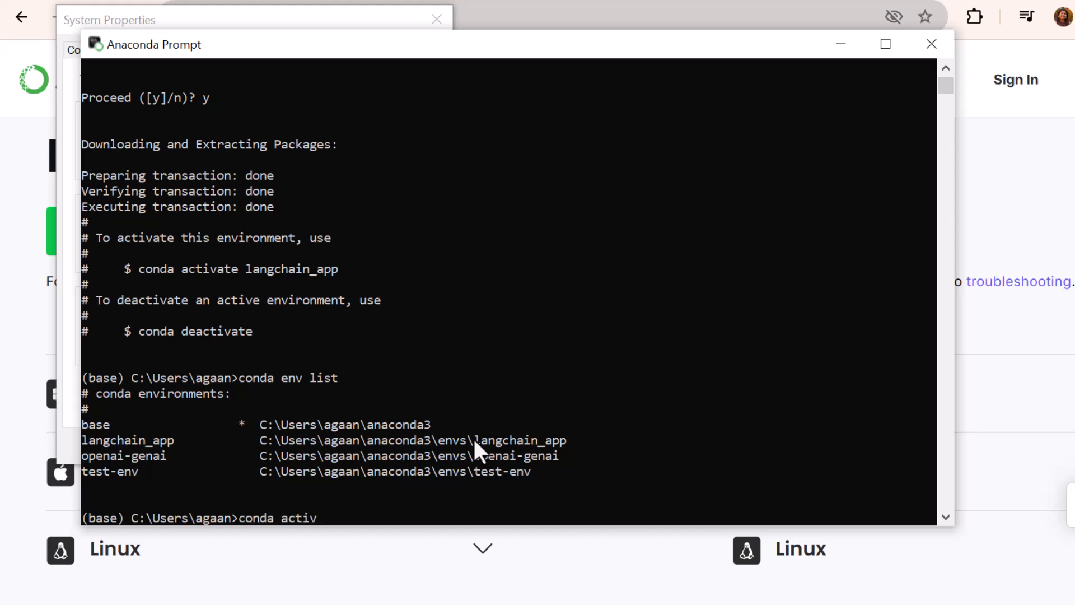
{"action": "type", "text": "ate"}
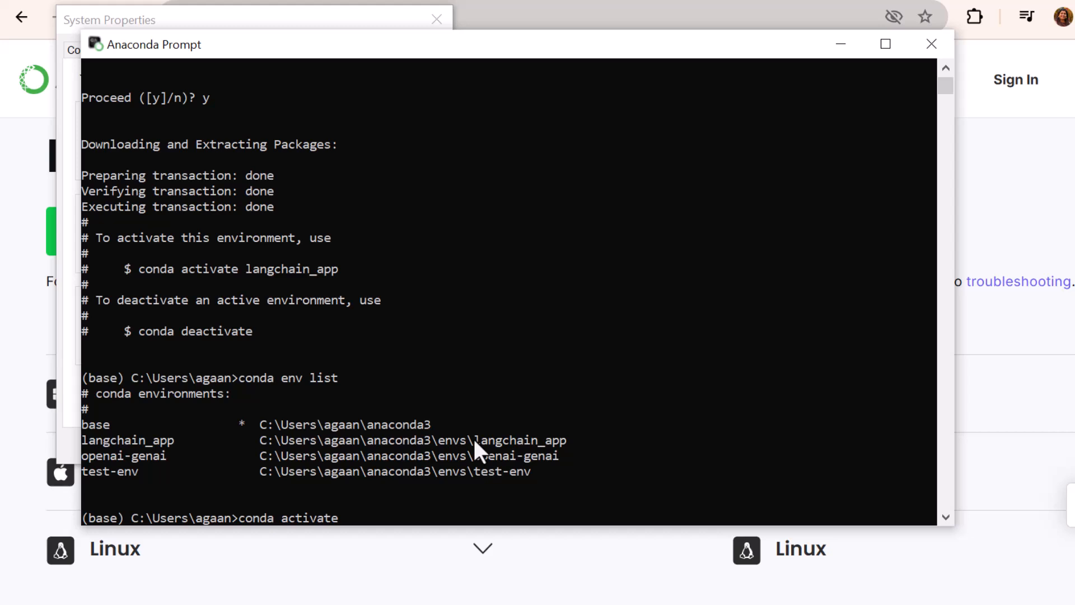
{"action": "type", "text": "lan"}
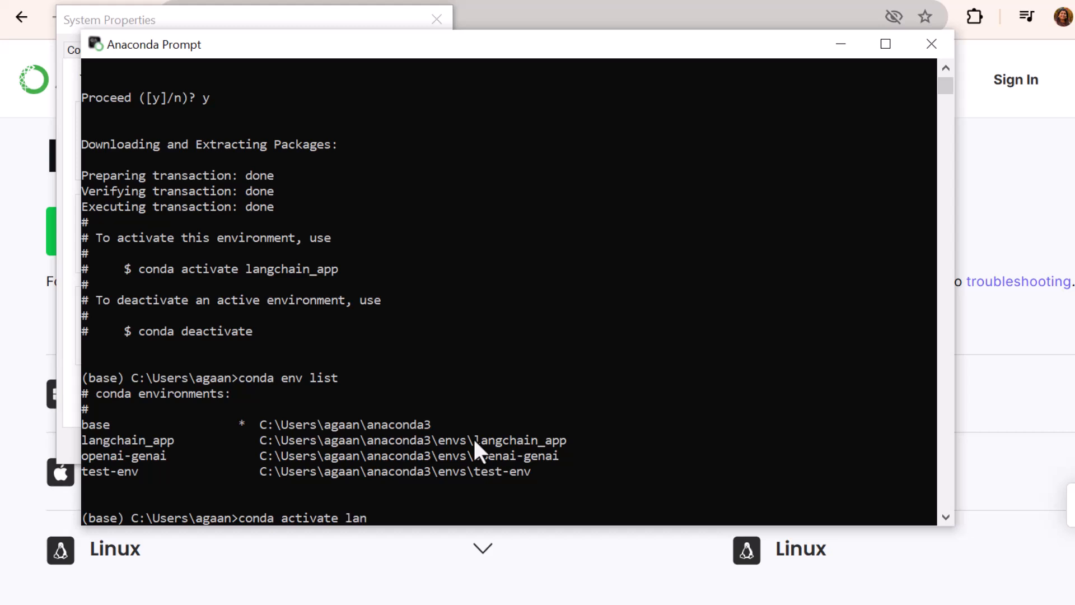
{"action": "key", "text": "Return"}
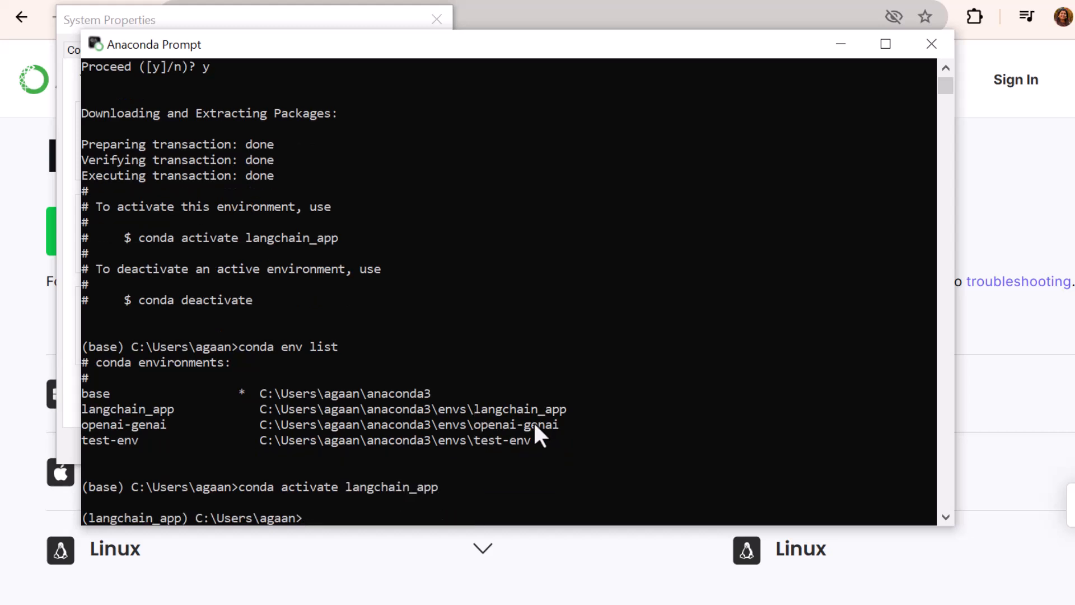
{"action": "type", "text": "python --version"}
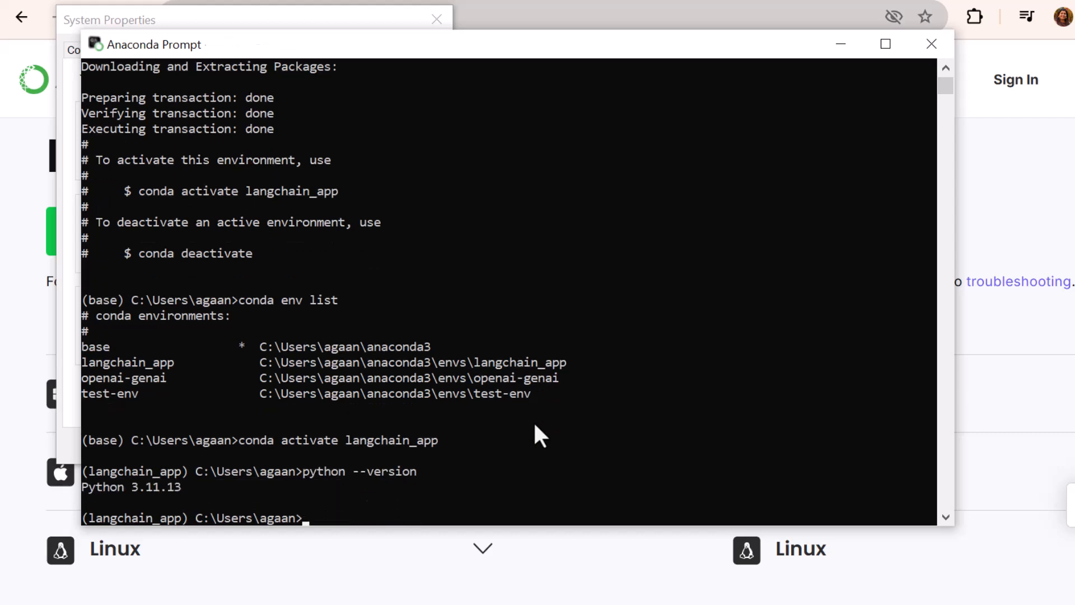
{"action": "mouse_move", "coordinate": [411, 384]}
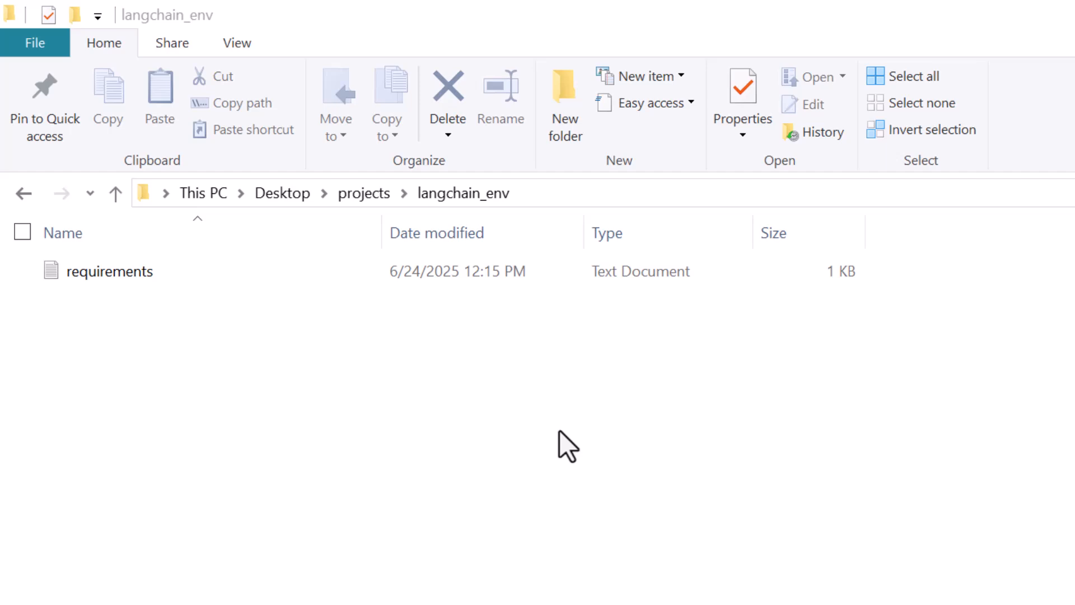
{"action": "mouse_move", "coordinate": [364, 193]}
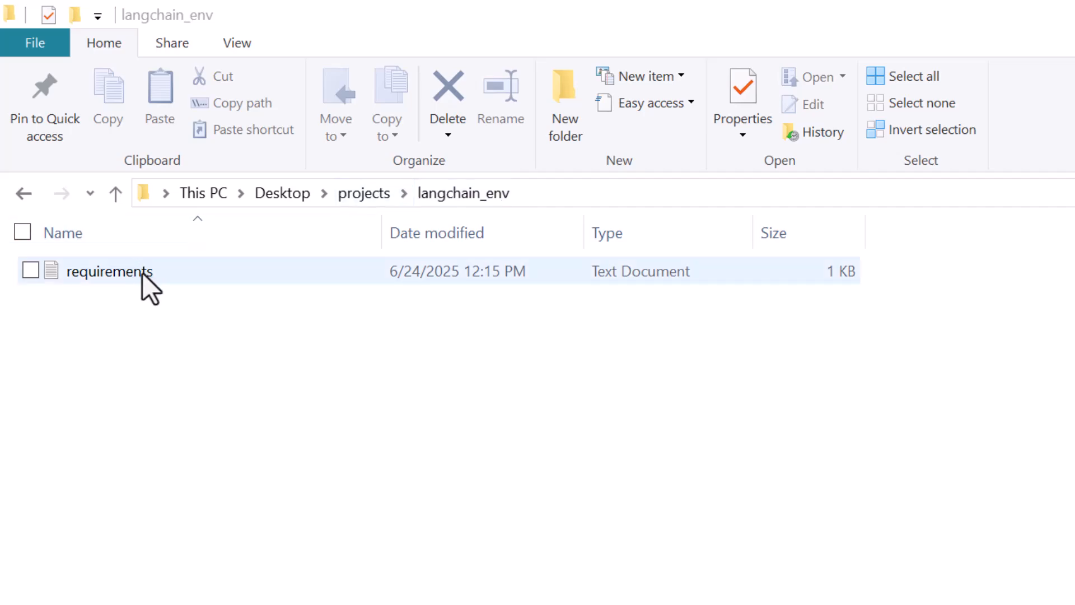
View the requirements text file from the langchain_env project folder
{"action": "double_click", "coordinate": [110, 271]}
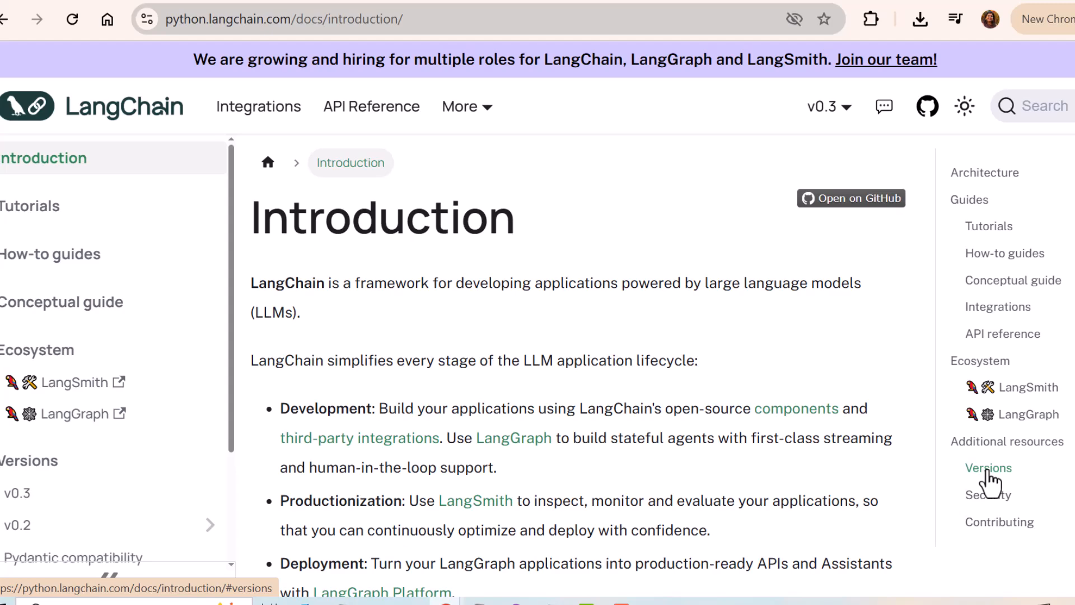
Jump to the Versions section and reach the v0.3 release notes guidance
{"action": "left_click", "coordinate": [989, 469]}
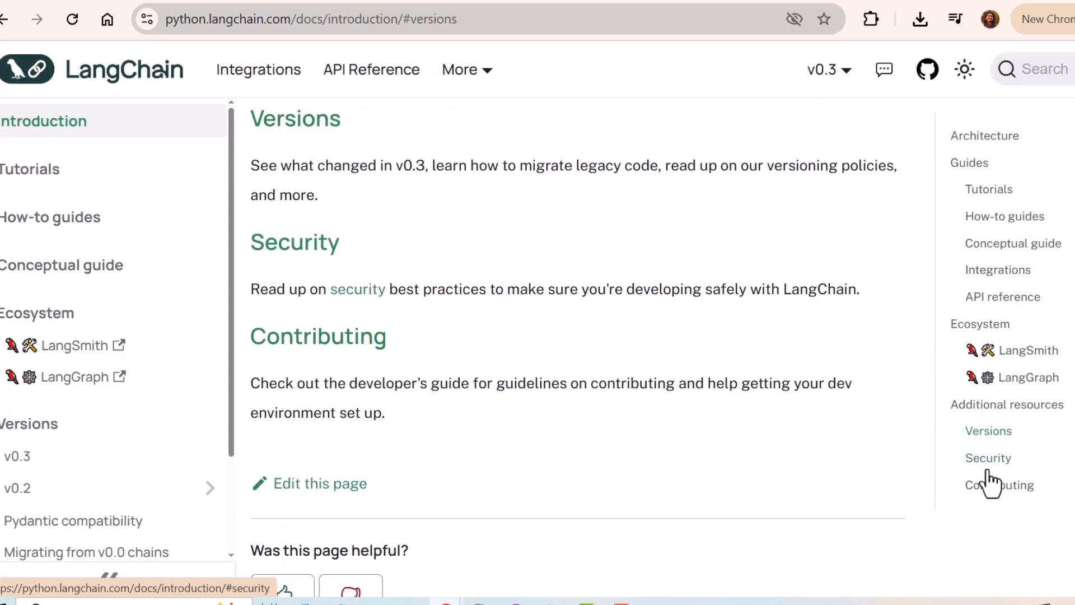
{"action": "scroll", "scroll_direction": "up", "scroll_amount": 3}
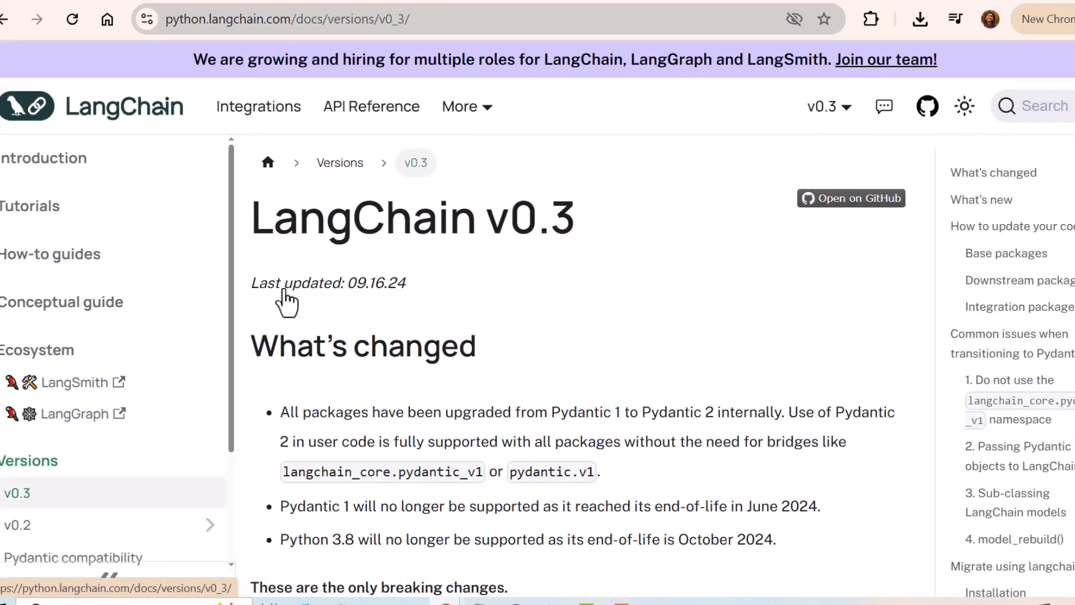
{"action": "mouse_move", "coordinate": [277, 130]}
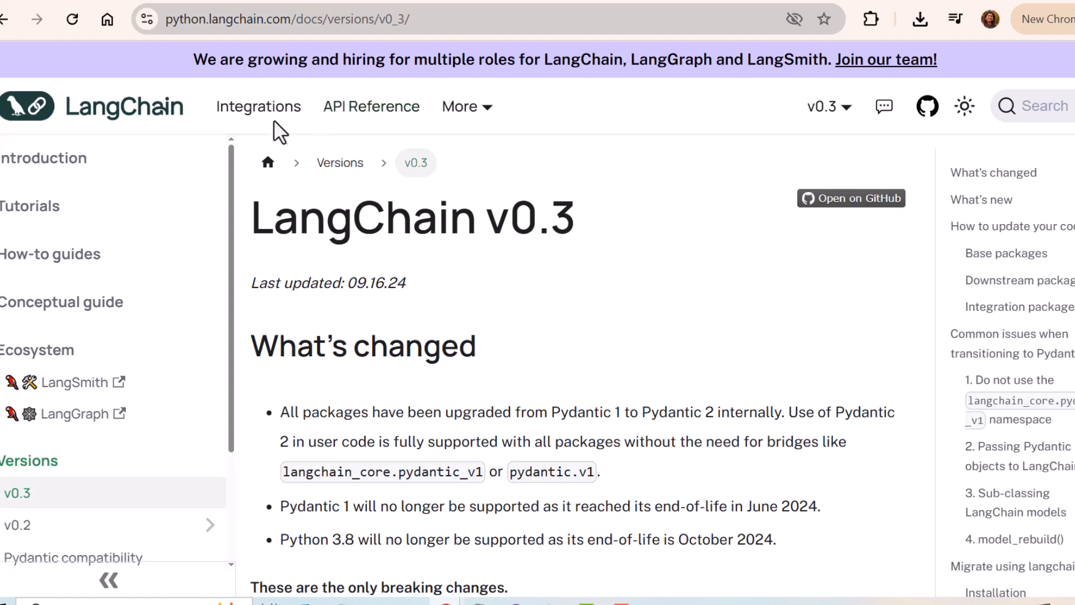
{"action": "mouse_move", "coordinate": [326, 319]}
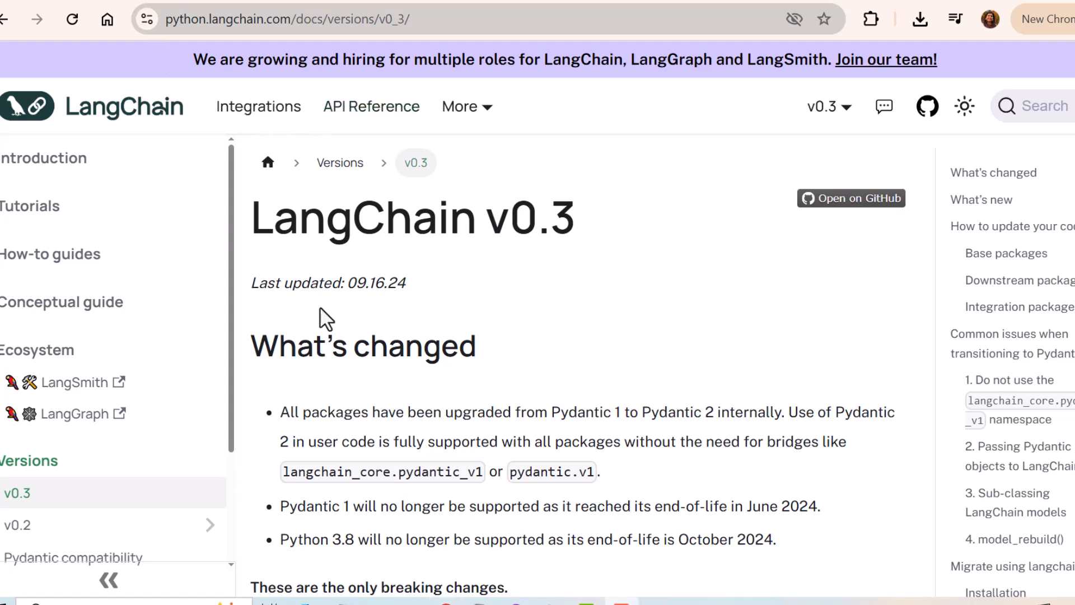
{"action": "mouse_move", "coordinate": [598, 230]}
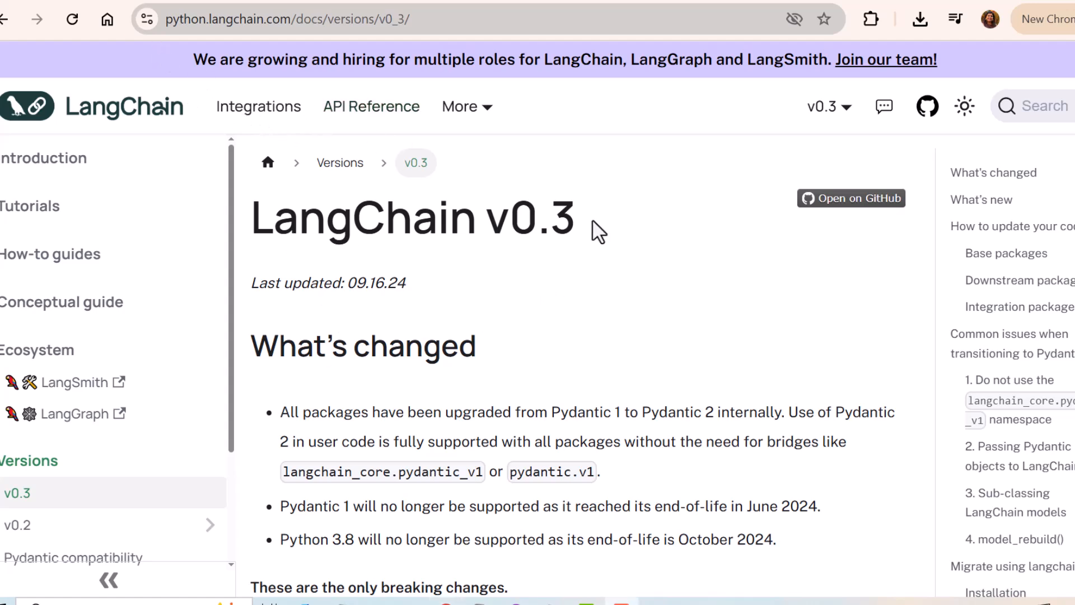
{"action": "scroll", "scroll_direction": "down", "scroll_amount": 3}
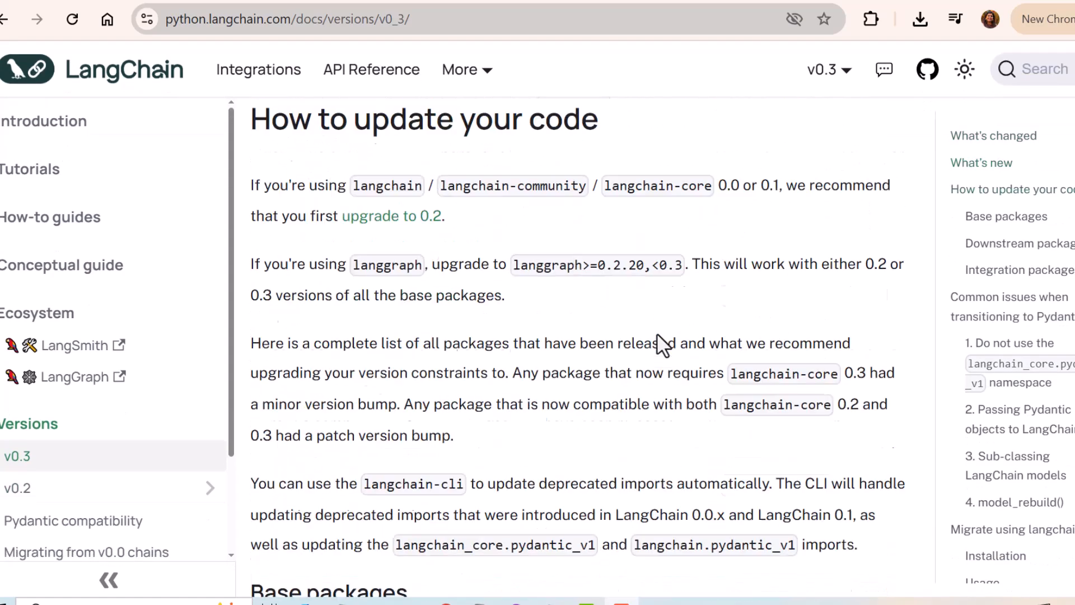
Scroll to the Base packages and Downstream packages version tables on the v0.3 page
{"action": "scroll", "scroll_direction": "down", "scroll_amount": 3}
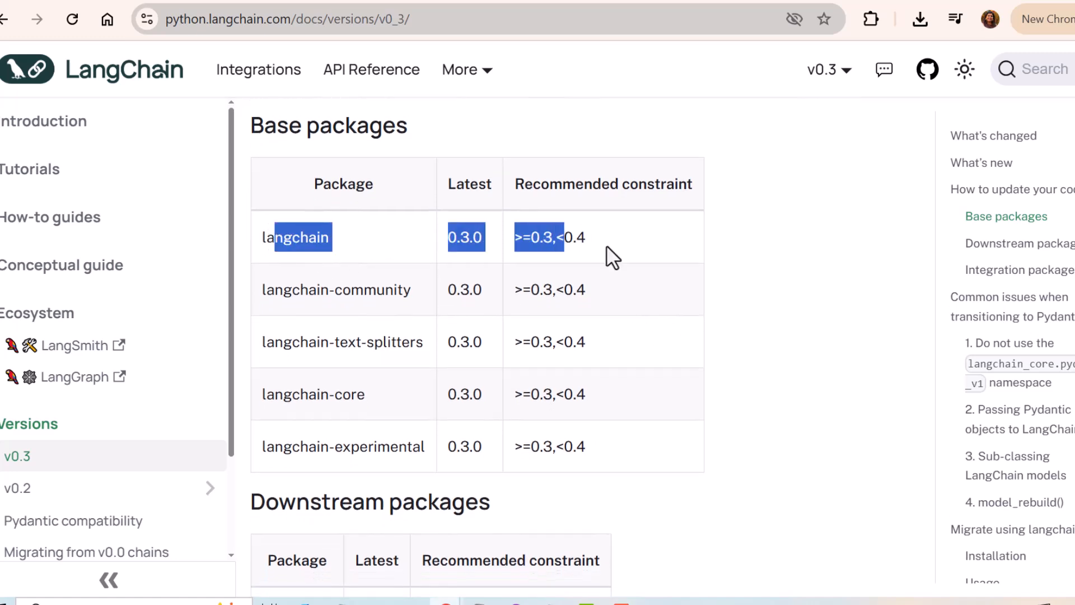
{"action": "left_click", "coordinate": [536, 266]}
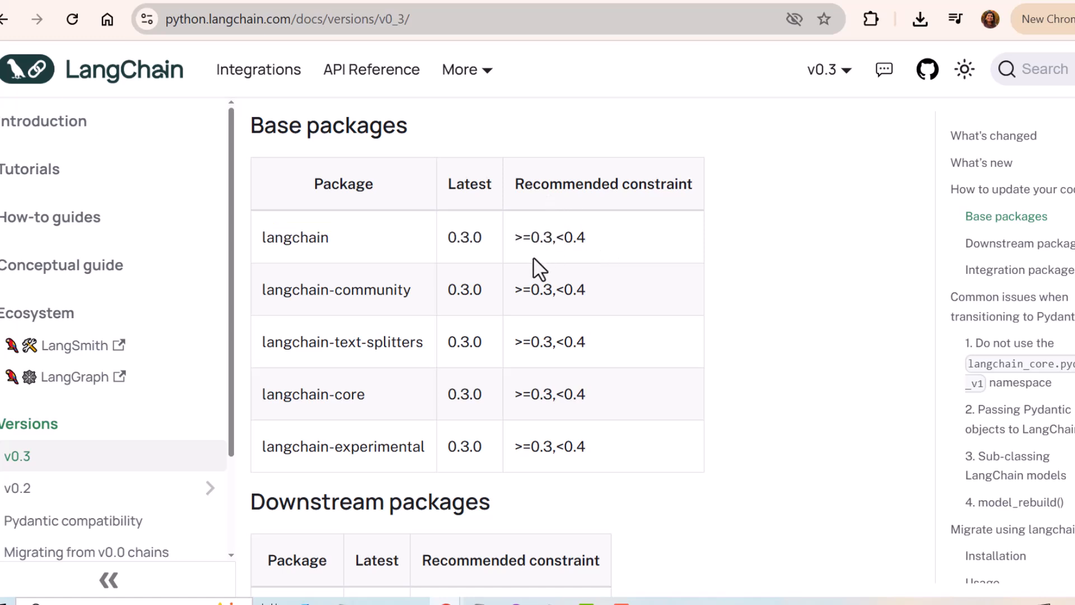
{"action": "double_click", "coordinate": [549, 237]}
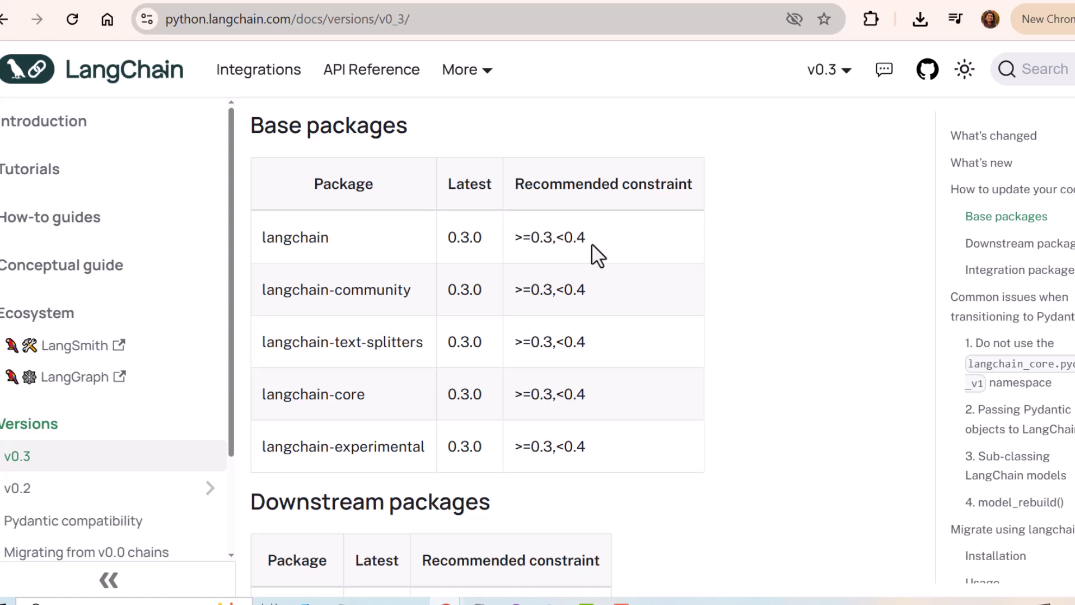
{"action": "mouse_move", "coordinate": [949, 231]}
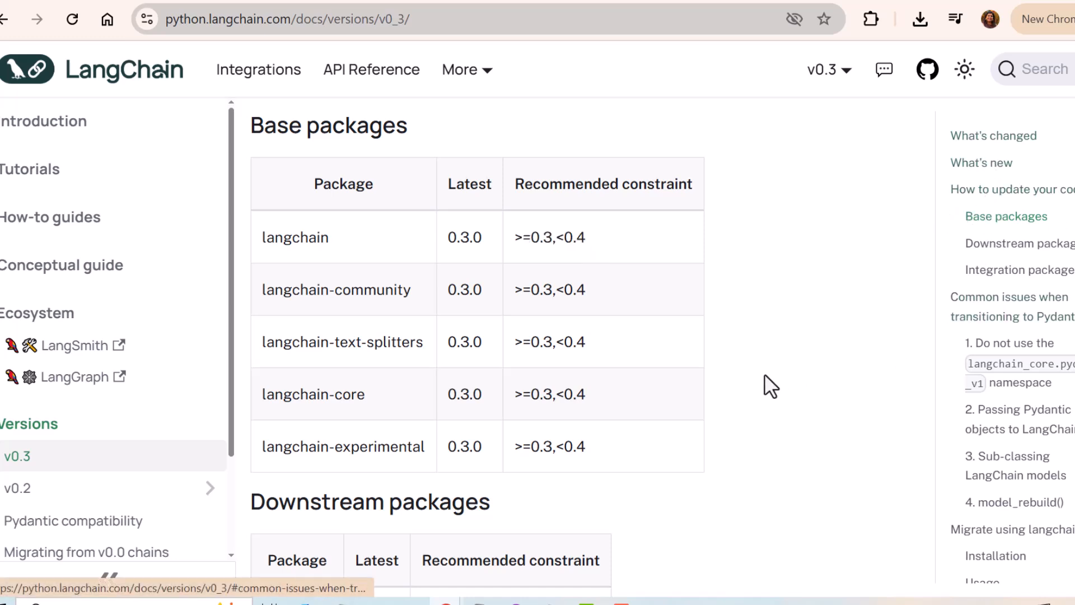
{"action": "mouse_move", "coordinate": [727, 388]}
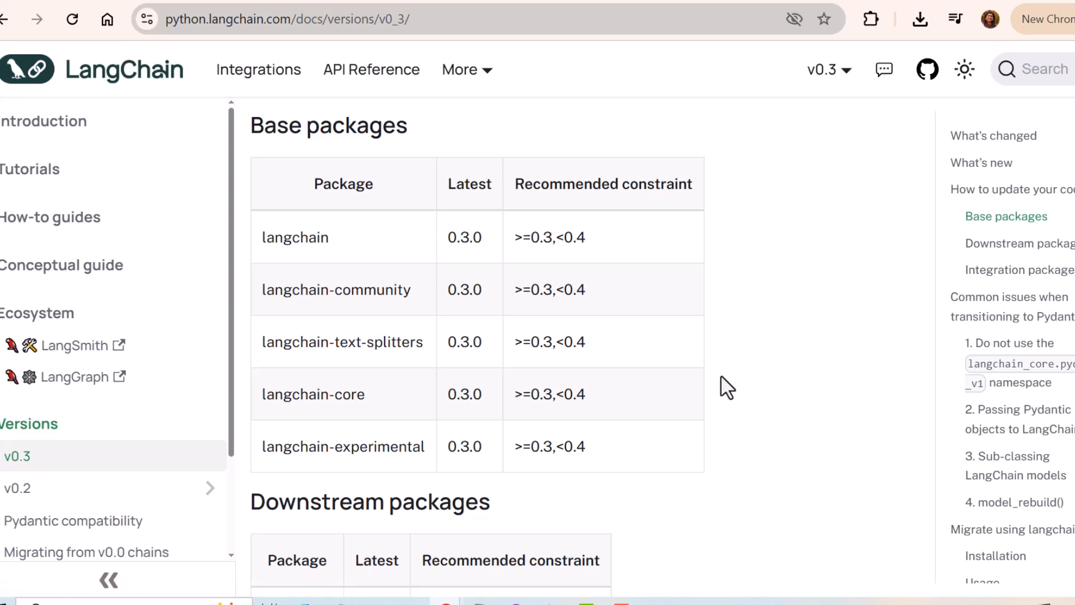
{"action": "mouse_move", "coordinate": [766, 285]}
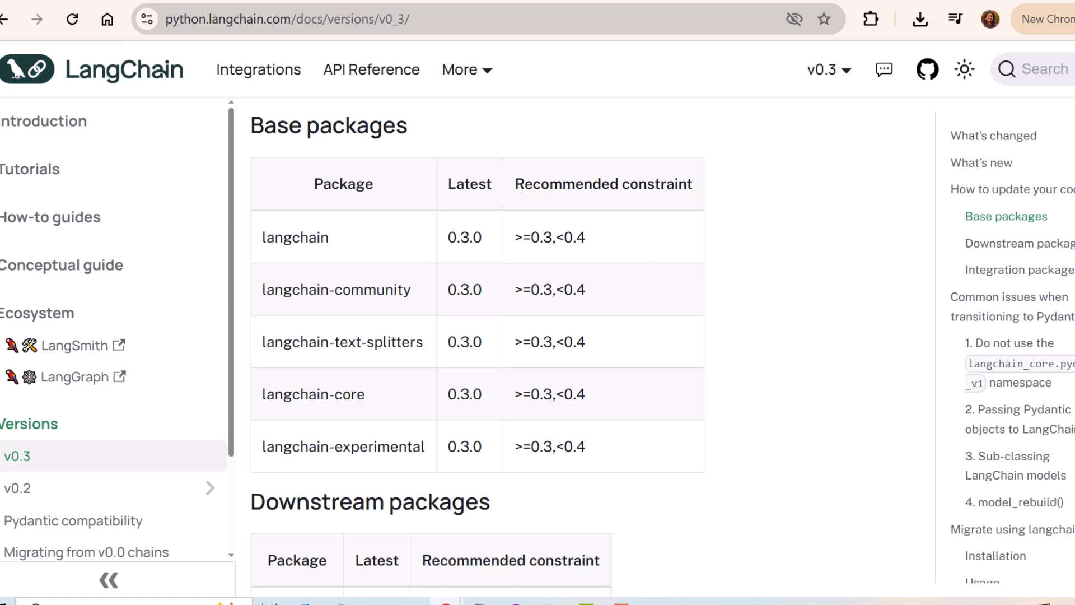
{"action": "scroll", "scroll_direction": "down", "scroll_amount": 3}
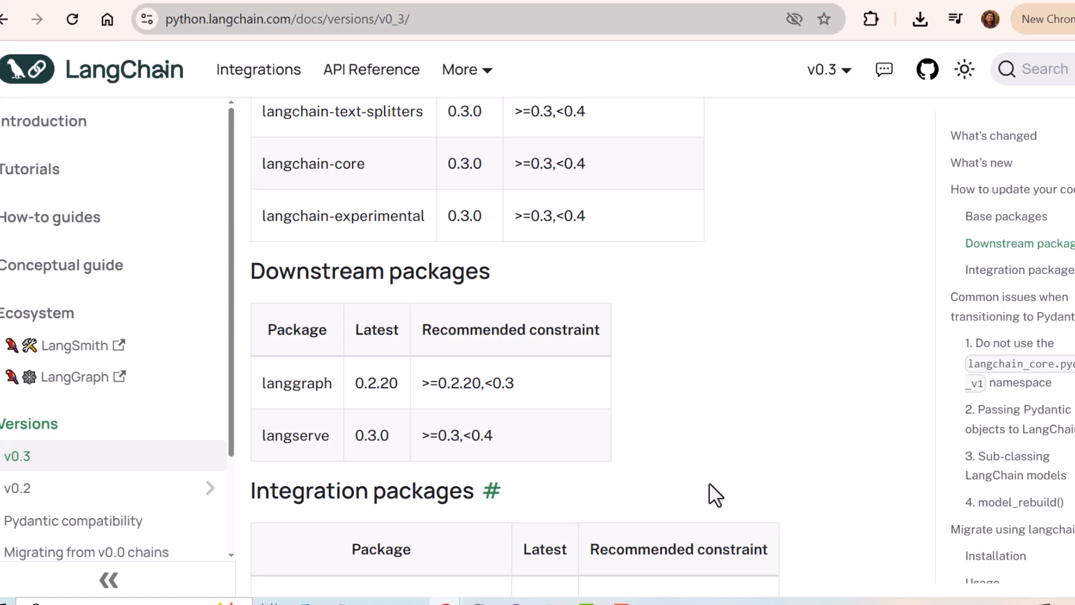
Scroll further down to the Integration packages version table
{"action": "scroll", "scroll_direction": "down", "scroll_amount": 3}
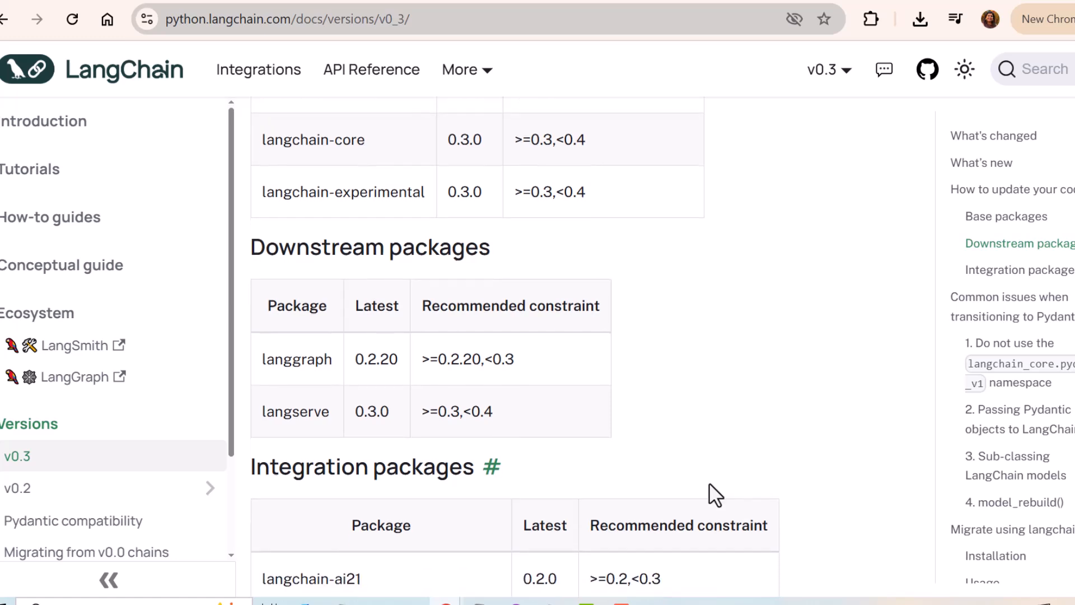
{"action": "mouse_move", "coordinate": [271, 359]}
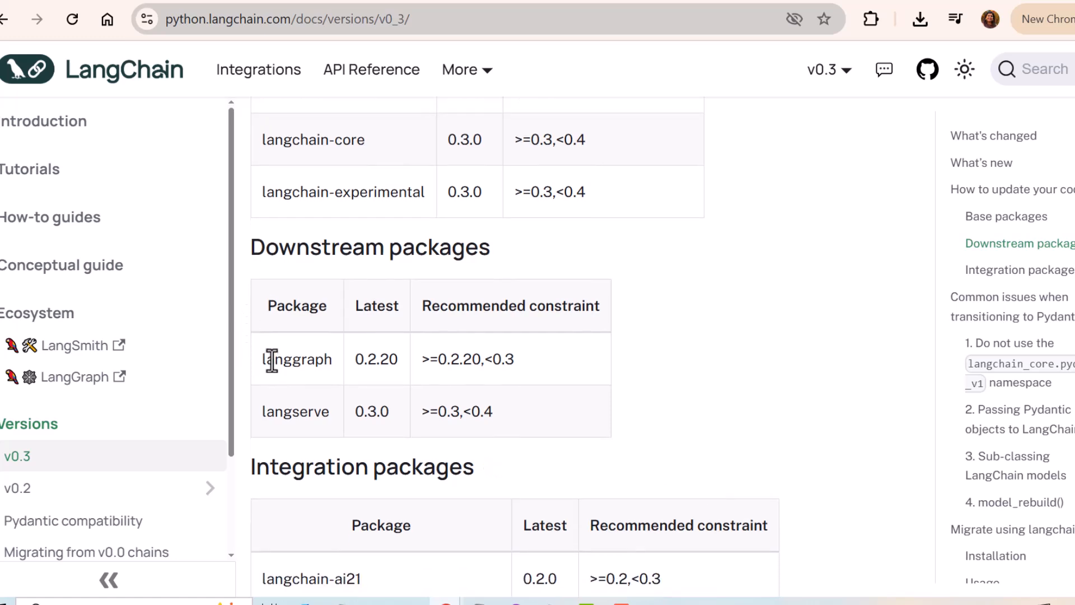
{"action": "mouse_move", "coordinate": [677, 378]}
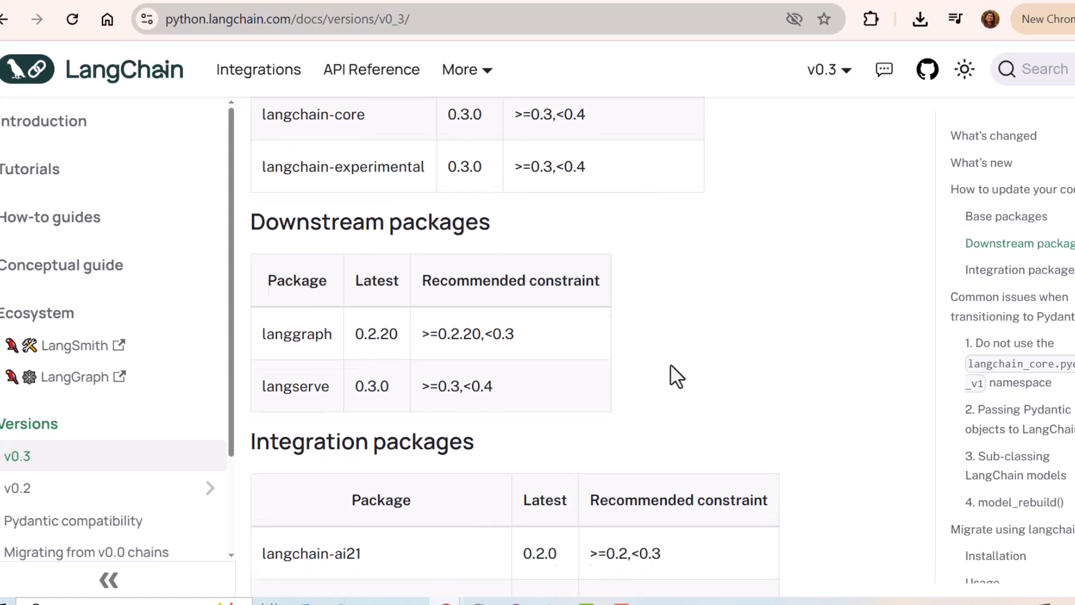
{"action": "scroll", "scroll_direction": "down", "scroll_amount": 3}
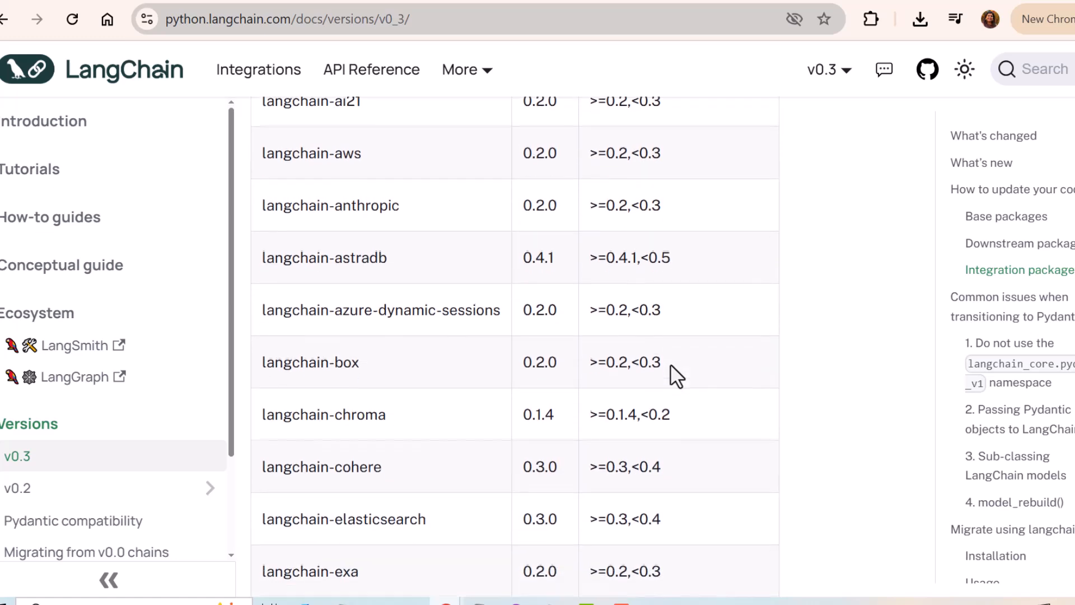
{"action": "scroll", "scroll_direction": "down", "scroll_amount": 3}
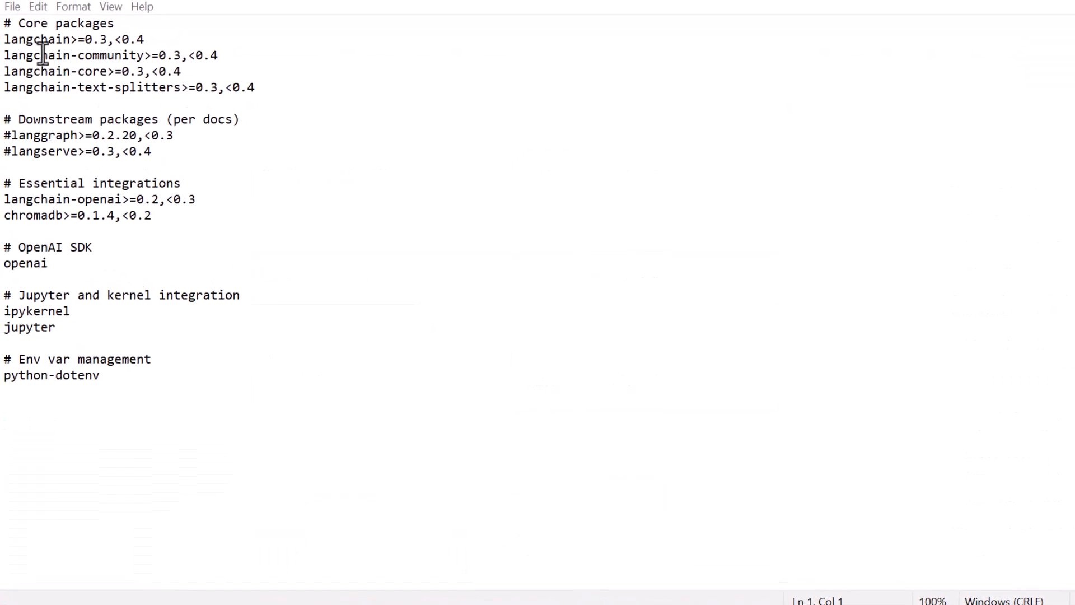
{"action": "mouse_move", "coordinate": [262, 271]}
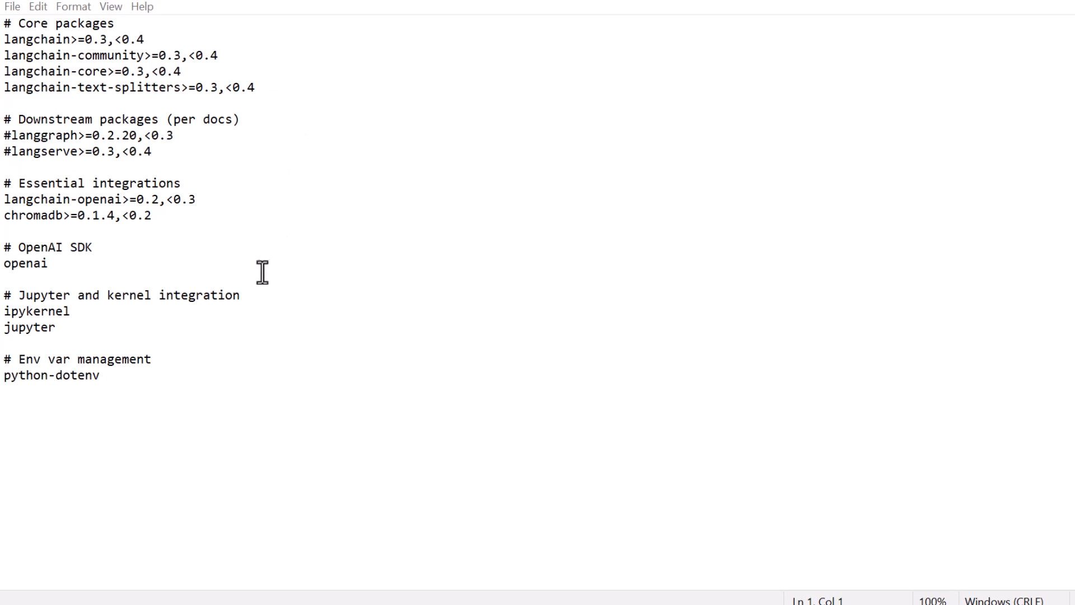
Highlight the jupyter and ipykernel entries, then return the cursor after python-dotenv
{"action": "left_click", "coordinate": [10, 327]}
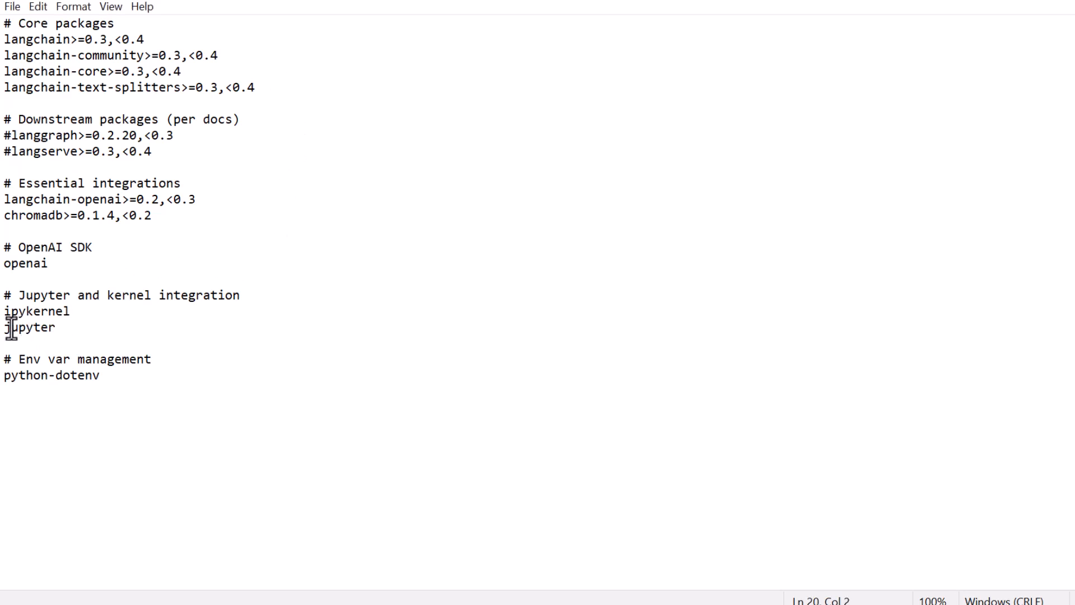
{"action": "double_click", "coordinate": [30, 327]}
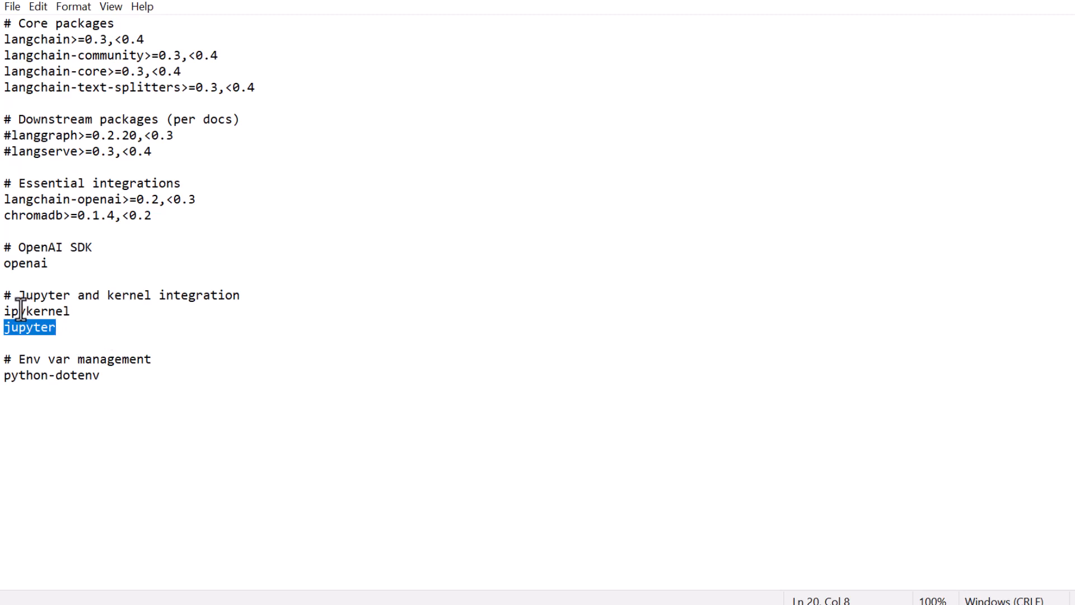
{"action": "double_click", "coordinate": [36, 310]}
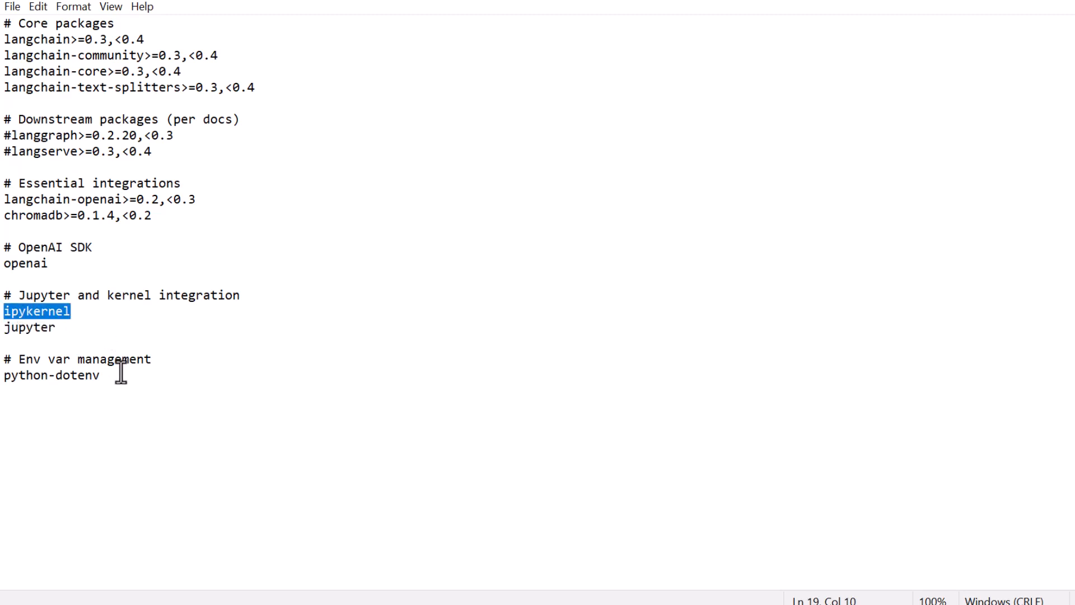
{"action": "double_click", "coordinate": [78, 375]}
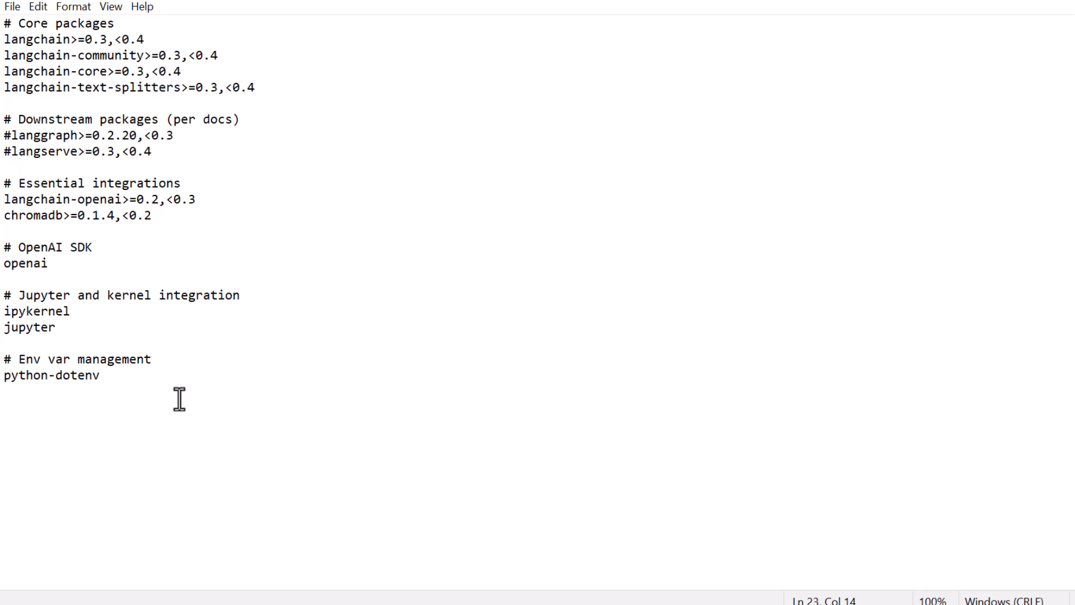
{"action": "left_click", "coordinate": [100, 375]}
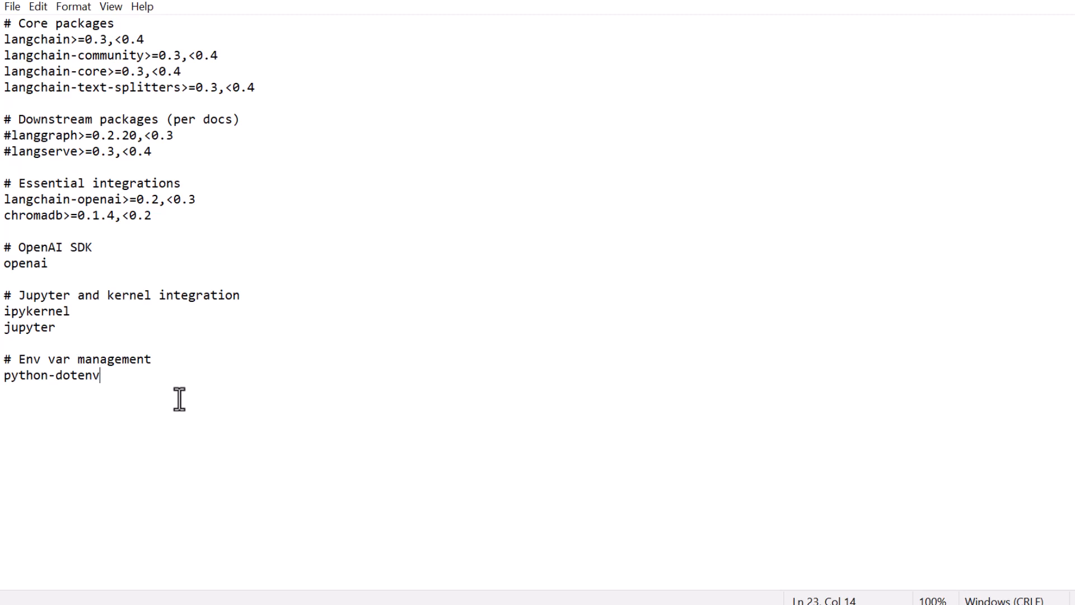
{"action": "mouse_move", "coordinate": [293, 215]}
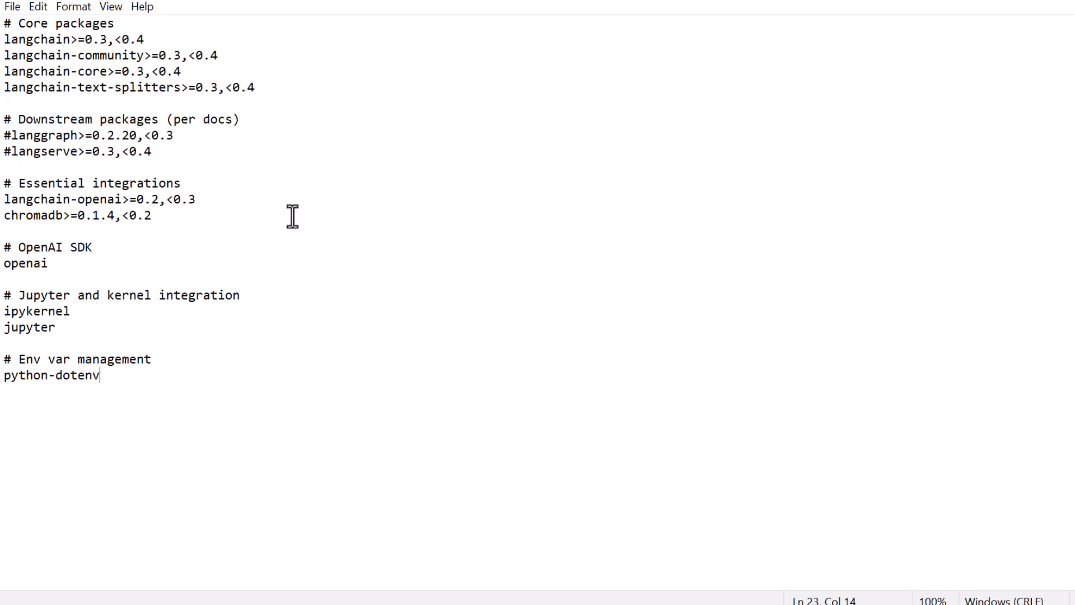
{"action": "mouse_move", "coordinate": [1062, 6]}
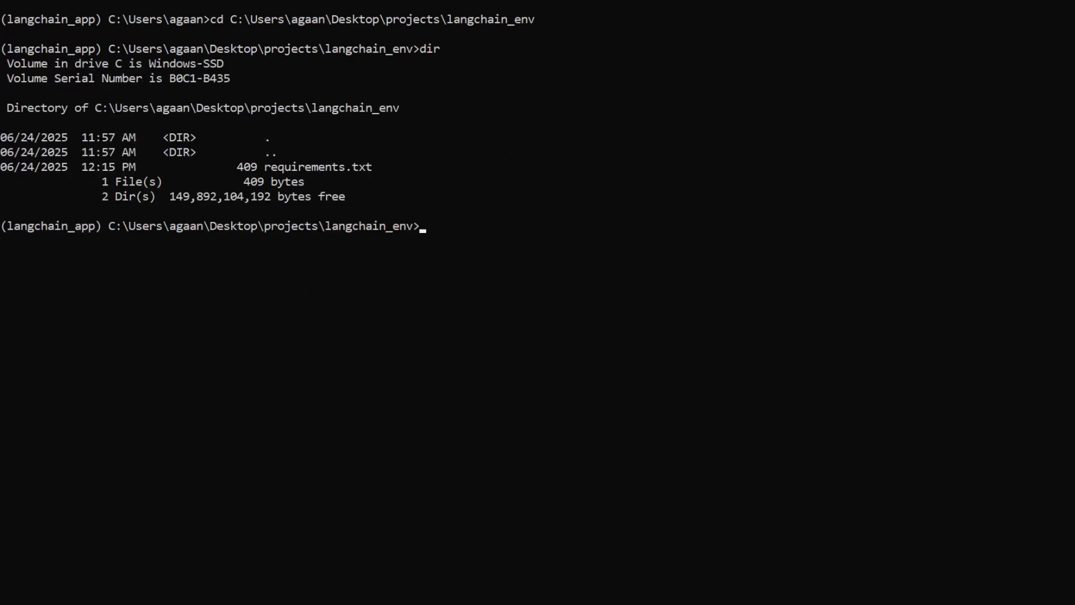
Run pip install -r requirements.txt, then begin the python -m ipykernel install command
{"action": "type", "text": "p"}
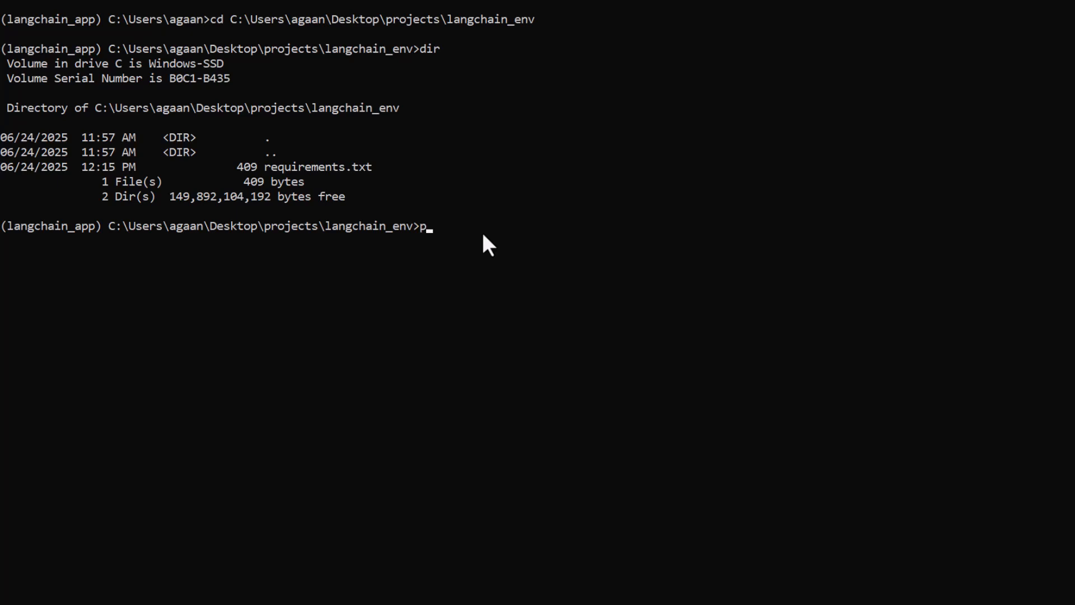
{"action": "type", "text": "ip install -"}
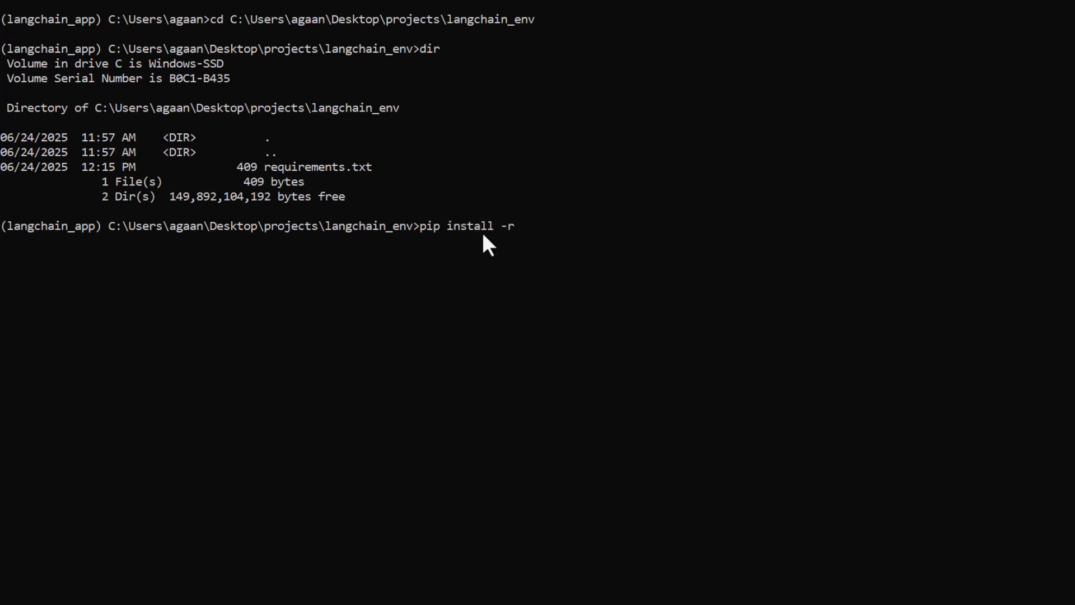
{"action": "type", "text": "requirements."}
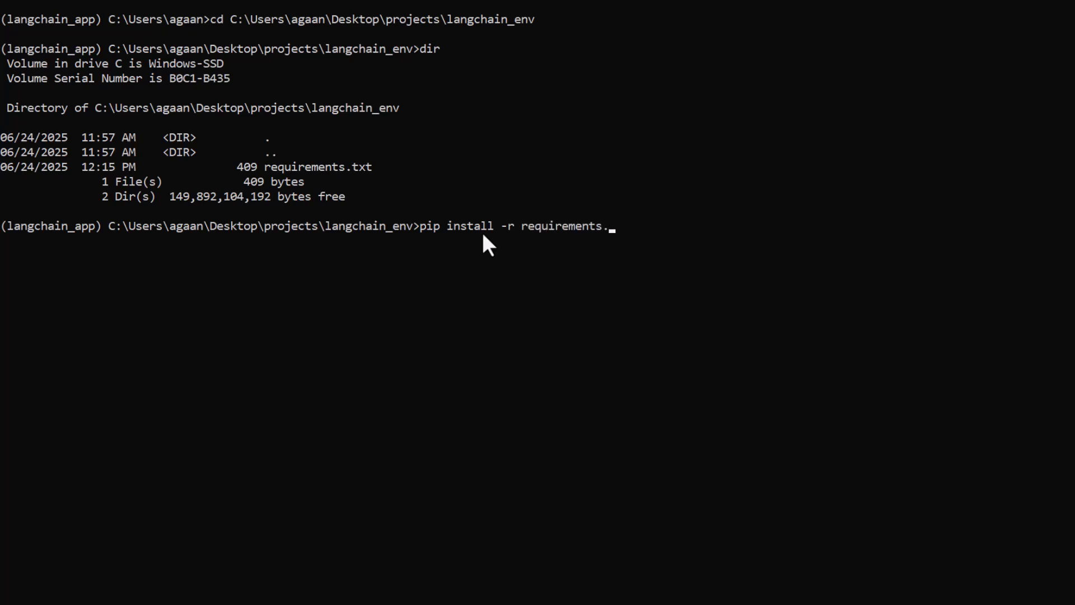
{"action": "type", "text": "txt"}
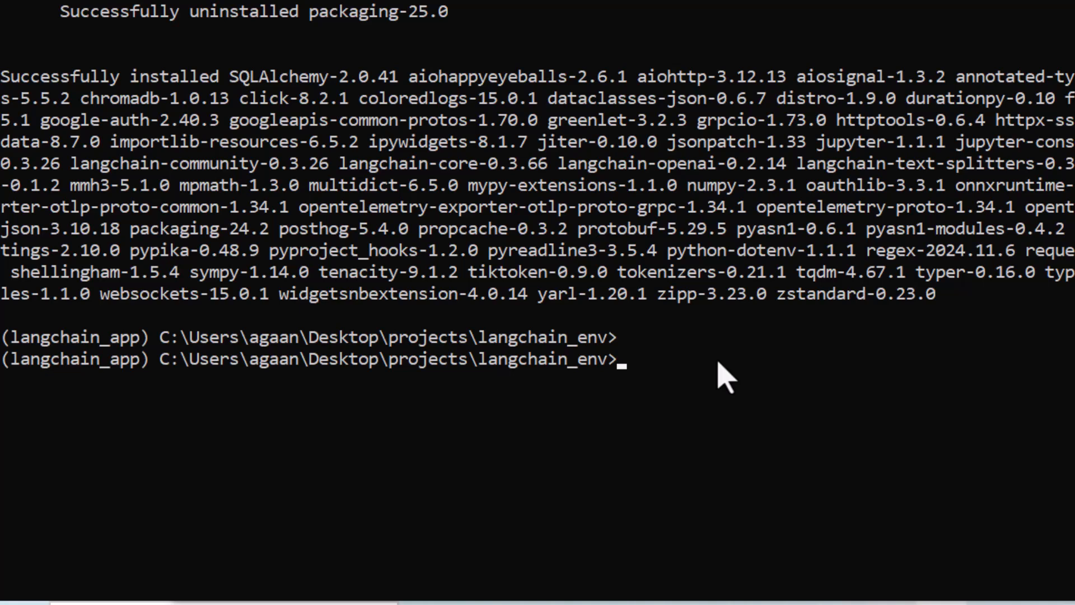
{"action": "type", "text": "python -m ipykernel install --user --name=lang"}
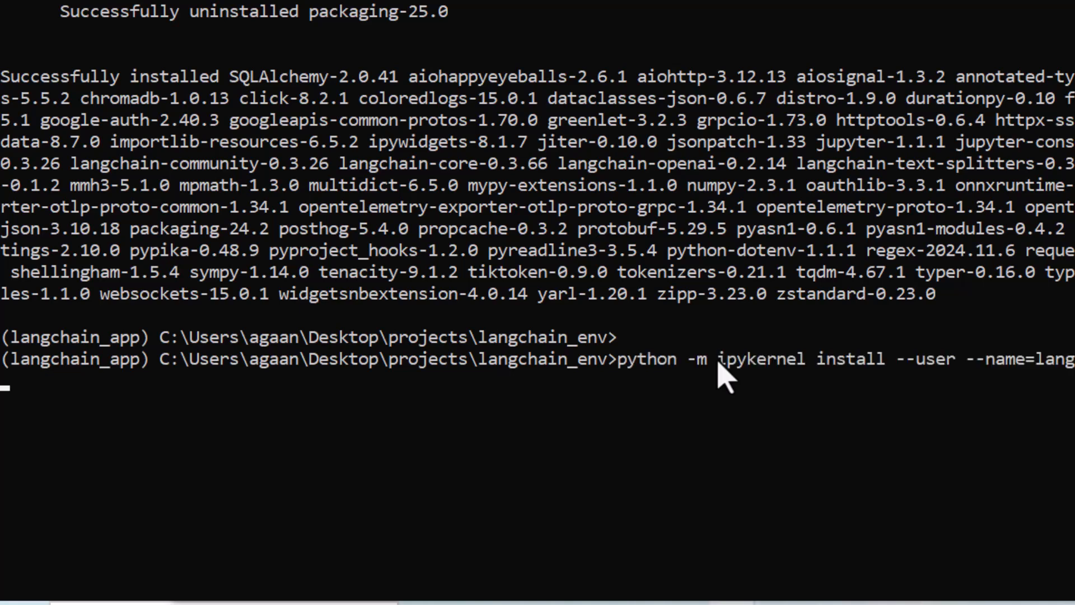
Run the kernel registration for langchain_env, then launch jupyter notebook
{"action": "key", "text": "Return"}
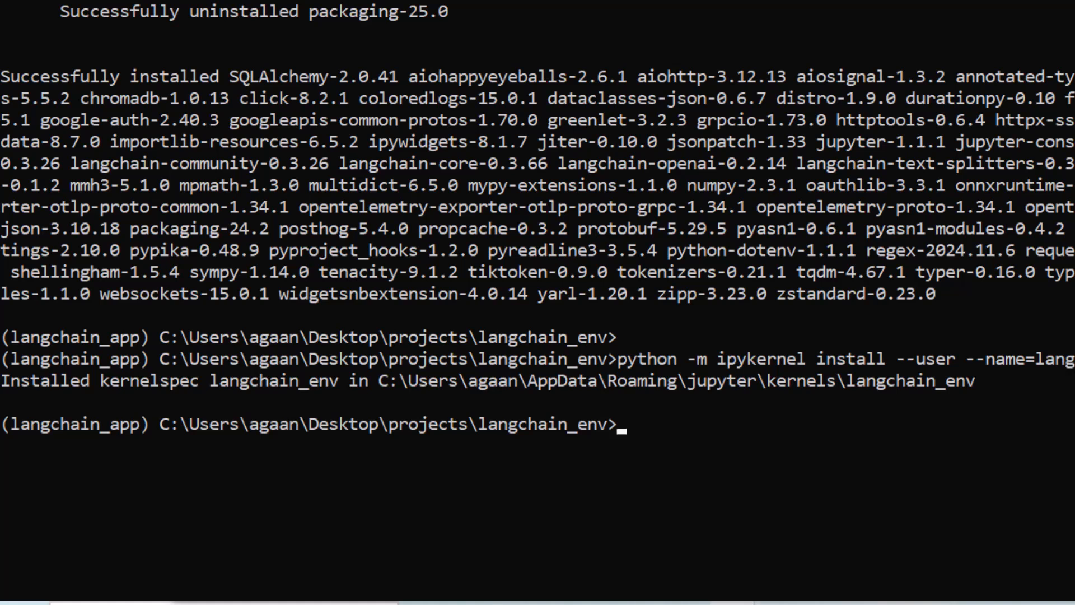
{"action": "mouse_move", "coordinate": [698, 391]}
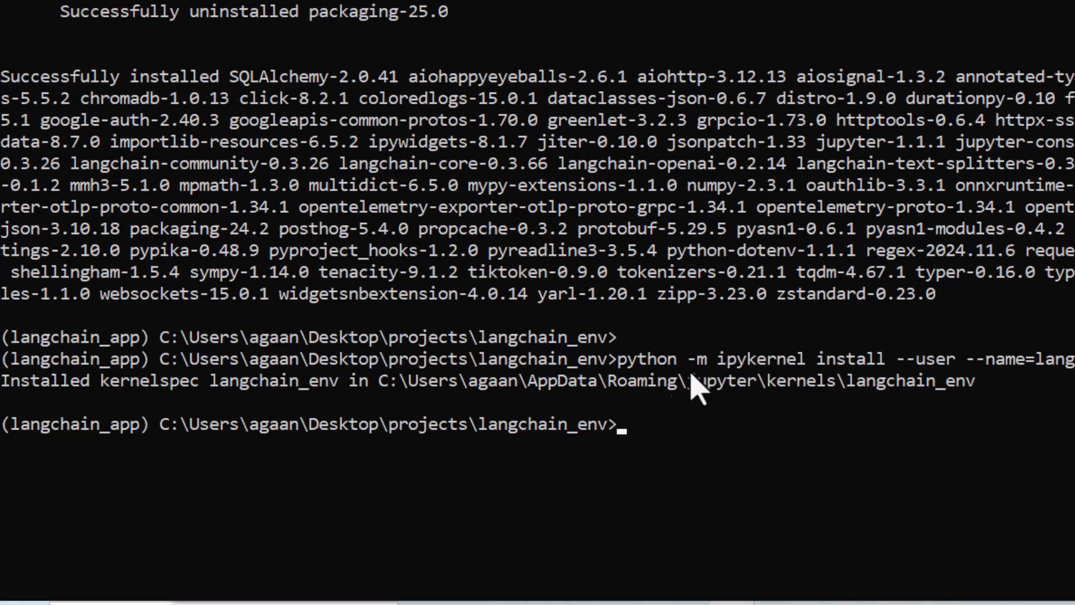
{"action": "mouse_move", "coordinate": [675, 385]}
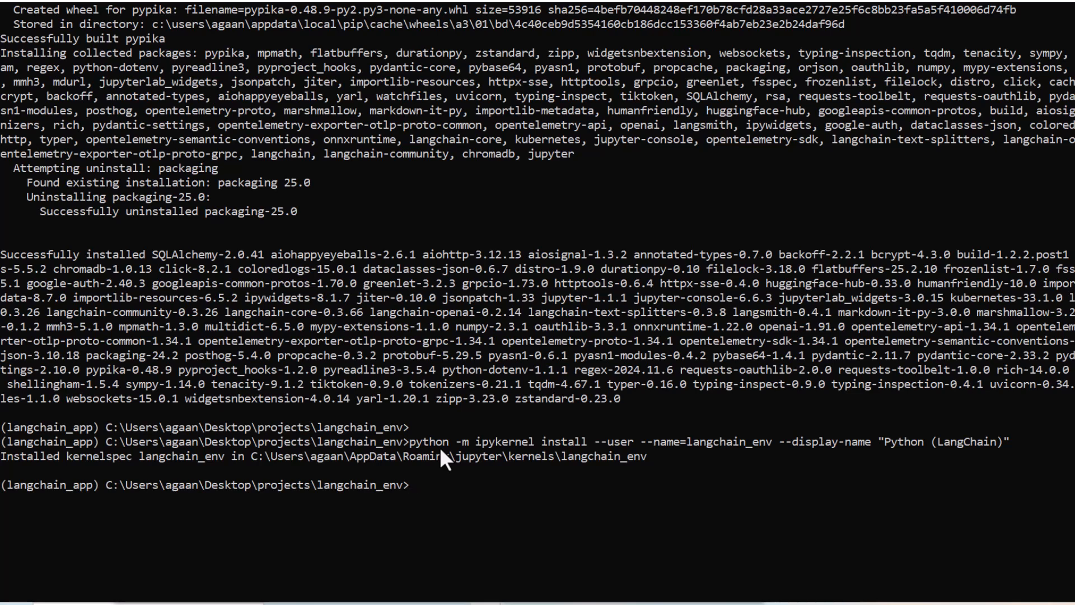
{"action": "type", "text": "jupyter not"}
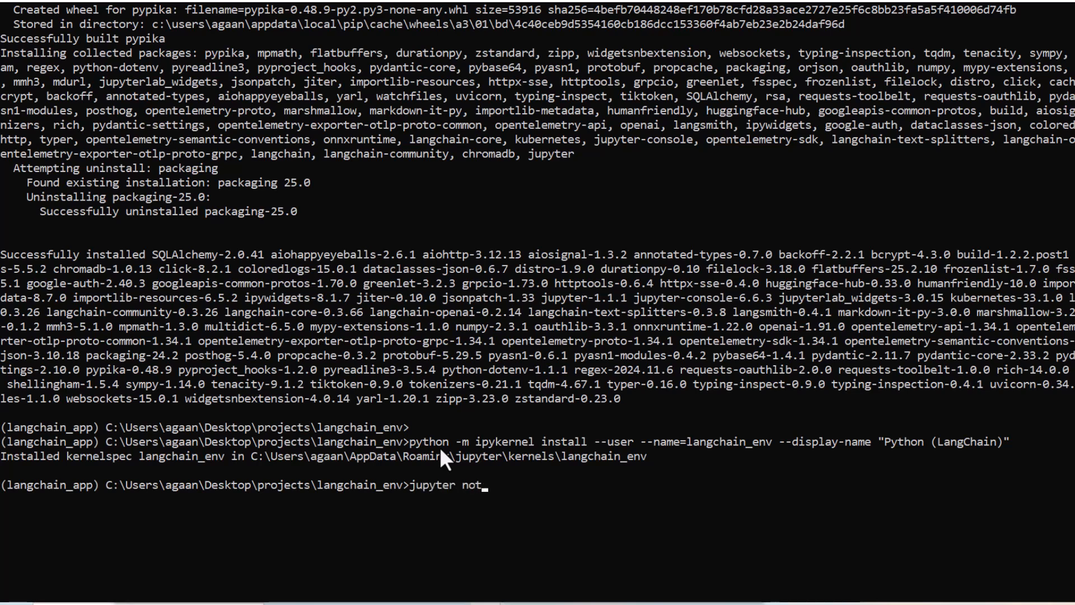
{"action": "type", "text": "eboo"}
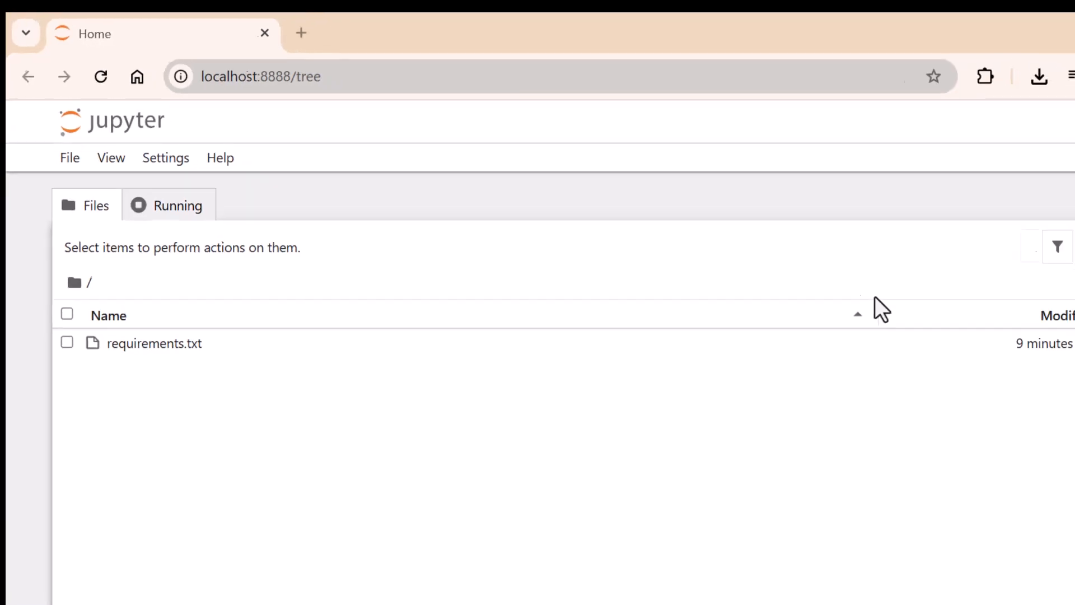
Create a Python (LangChain) notebook and rename it test_langchainen.ipynb
{"action": "left_click", "coordinate": [930, 215]}
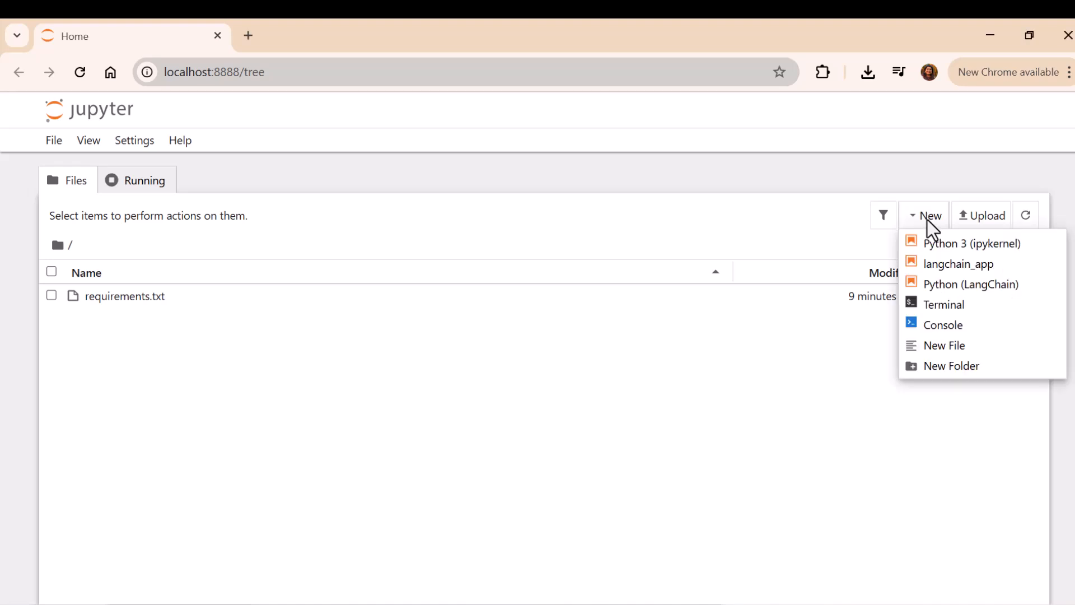
{"action": "mouse_move", "coordinate": [970, 284]}
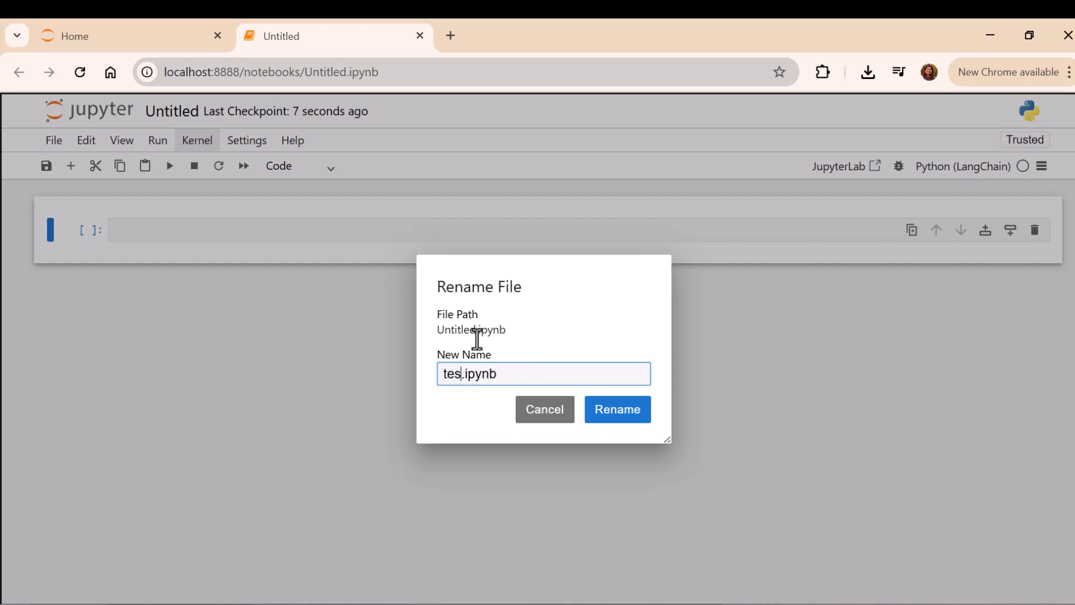
{"action": "left_click", "coordinate": [616, 409]}
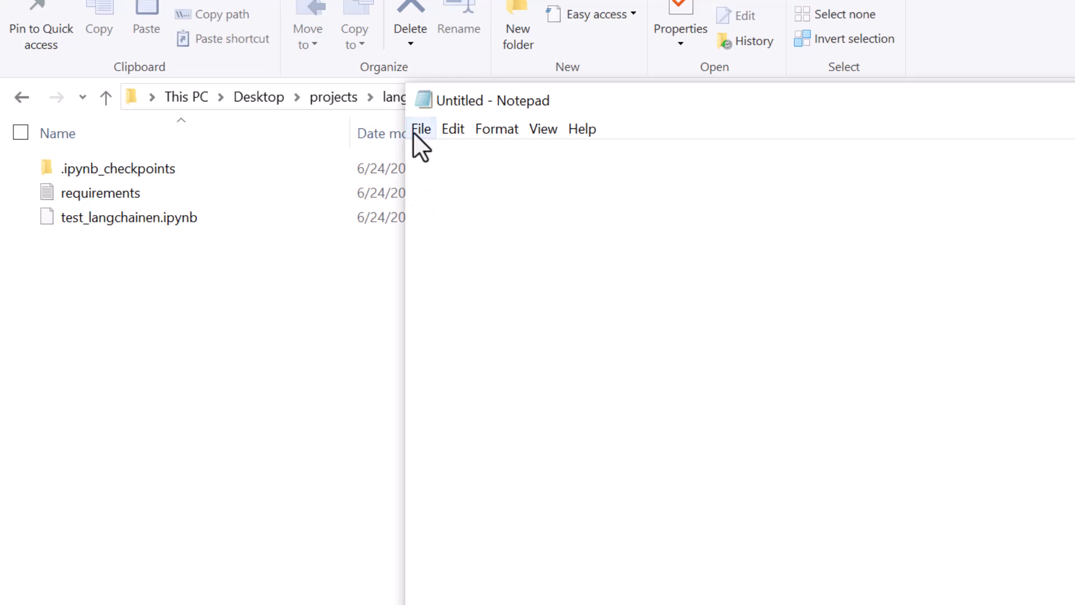
{"action": "mouse_move", "coordinate": [303, 270]}
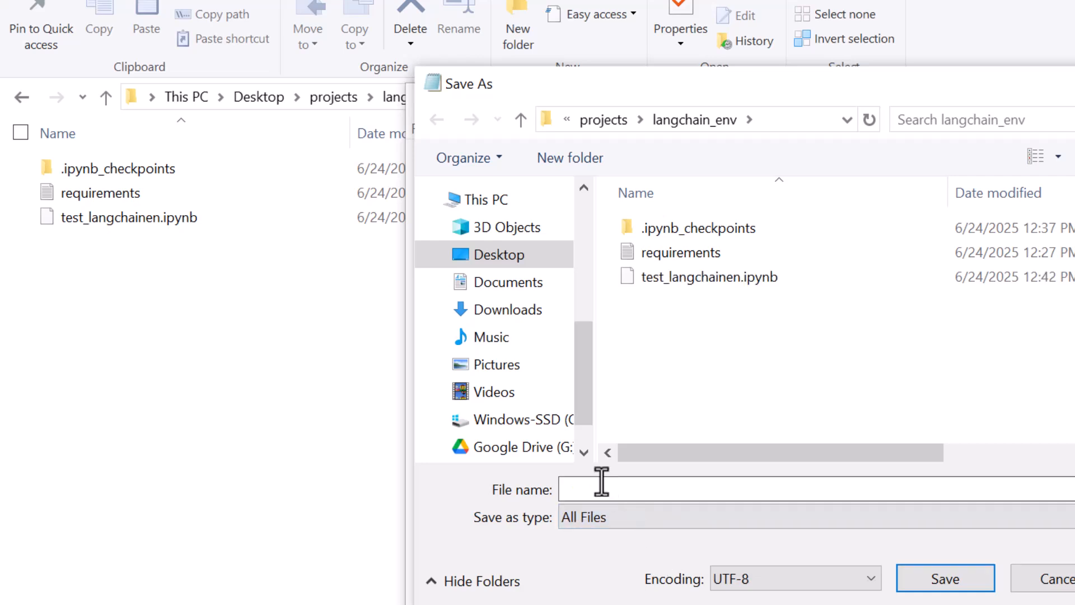
Save the empty Notepad file as .env in langchain_env and reopen it for editing
{"action": "type", "text": ".env"}
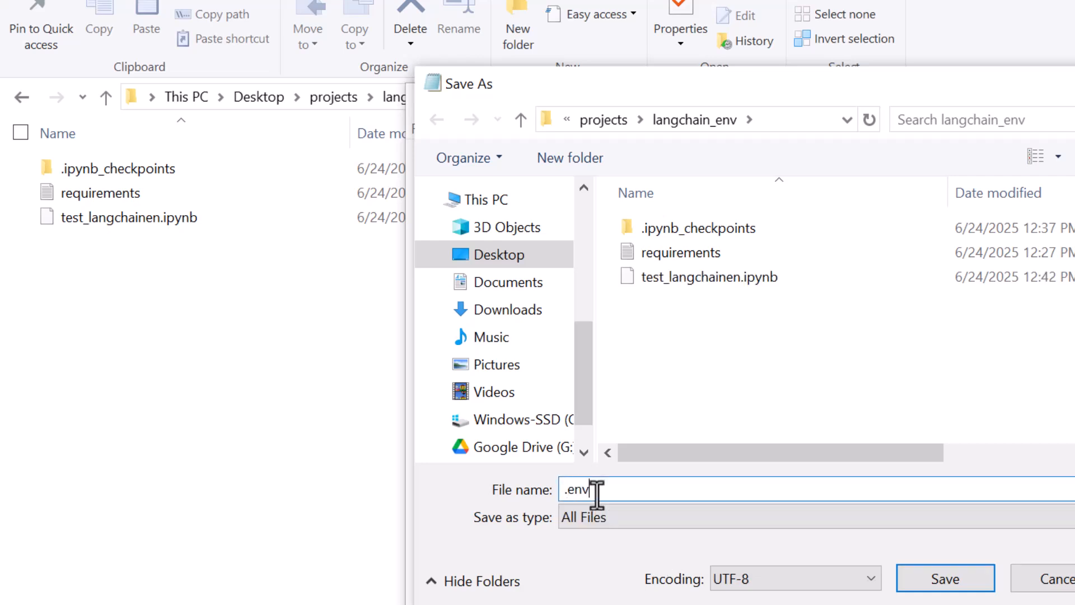
{"action": "left_click", "coordinate": [946, 578]}
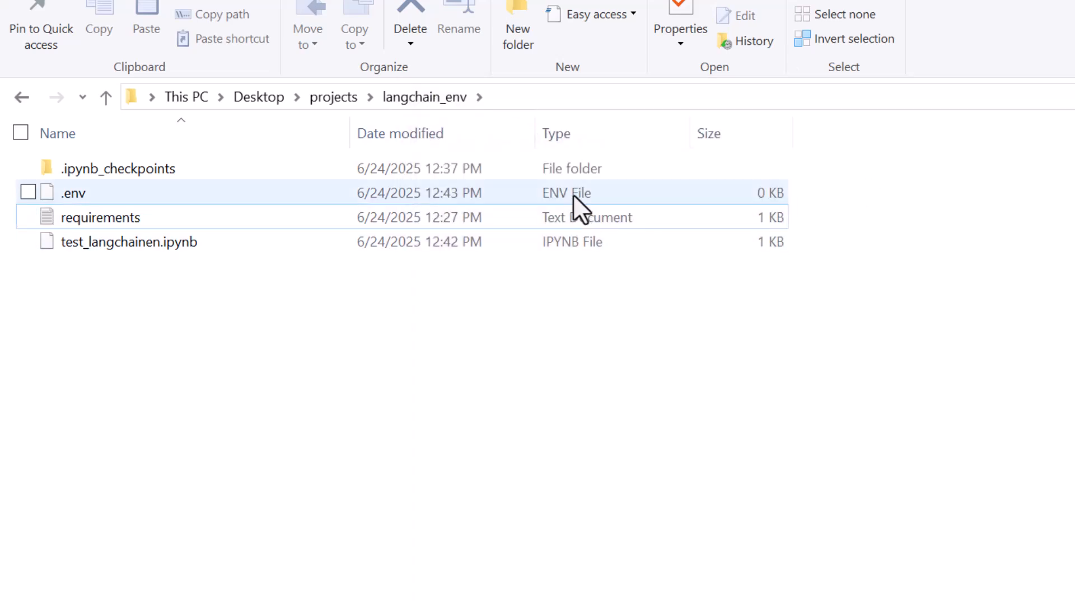
{"action": "mouse_move", "coordinate": [127, 219]}
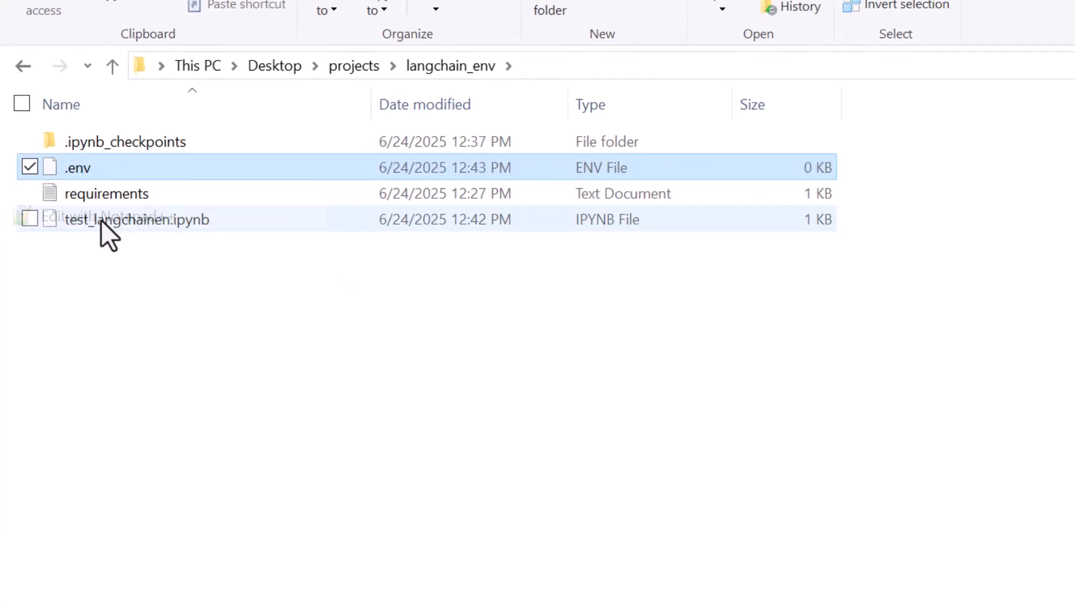
{"action": "double_click", "coordinate": [77, 167]}
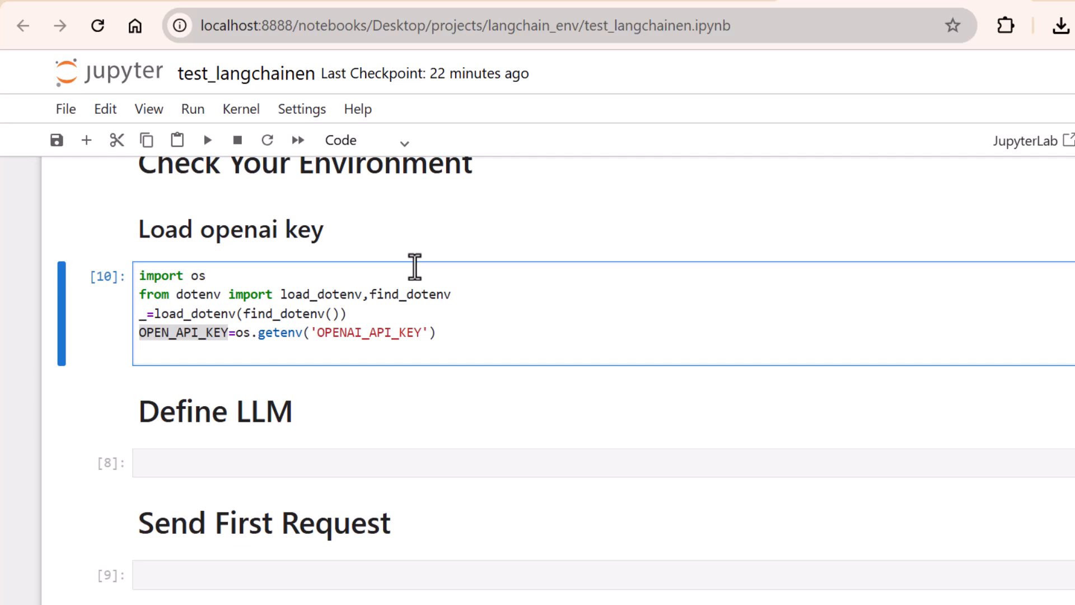
{"action": "mouse_move", "coordinate": [455, 341]}
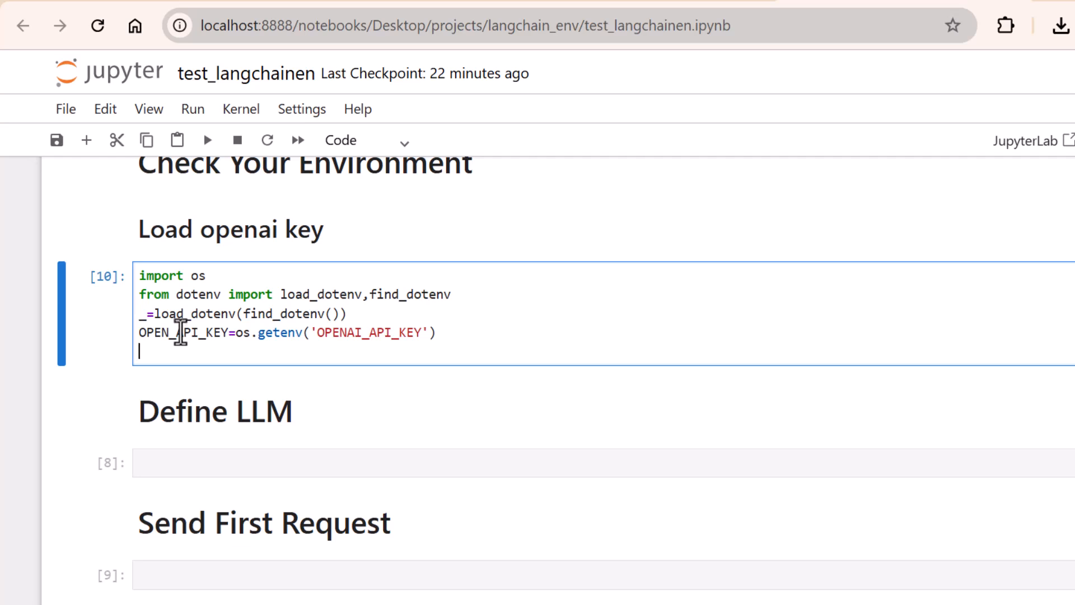
{"action": "mouse_move", "coordinate": [397, 401]}
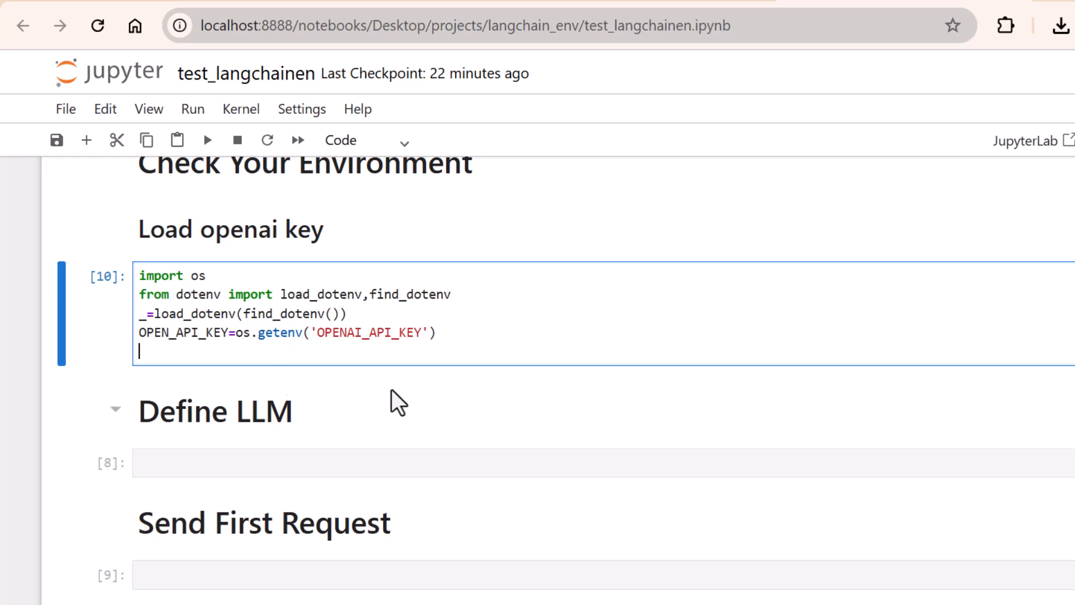
Move into the empty Define LLM cell after the key-loading cell runs
{"action": "left_click", "coordinate": [301, 463]}
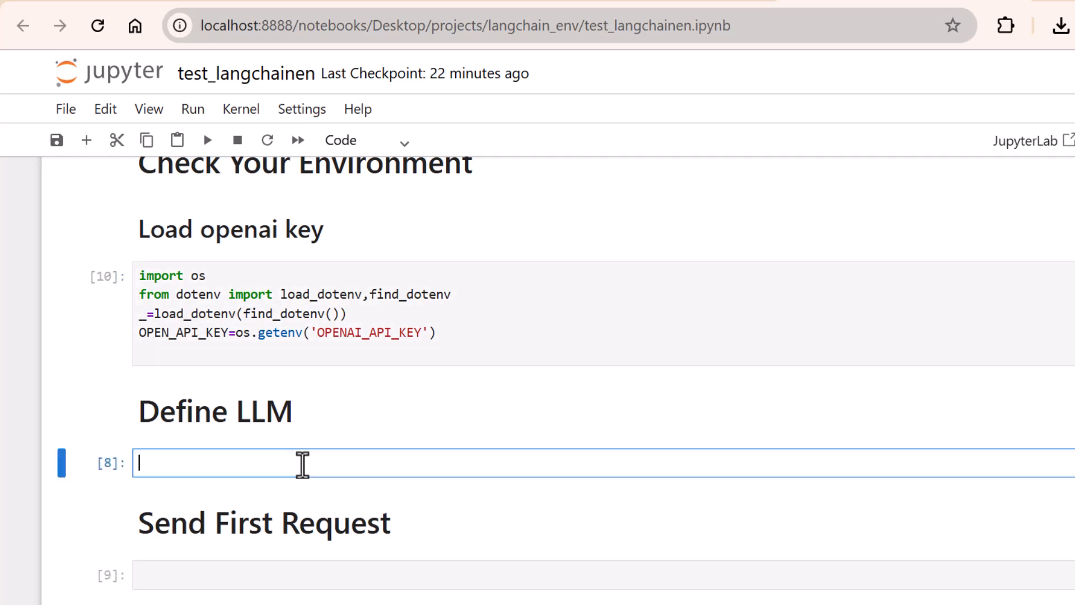
Write model="gpt-4o-mini" and llm = ChatOpenAI(...) using OPEN_API_KEY
{"action": "type", "text": "from langchain_openai import ChatOpenAI"}
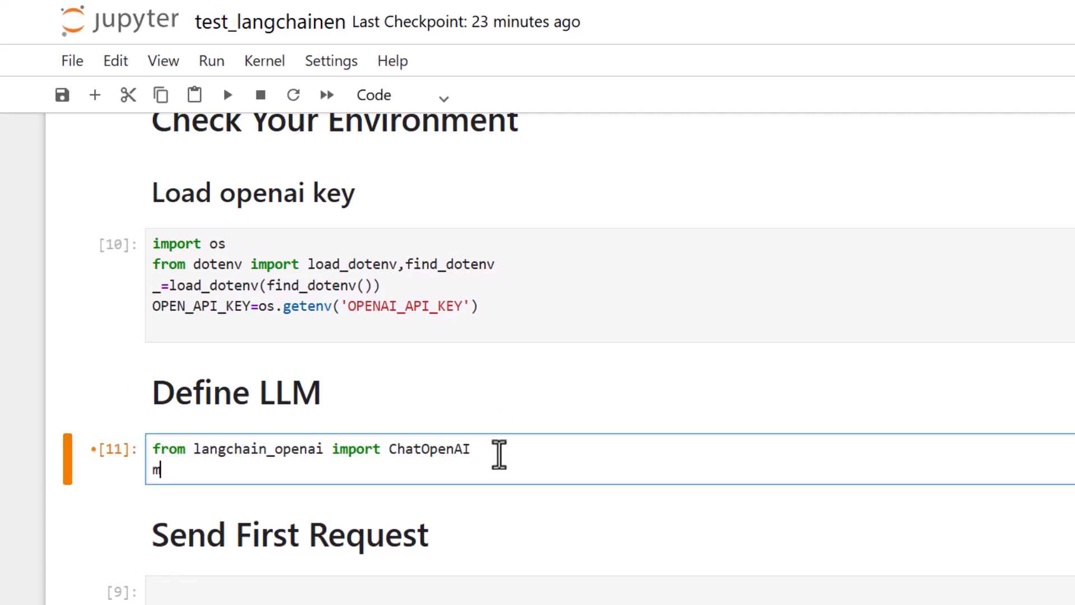
{"action": "type", "text": "odel="}
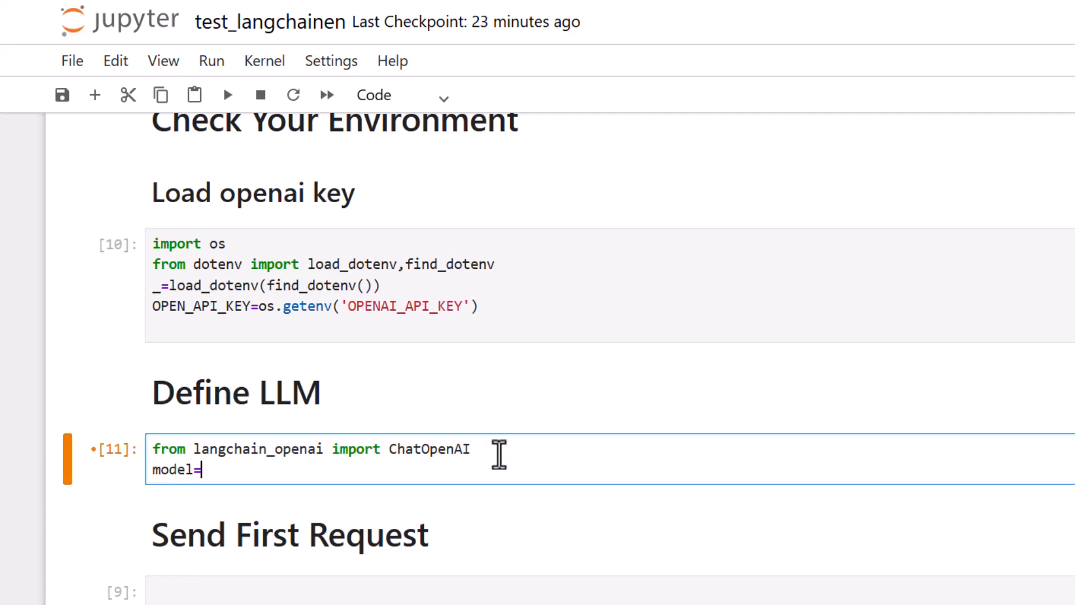
{"action": "type", "text": "\"\""}
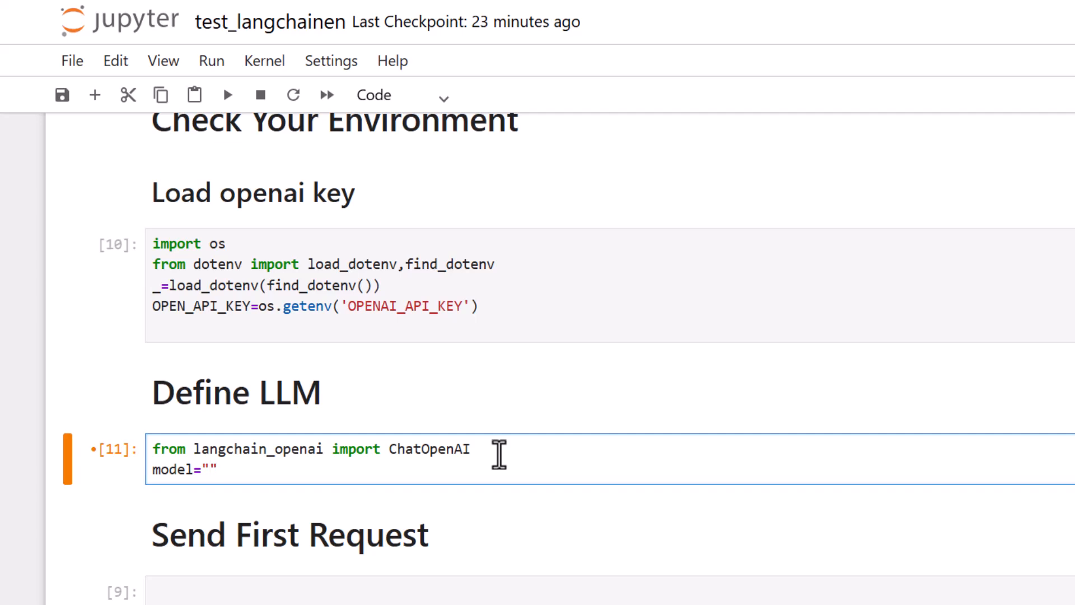
{"action": "type", "text": "gpt-"}
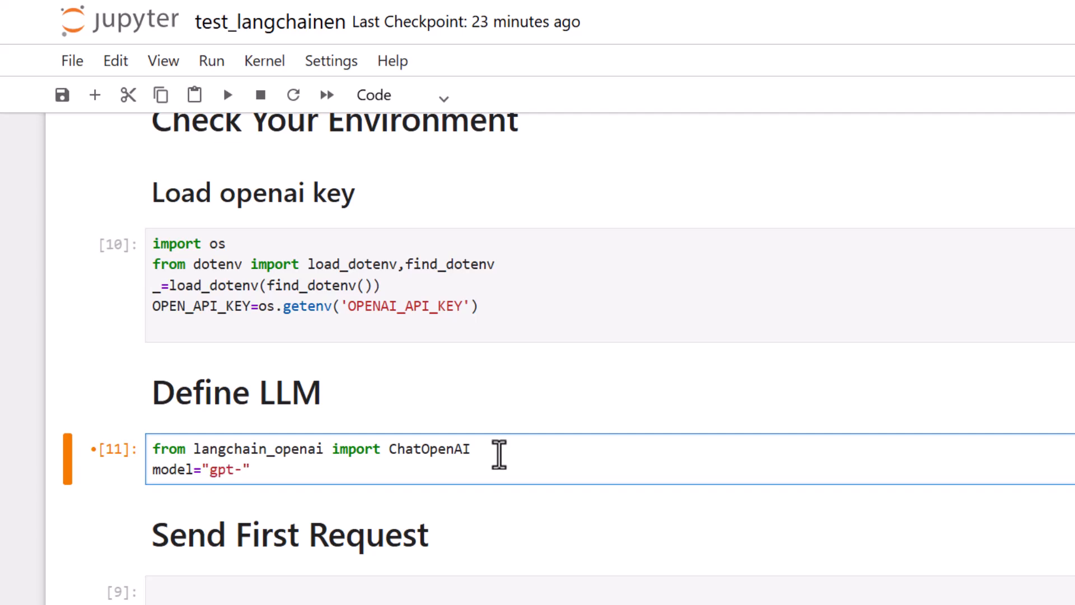
{"action": "type", "text": "4o-mini"}
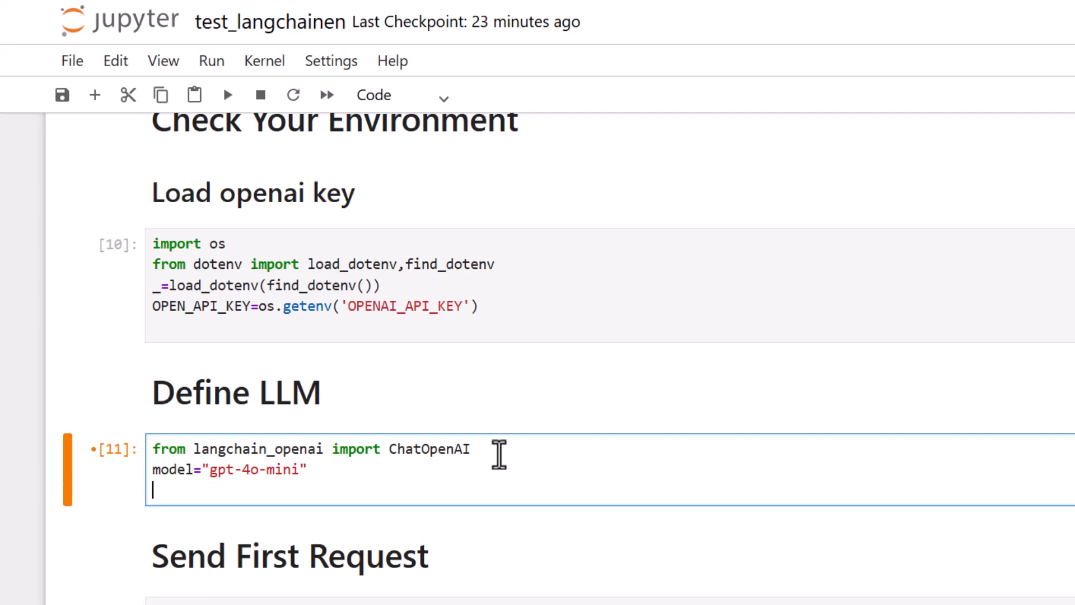
{"action": "type", "text": "llm = ChatOpenAI("}
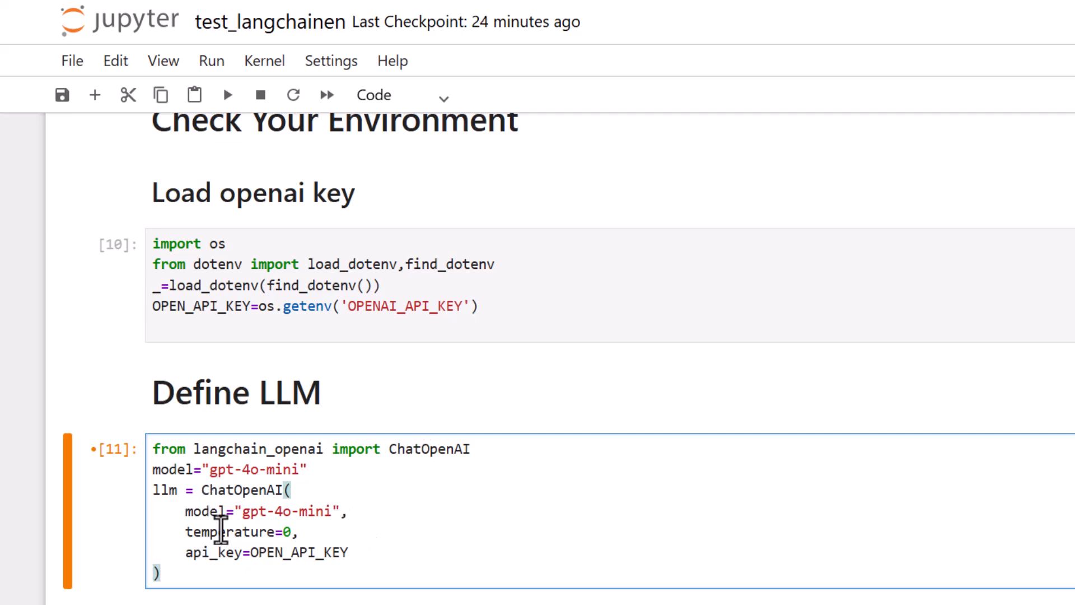
Remove the temperature setting from the ChatOpenAI call and move down to the next cell
{"action": "double_click", "coordinate": [240, 531]}
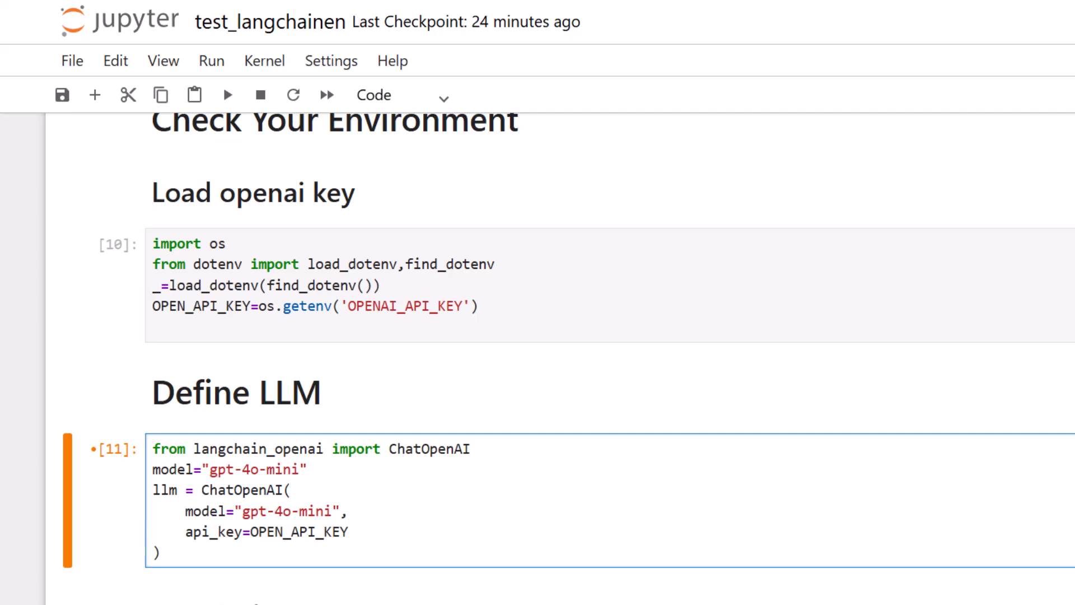
{"action": "left_click", "coordinate": [152, 532]}
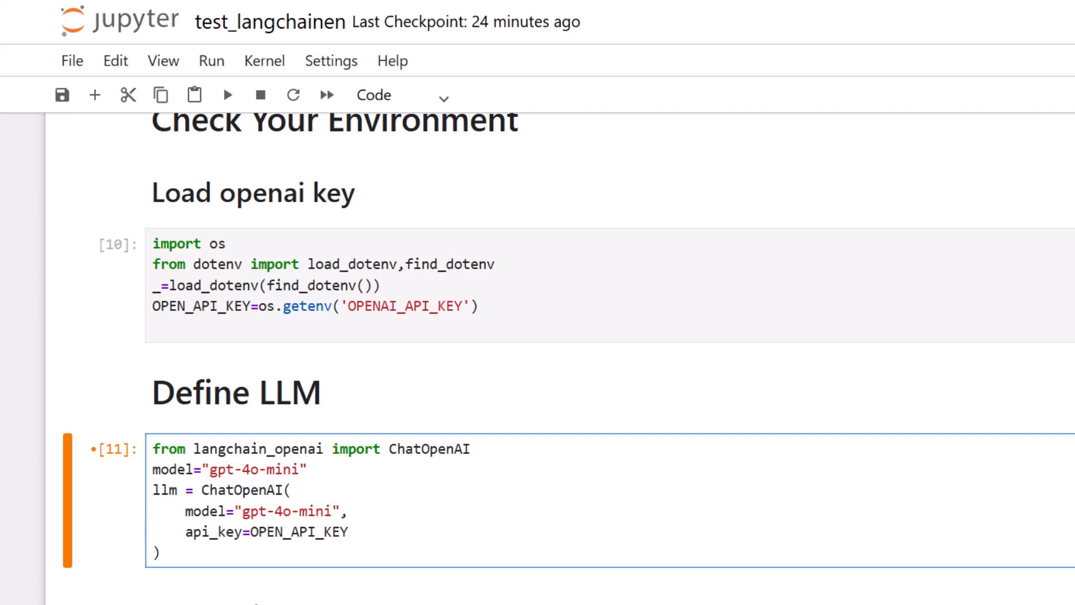
{"action": "left_click", "coordinate": [151, 531]}
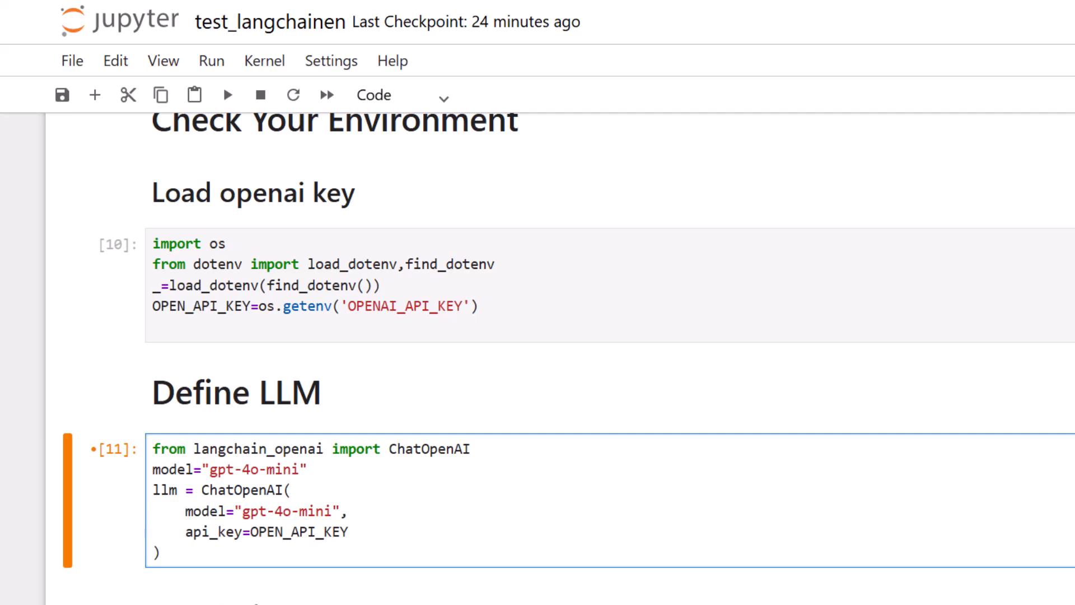
{"action": "left_click", "coordinate": [152, 531]}
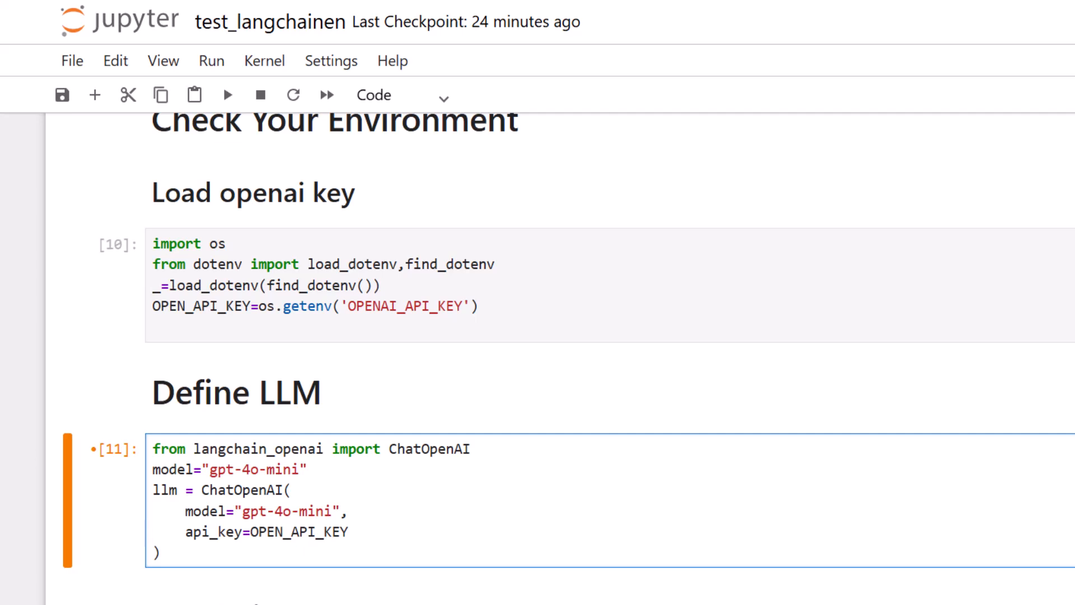
{"action": "left_click", "coordinate": [153, 531]}
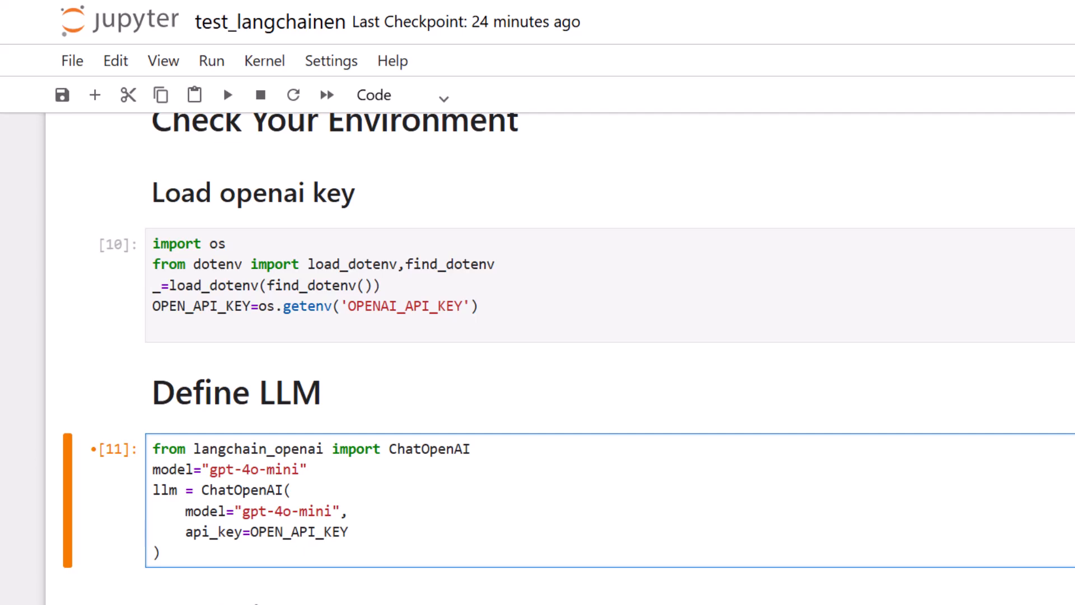
{"action": "mouse_move", "coordinate": [747, 527]}
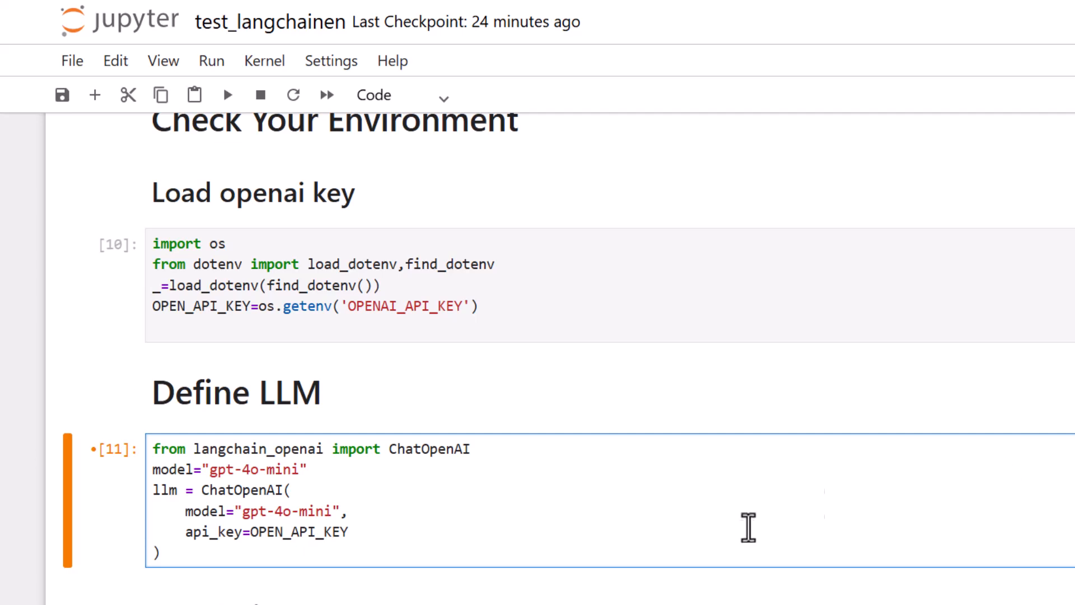
{"action": "scroll", "scroll_direction": "down", "scroll_amount": 3}
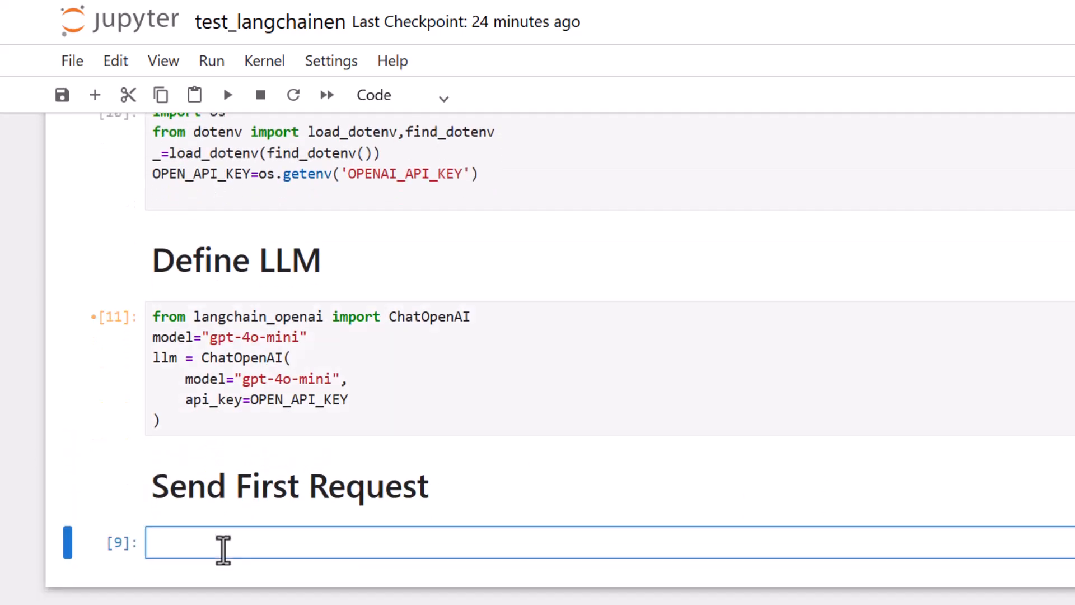
Ask "Who is the Prime Minister of India?" via llm.invoke and show response1.content
{"action": "type", "text": "question1 = \"Who is the Prime Minister of India?\""}
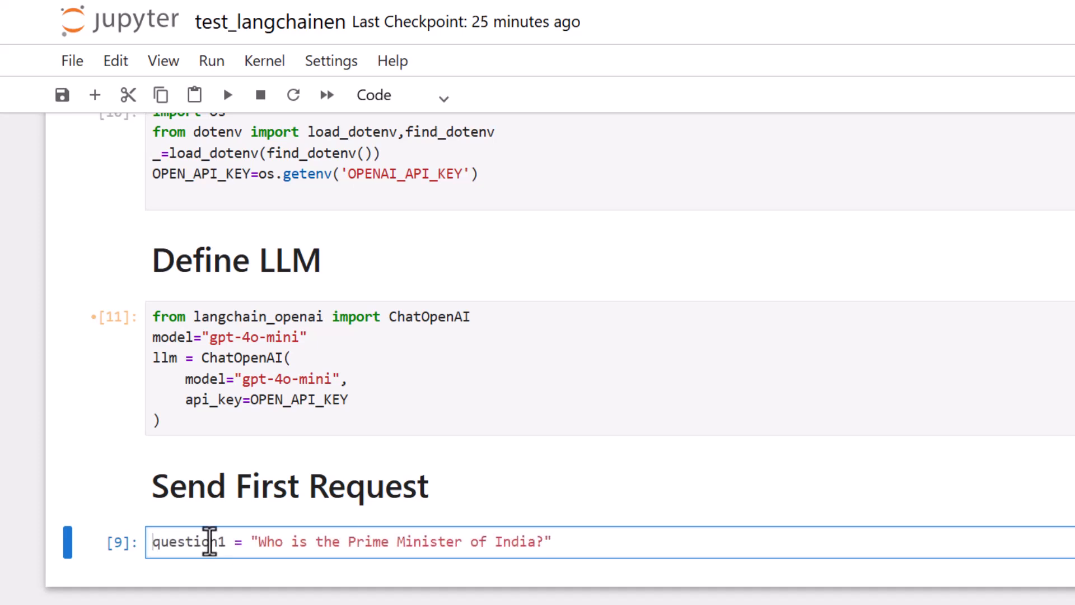
{"action": "type", "text": "res"}
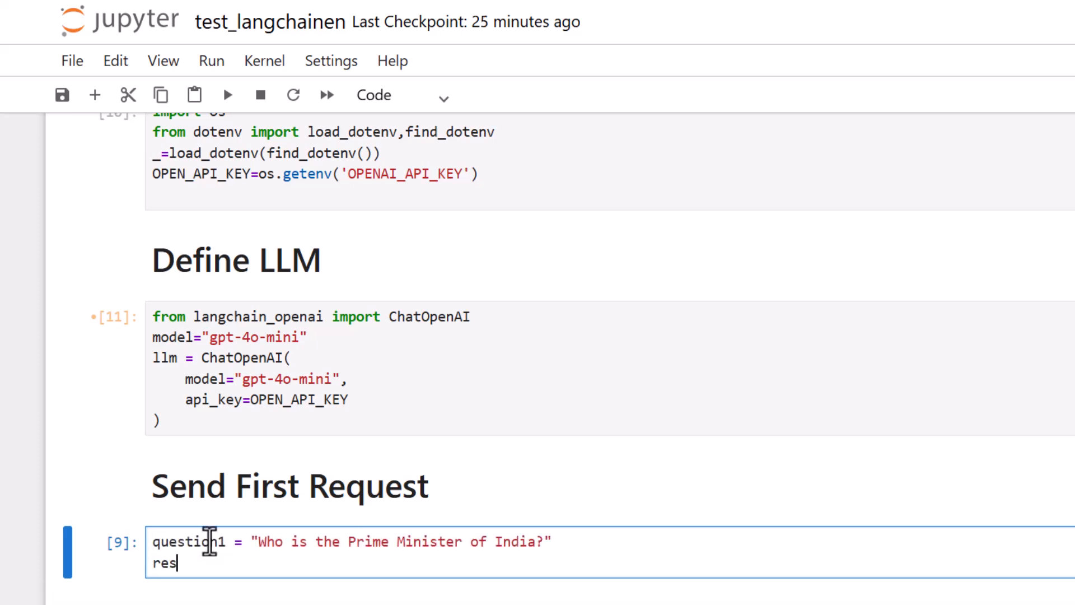
{"action": "type", "text": "ponse1"}
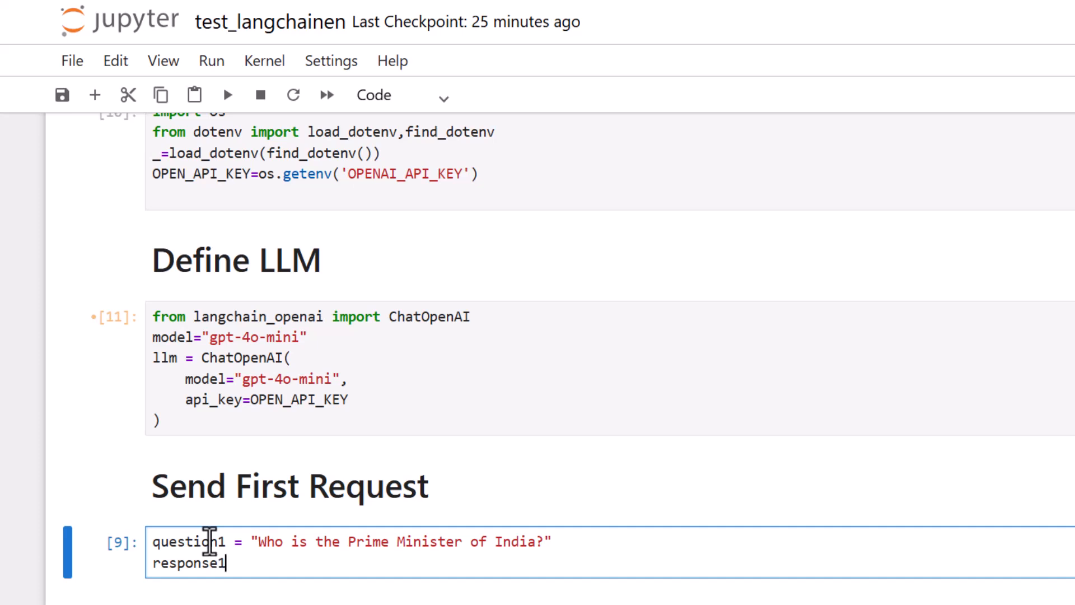
{"action": "type", "text": "=llm."}
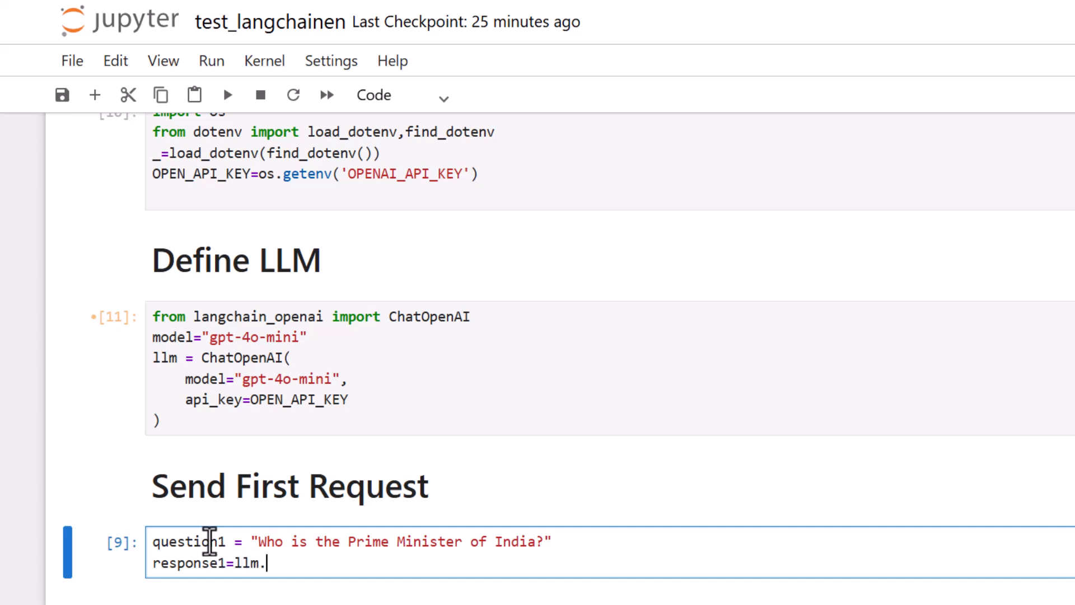
{"action": "type", "text": "invoke"}
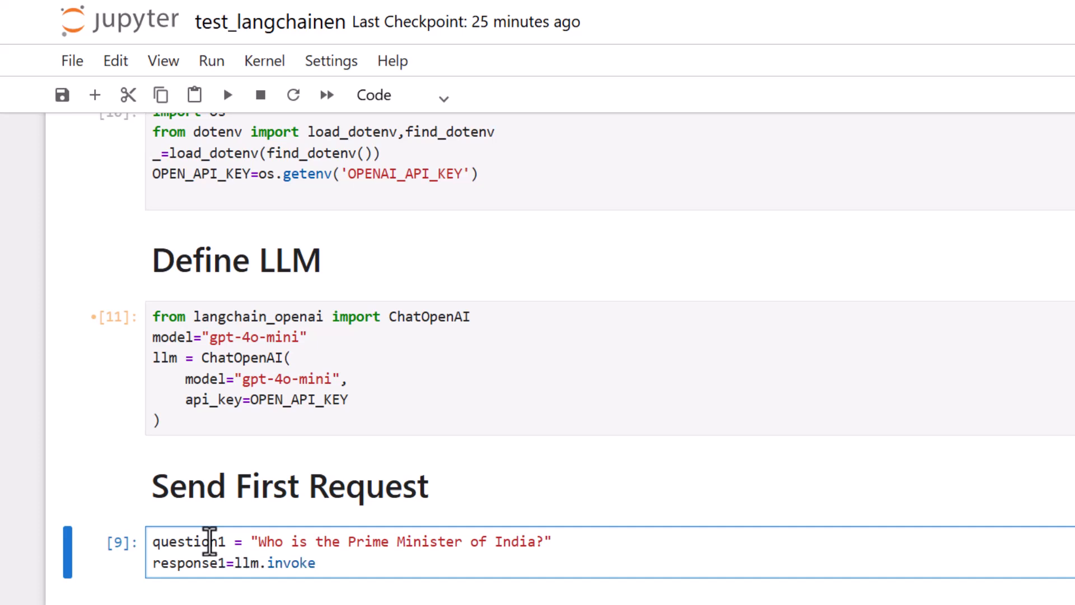
{"action": "type", "text": "()"}
{"action": "type", "text": "response1"}
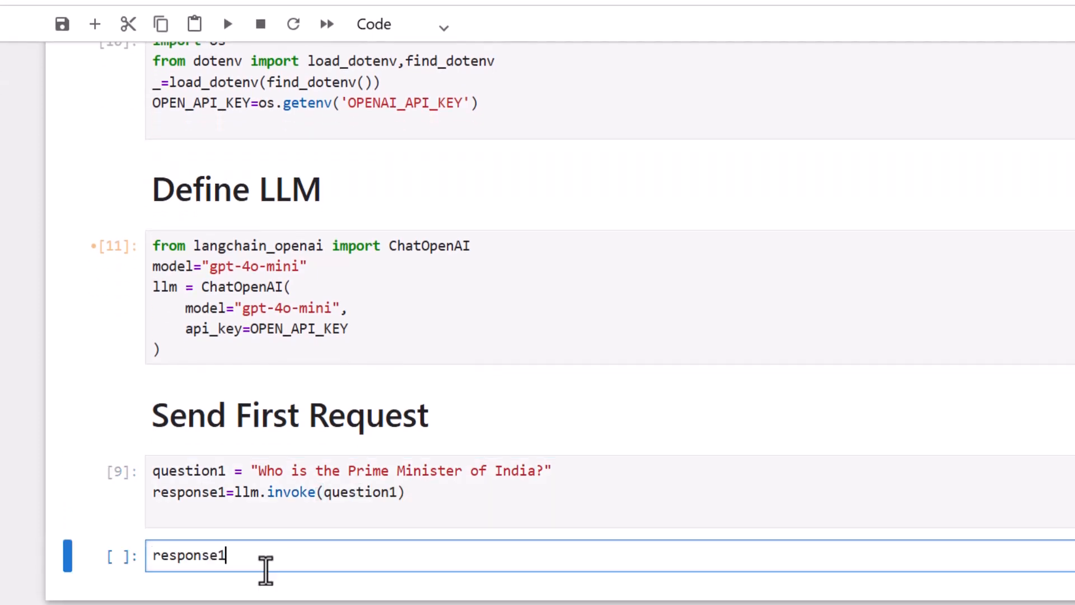
{"action": "type", "text": ".content"}
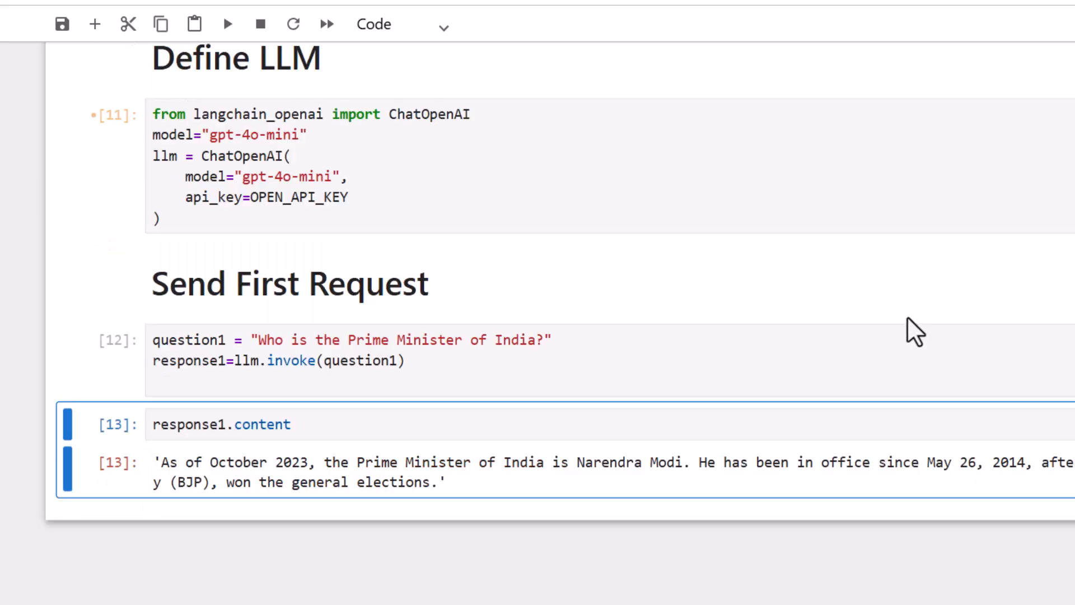
{"action": "mouse_move", "coordinate": [717, 429]}
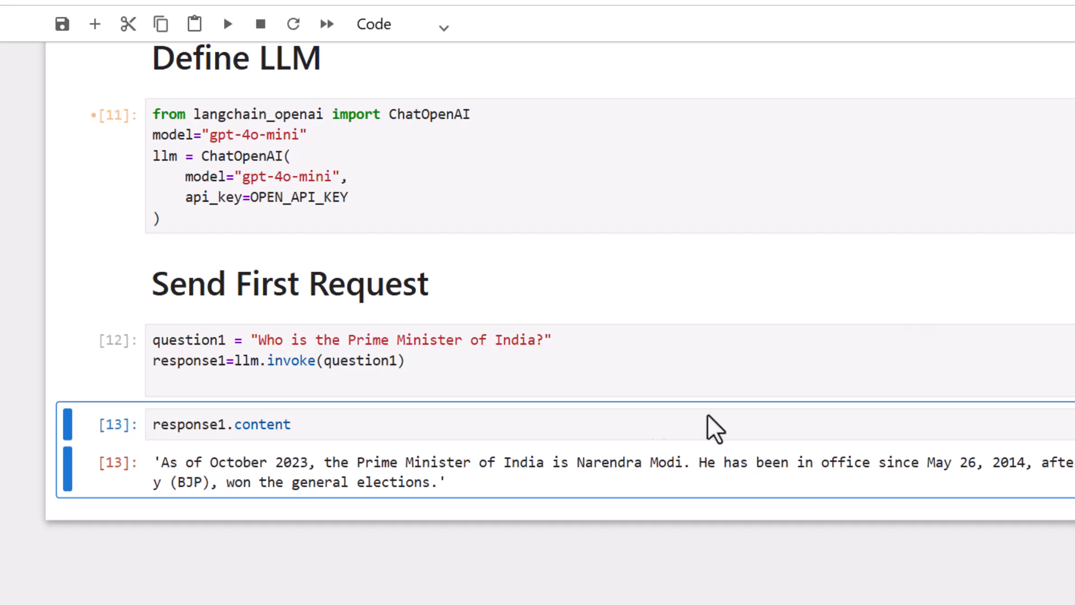
{"action": "mouse_move", "coordinate": [525, 462]}
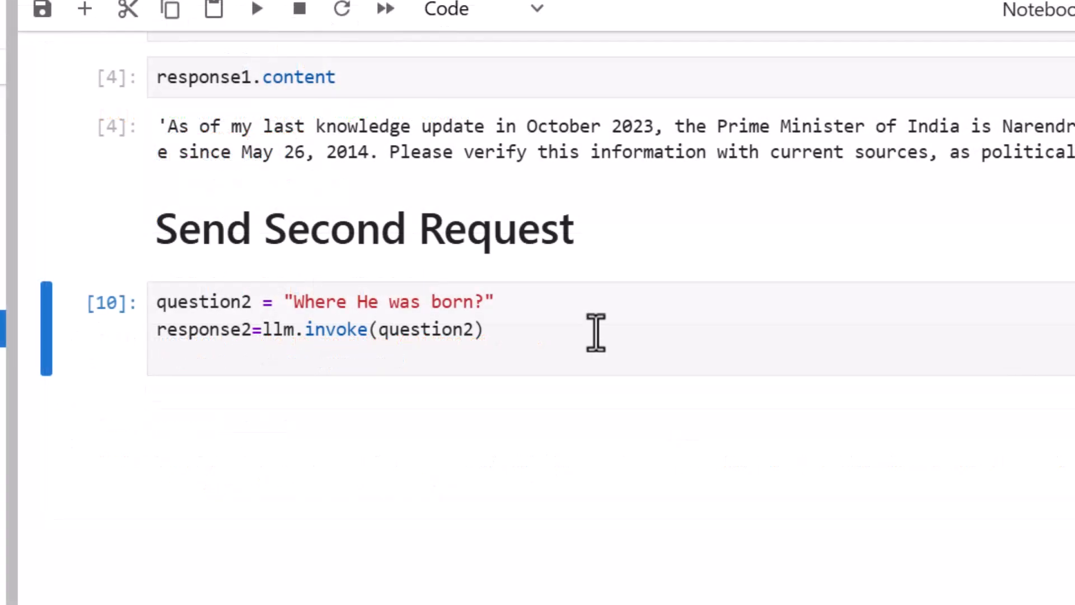
Add response2.content to the second request cell and run it to show the reply
{"action": "scroll", "scroll_direction": "up", "scroll_amount": 3}
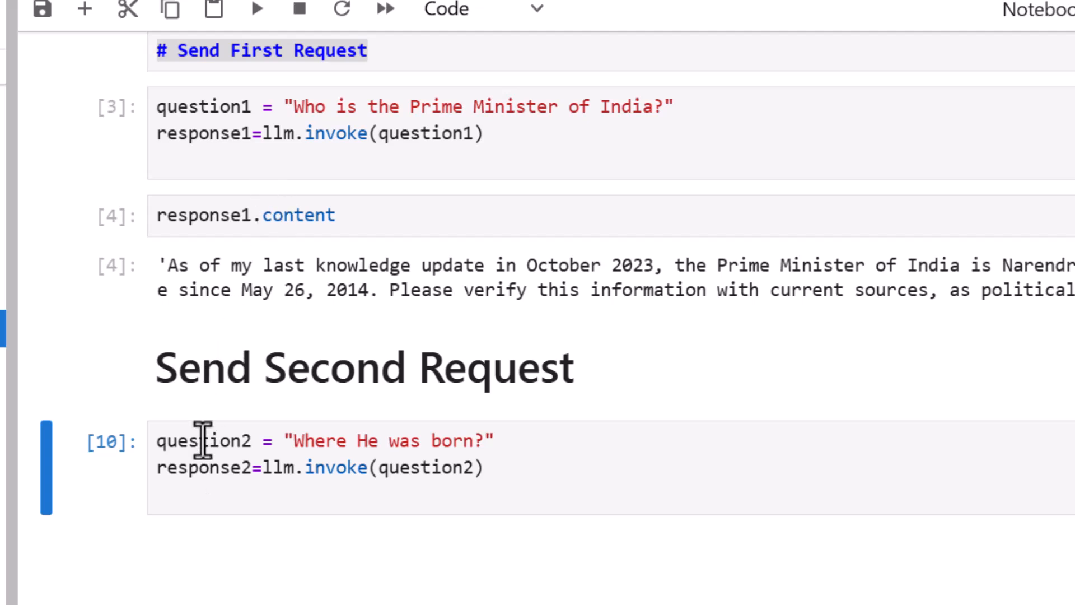
{"action": "double_click", "coordinate": [203, 468]}
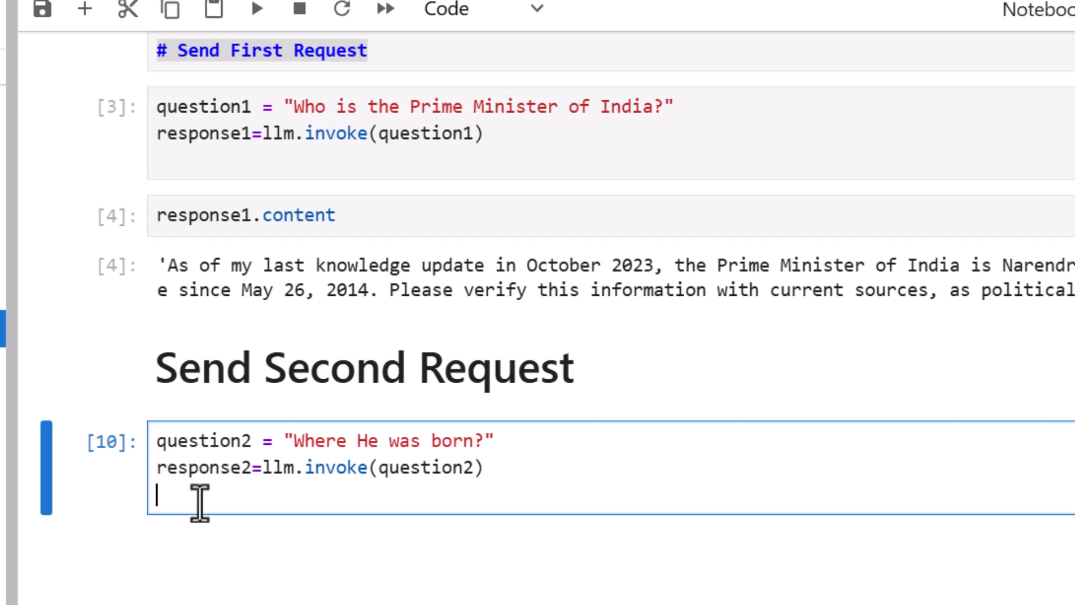
{"action": "type", "text": "response2.c"}
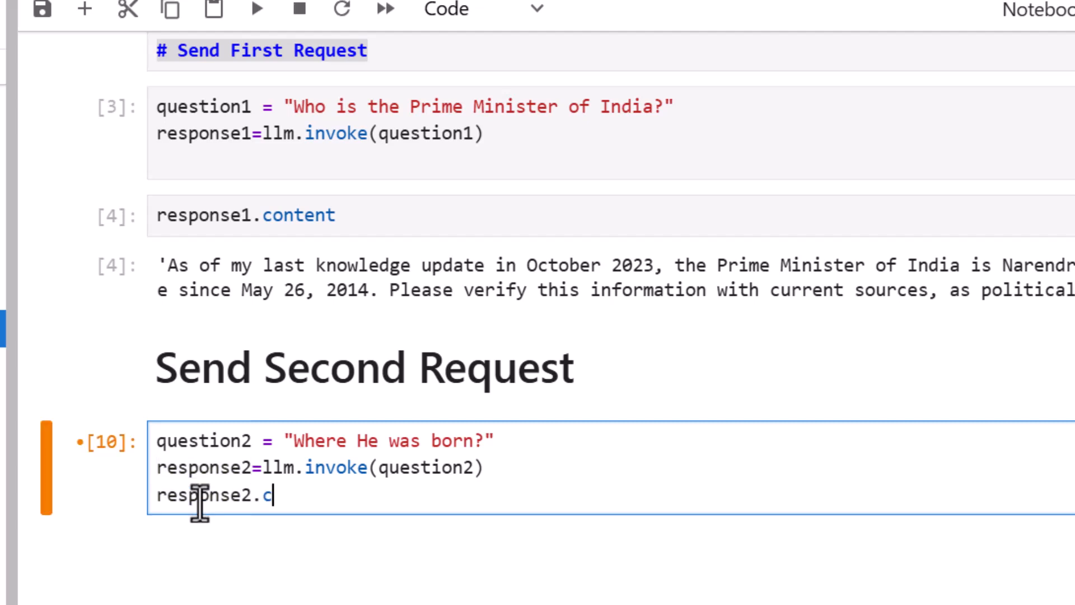
{"action": "key", "text": "shift+enter"}
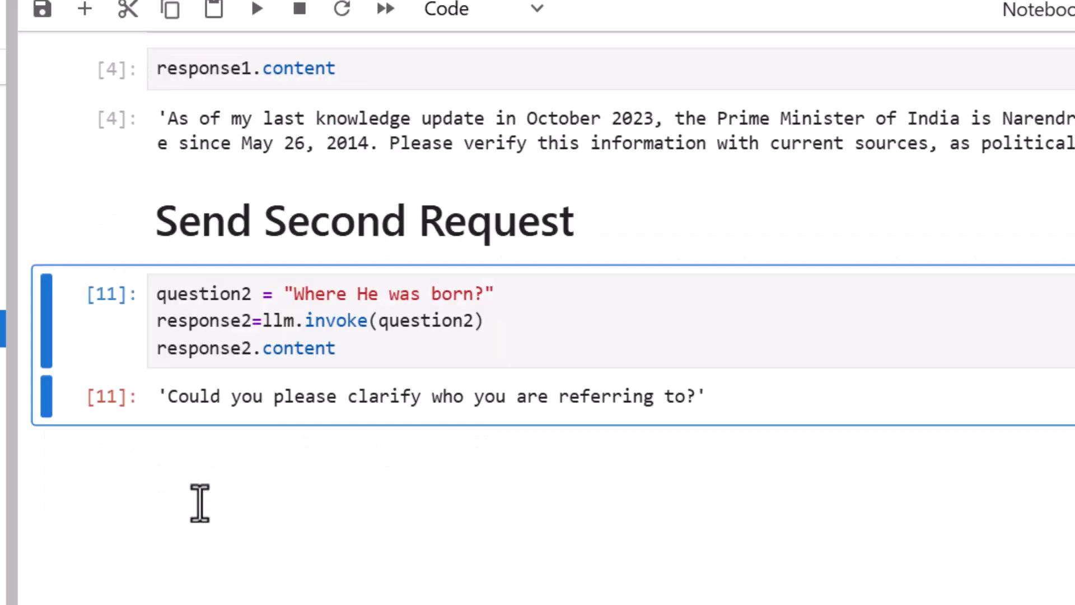